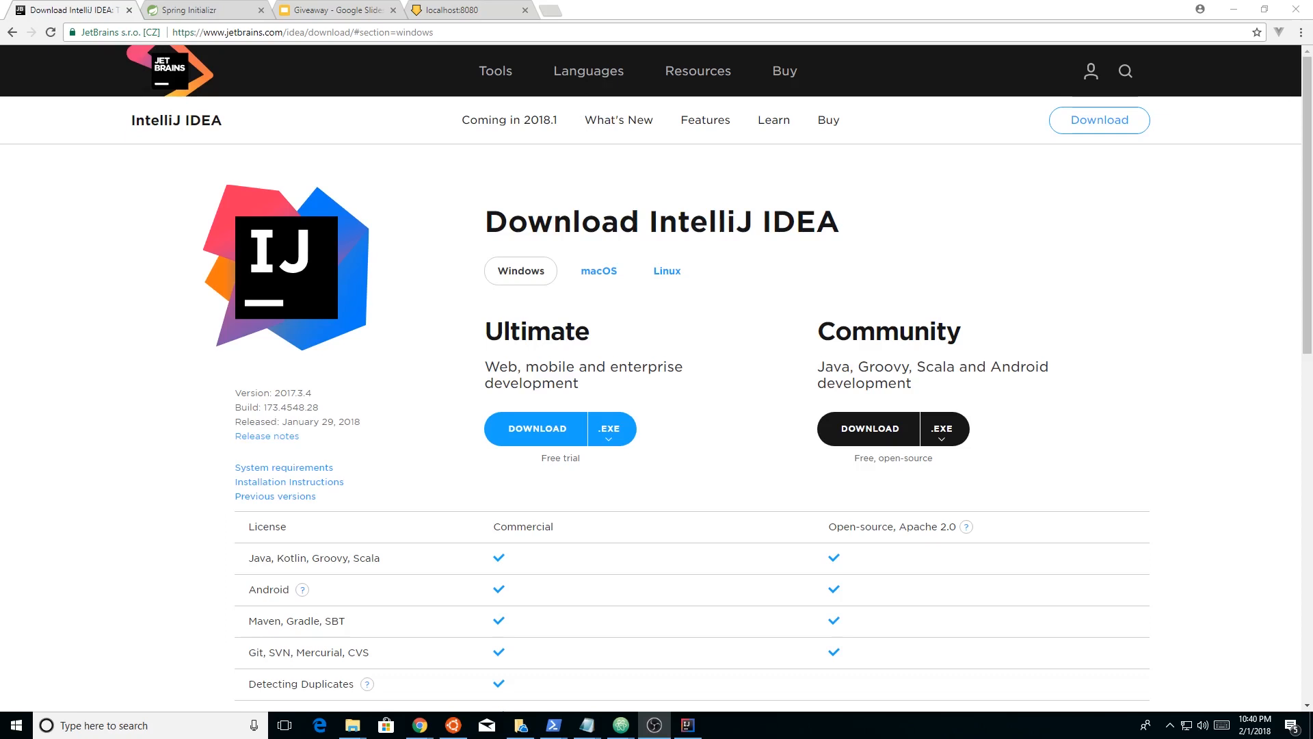
mouse_move(536, 428)
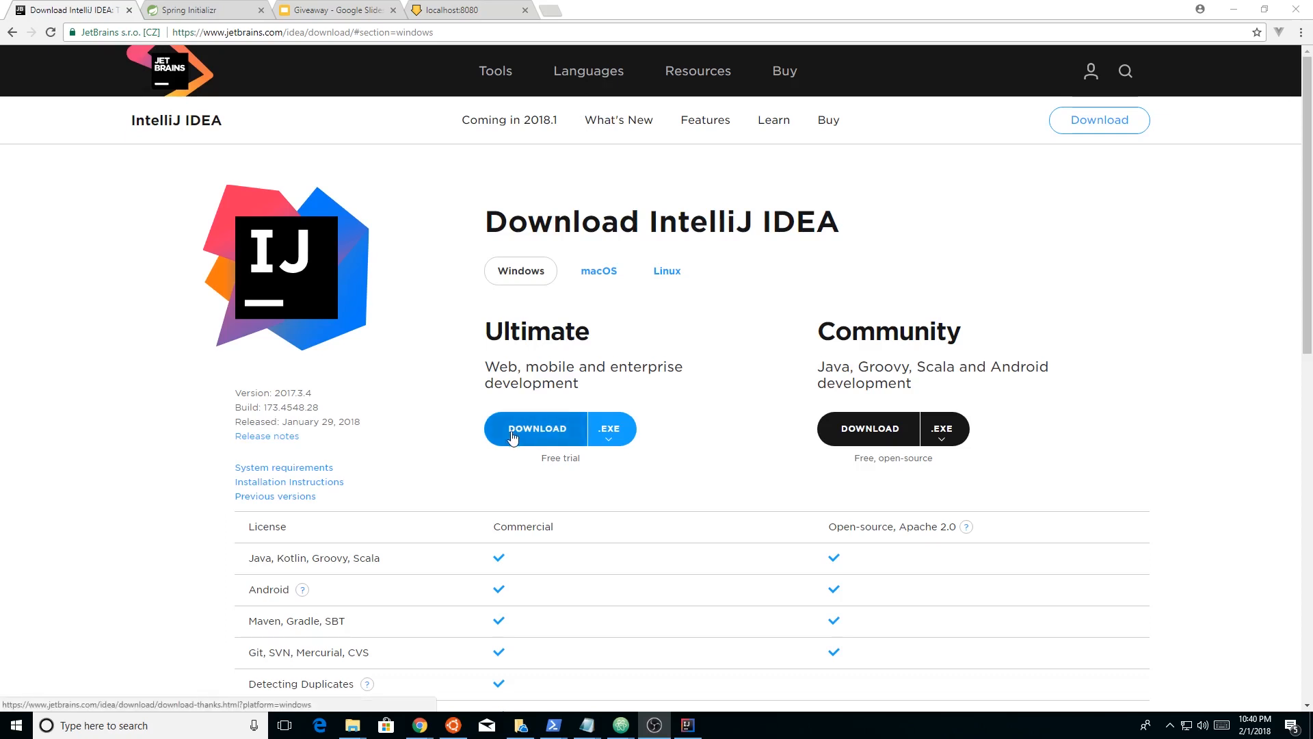
mouse_move(422, 140)
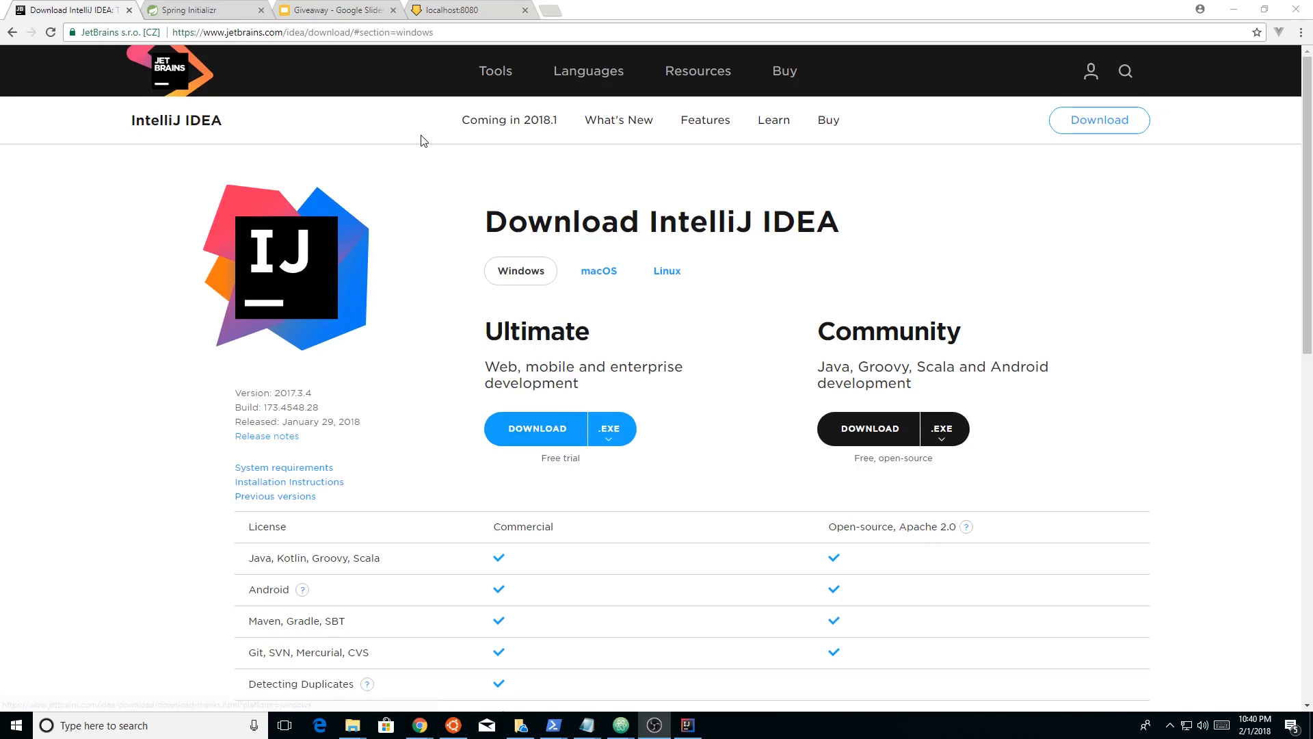
mouse_move(391, 90)
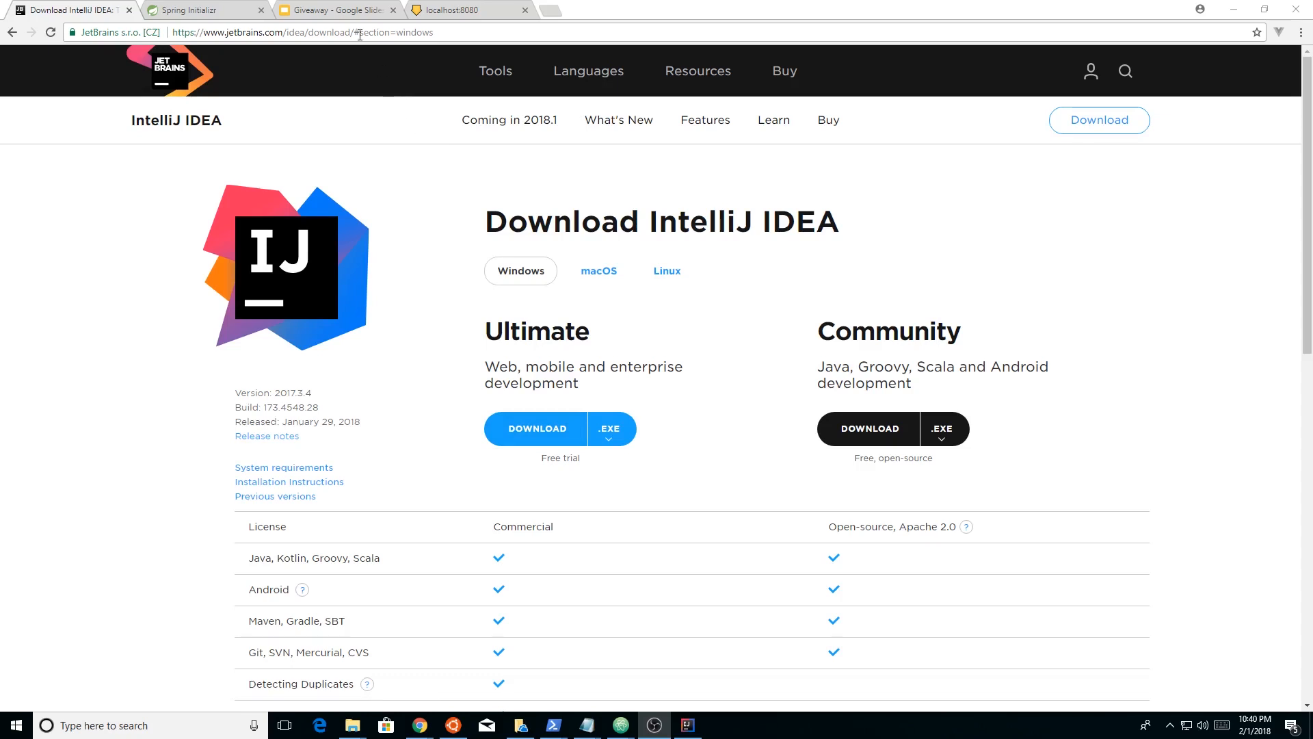
Step: Switch to the Giveaway Google Slides presentation on its How To ENTER slide
left_click(335, 9)
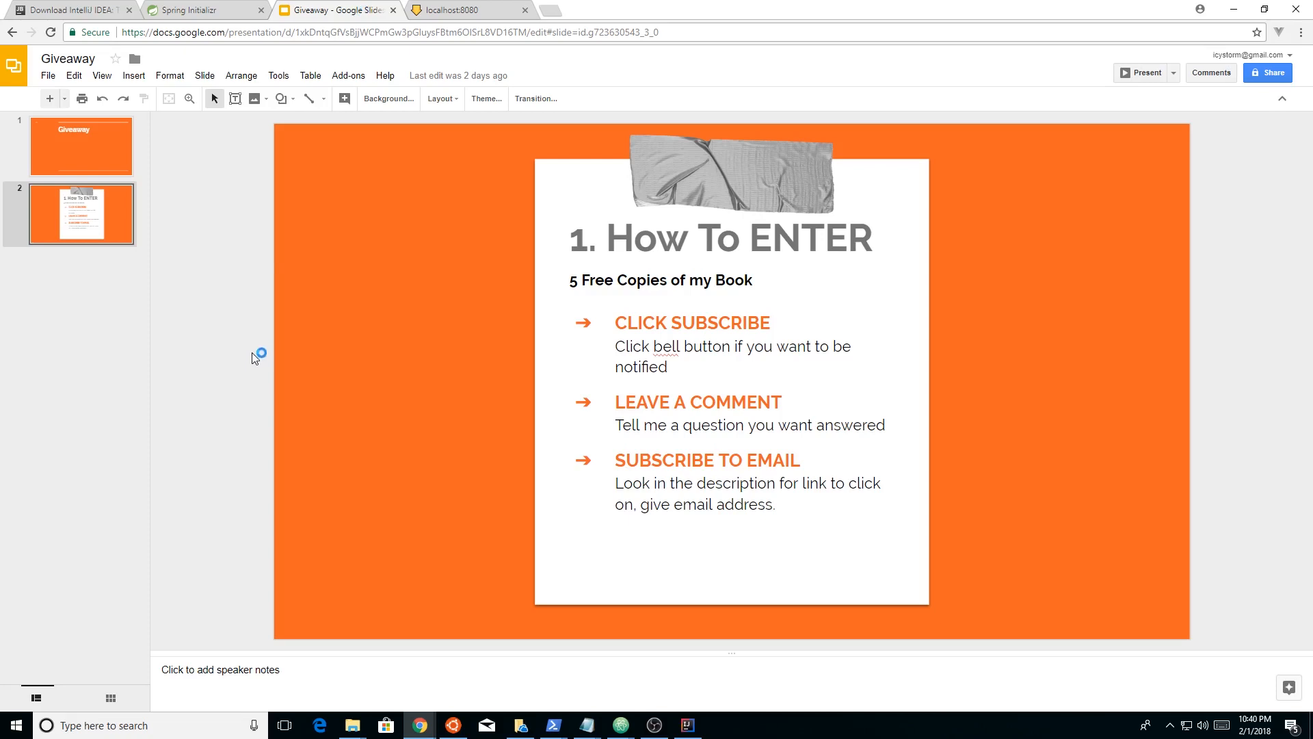
mouse_move(255, 358)
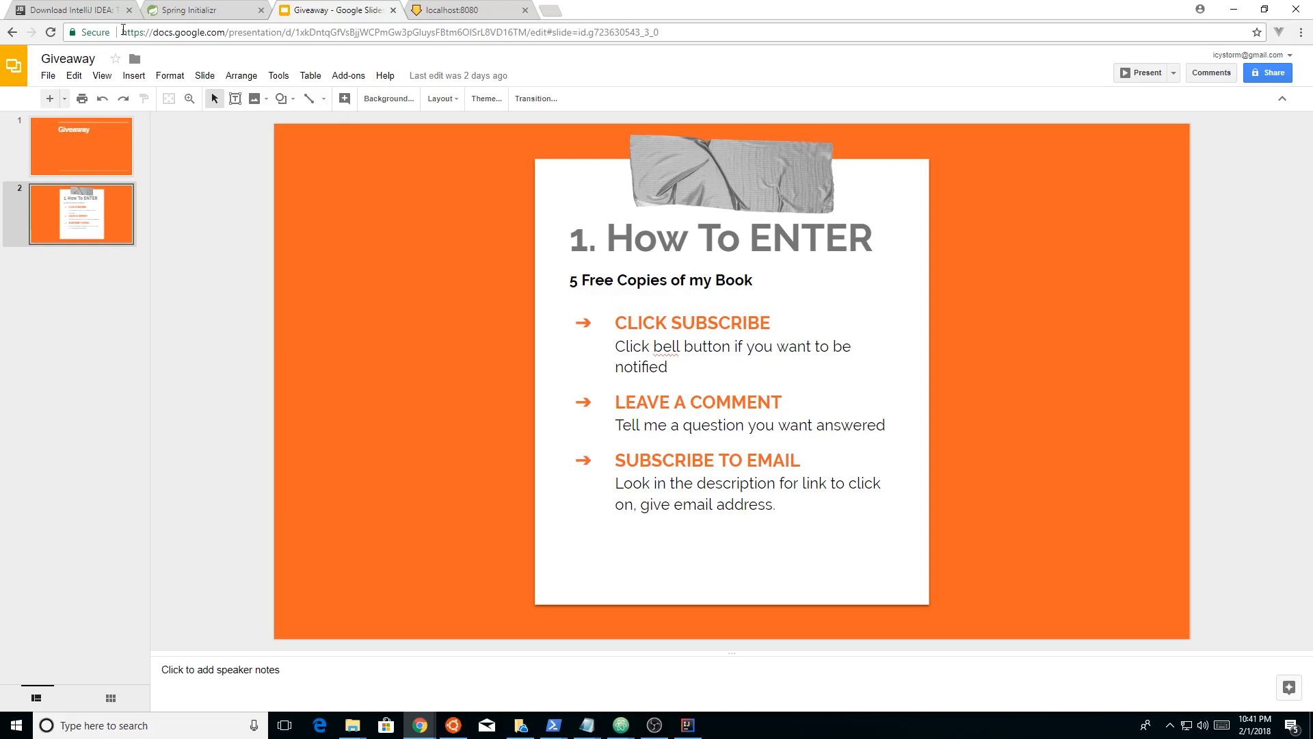
Step: Return to the JetBrains IntelliJ IDEA download page listing Ultimate and Community editions
left_click(71, 9)
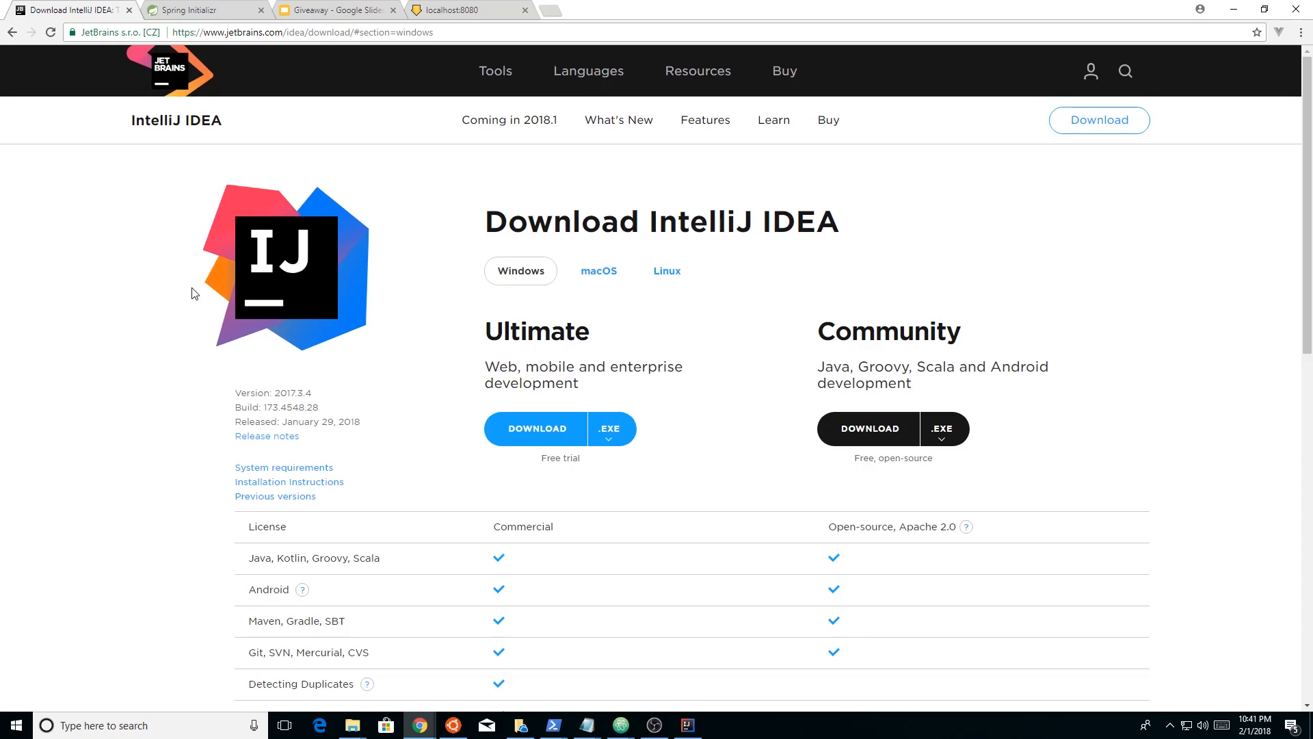
mouse_move(703, 399)
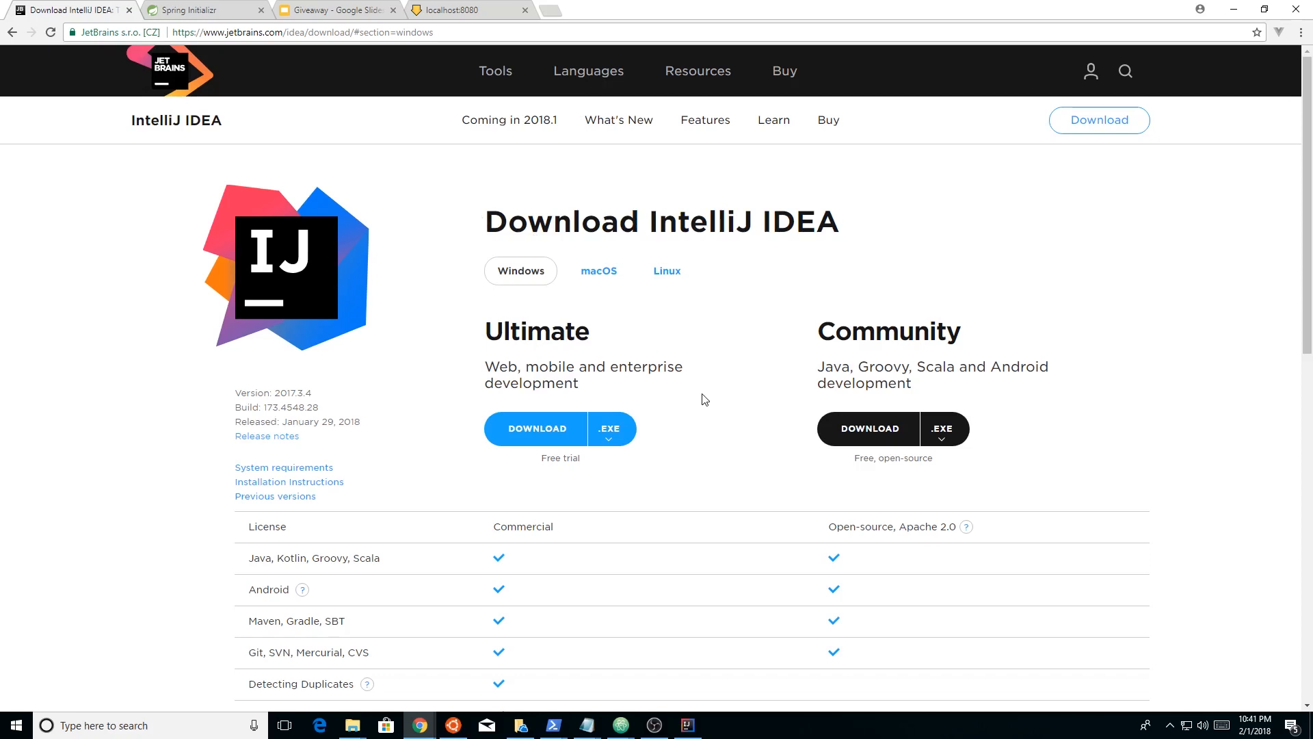
mouse_move(535, 324)
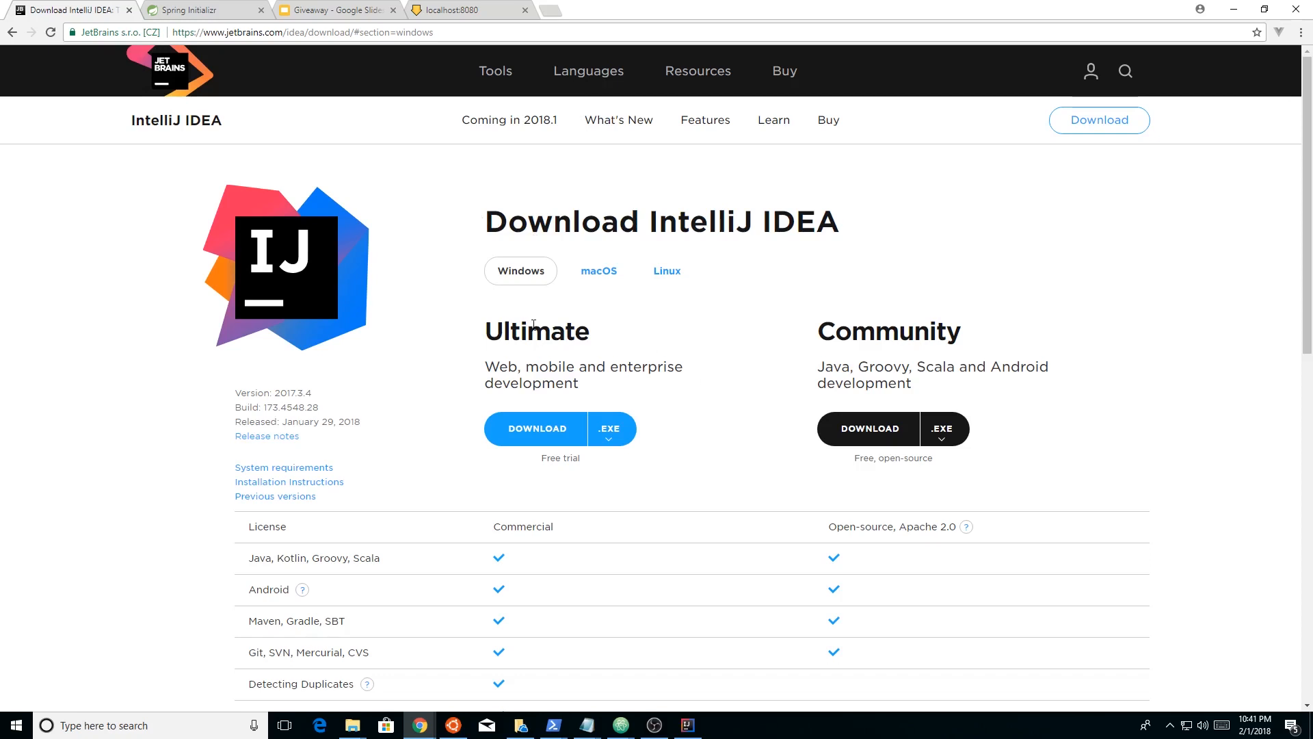
mouse_move(679, 383)
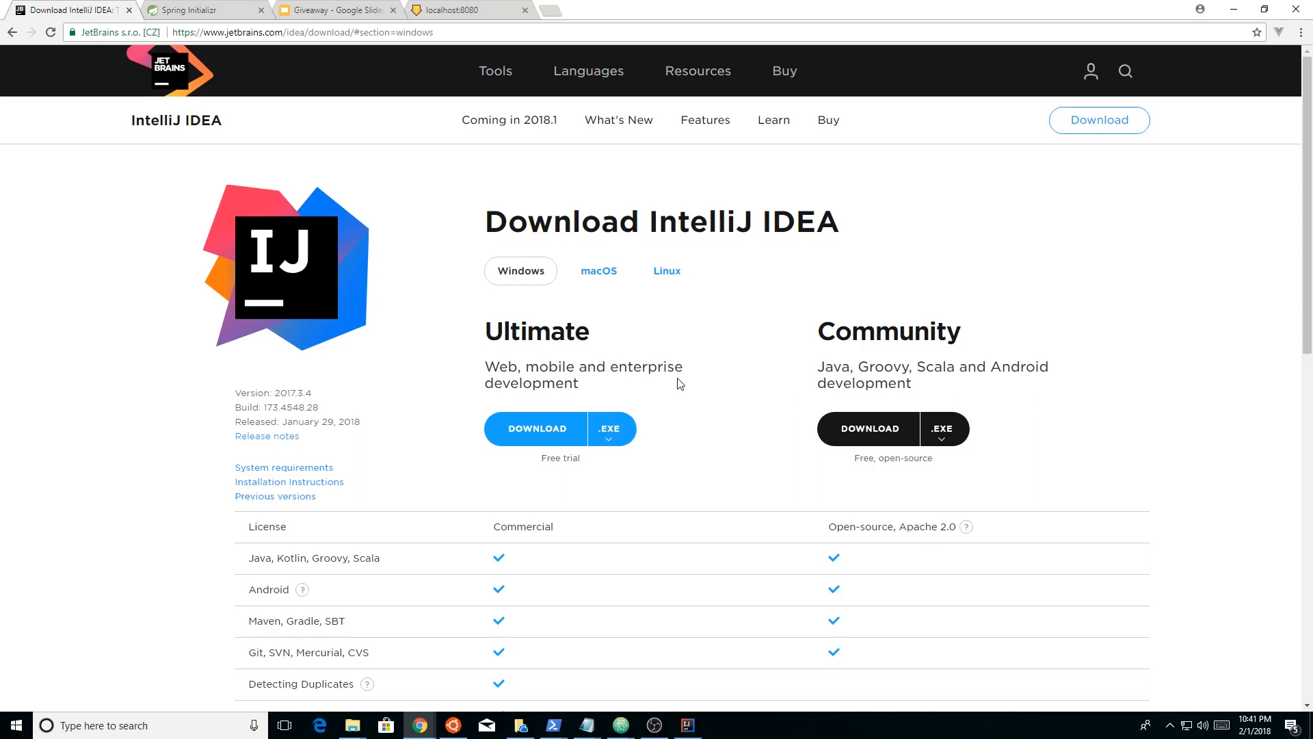
scroll("down", 3)
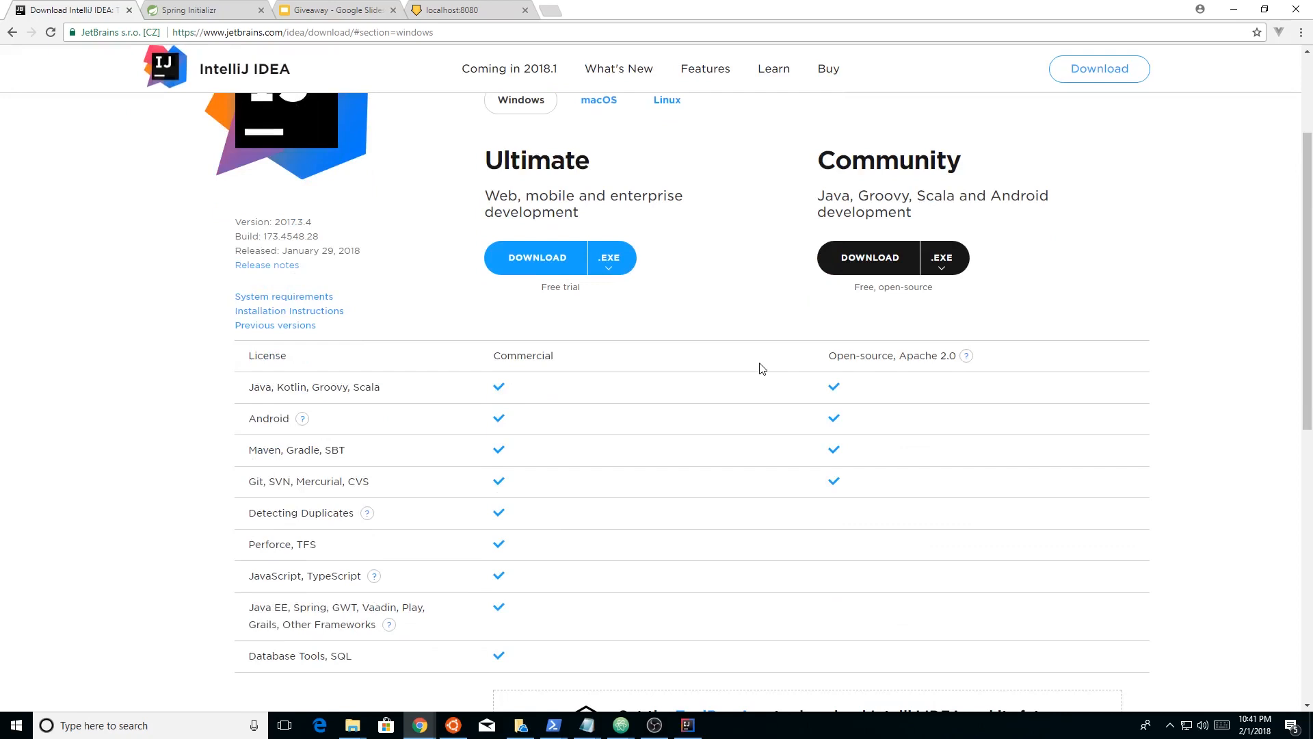
scroll("down", 3)
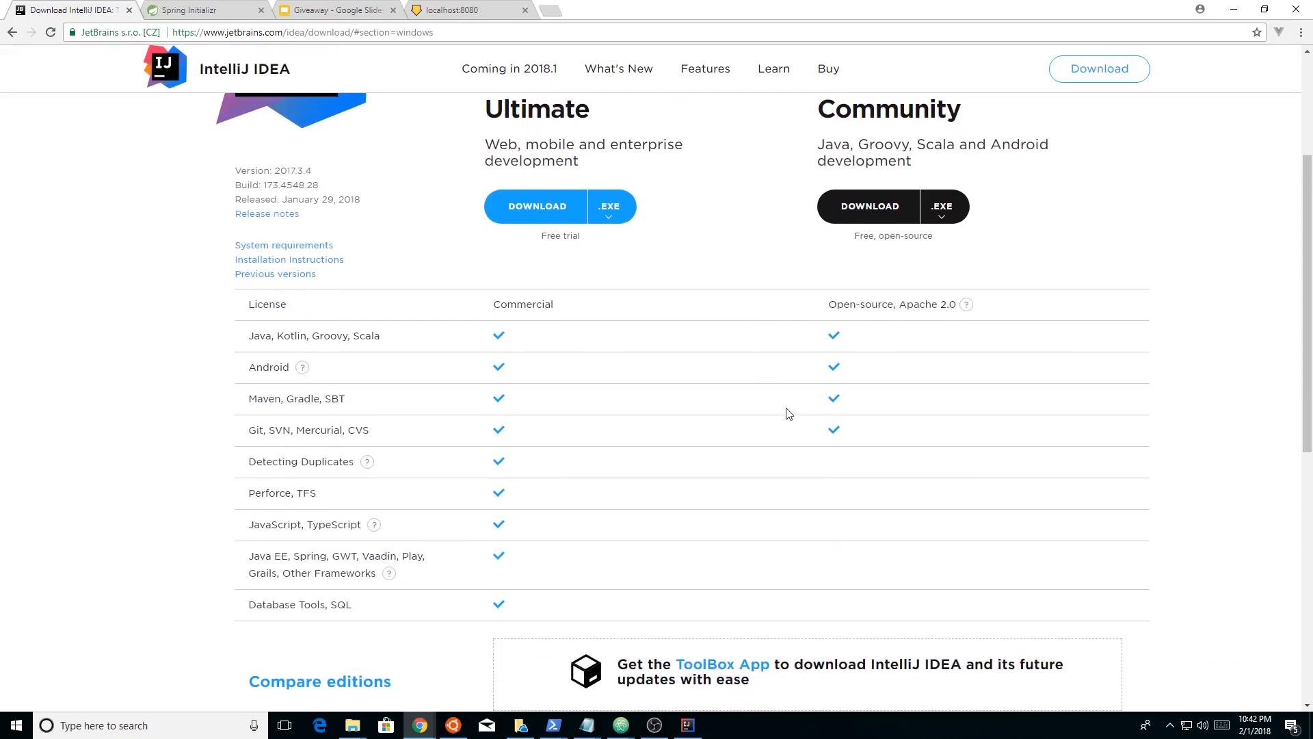
mouse_move(465, 493)
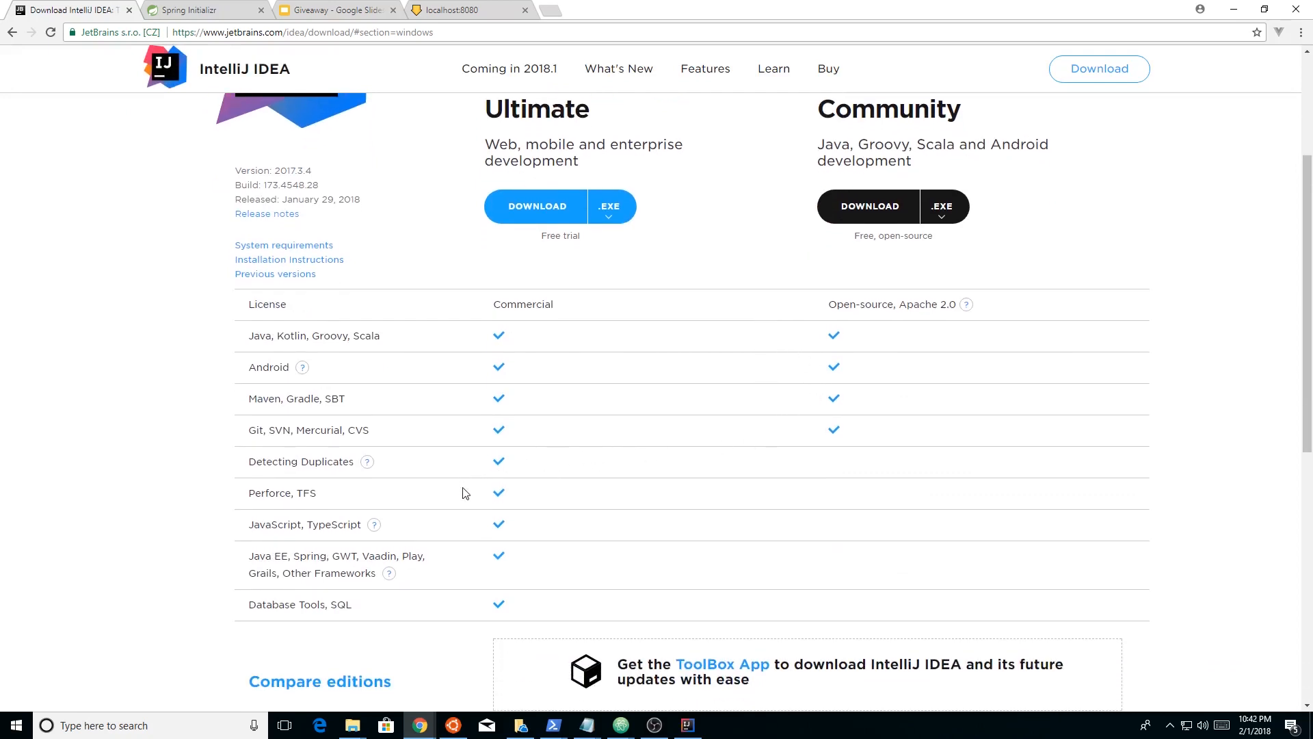
mouse_move(477, 554)
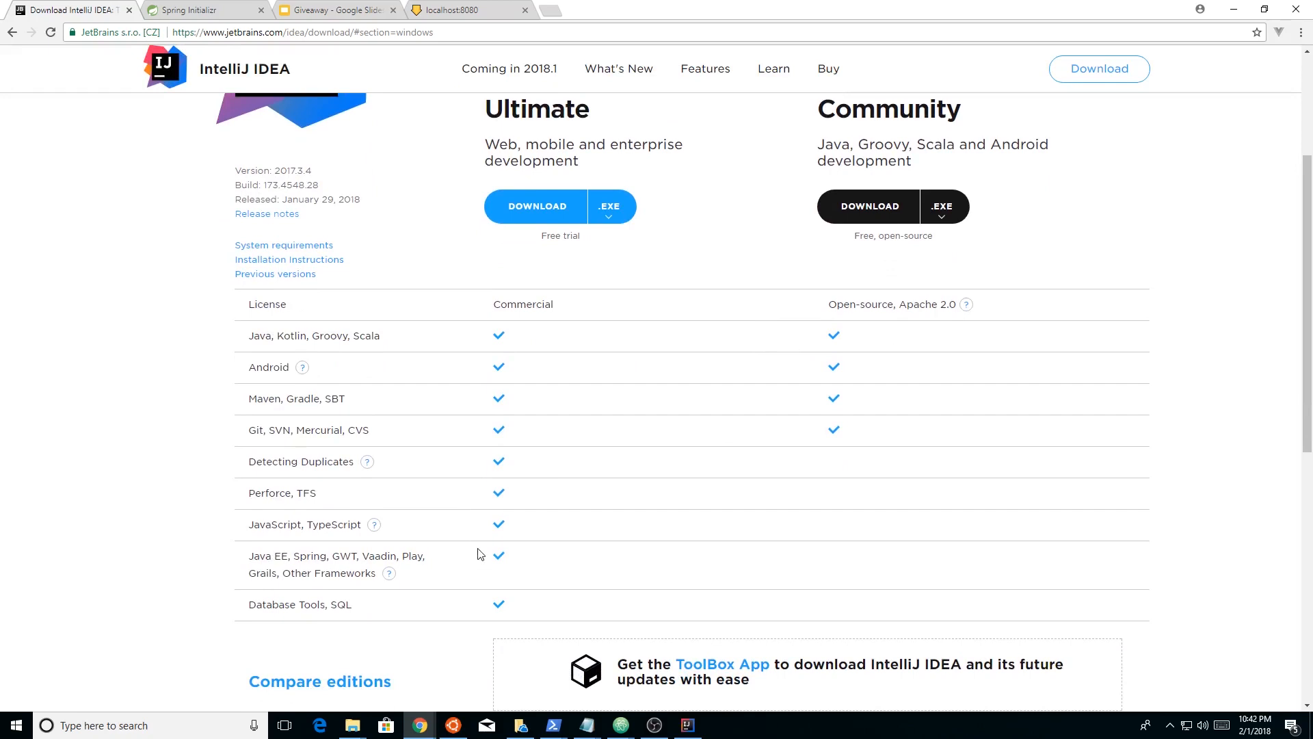
scroll("down", 3)
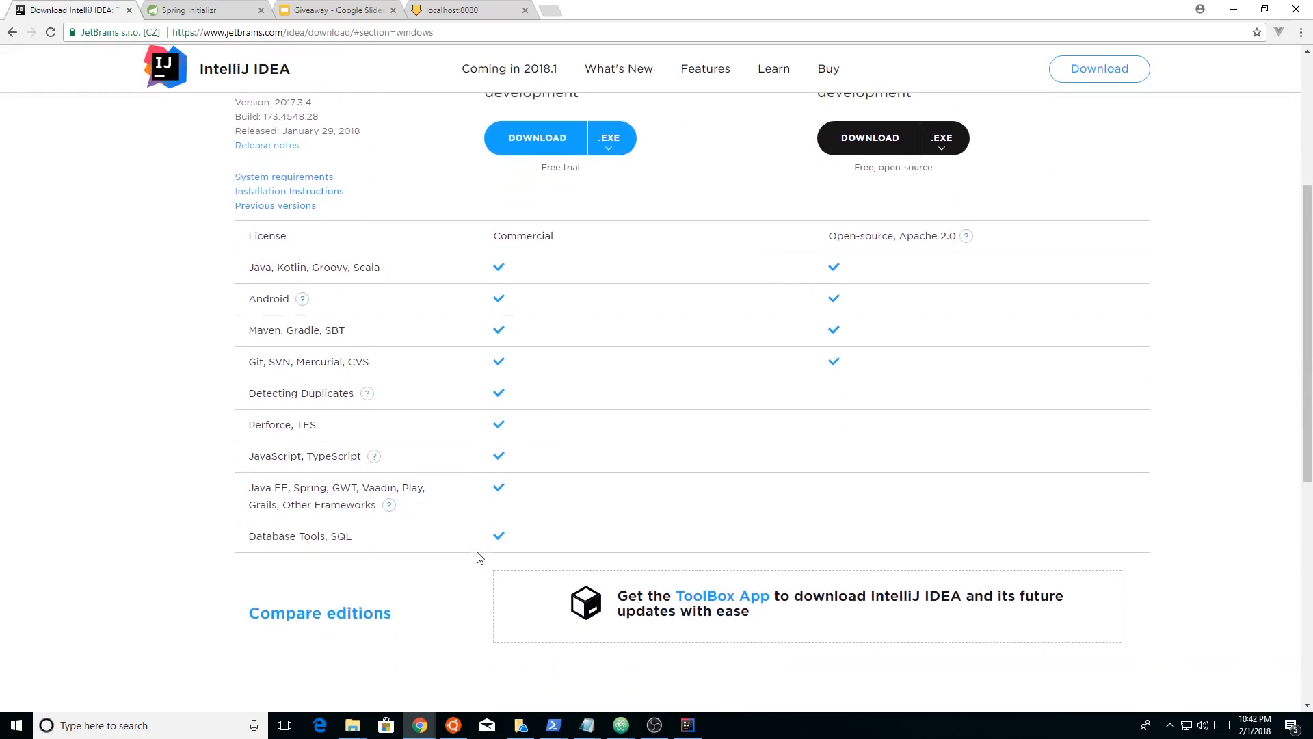
scroll("up", 3)
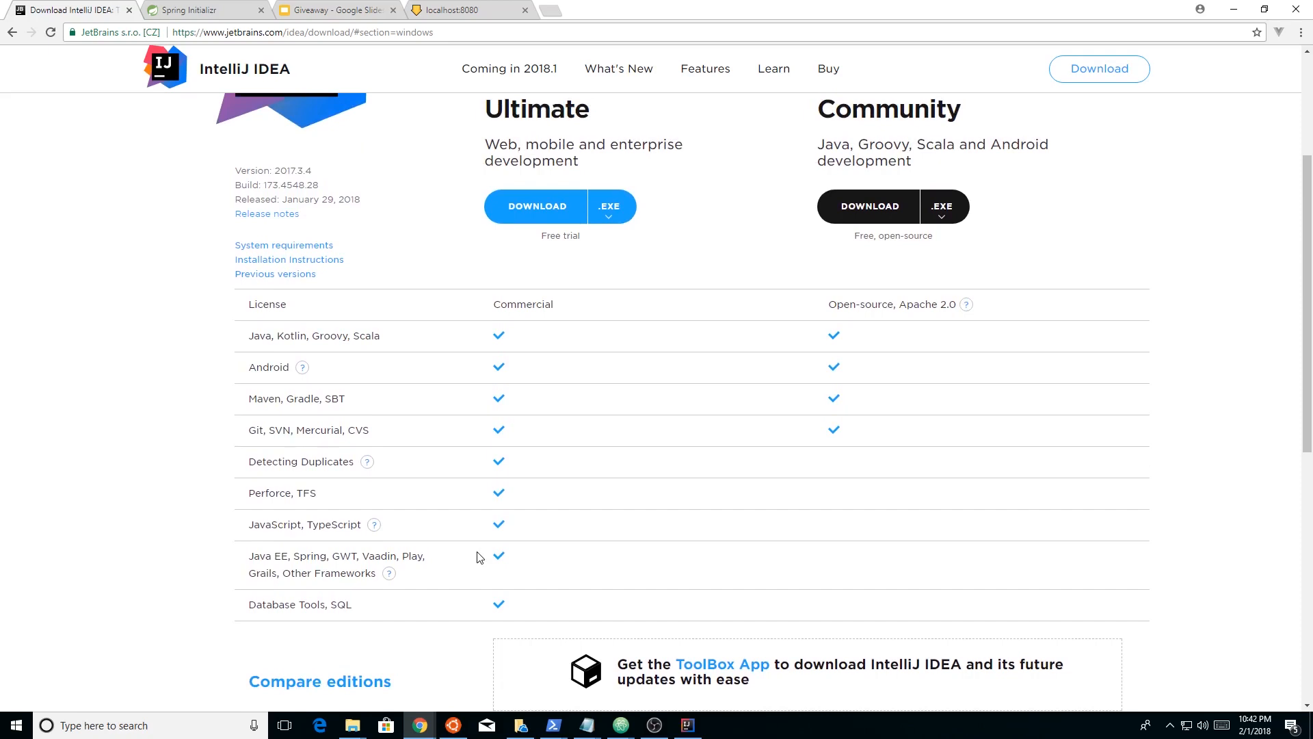
scroll("up", 3)
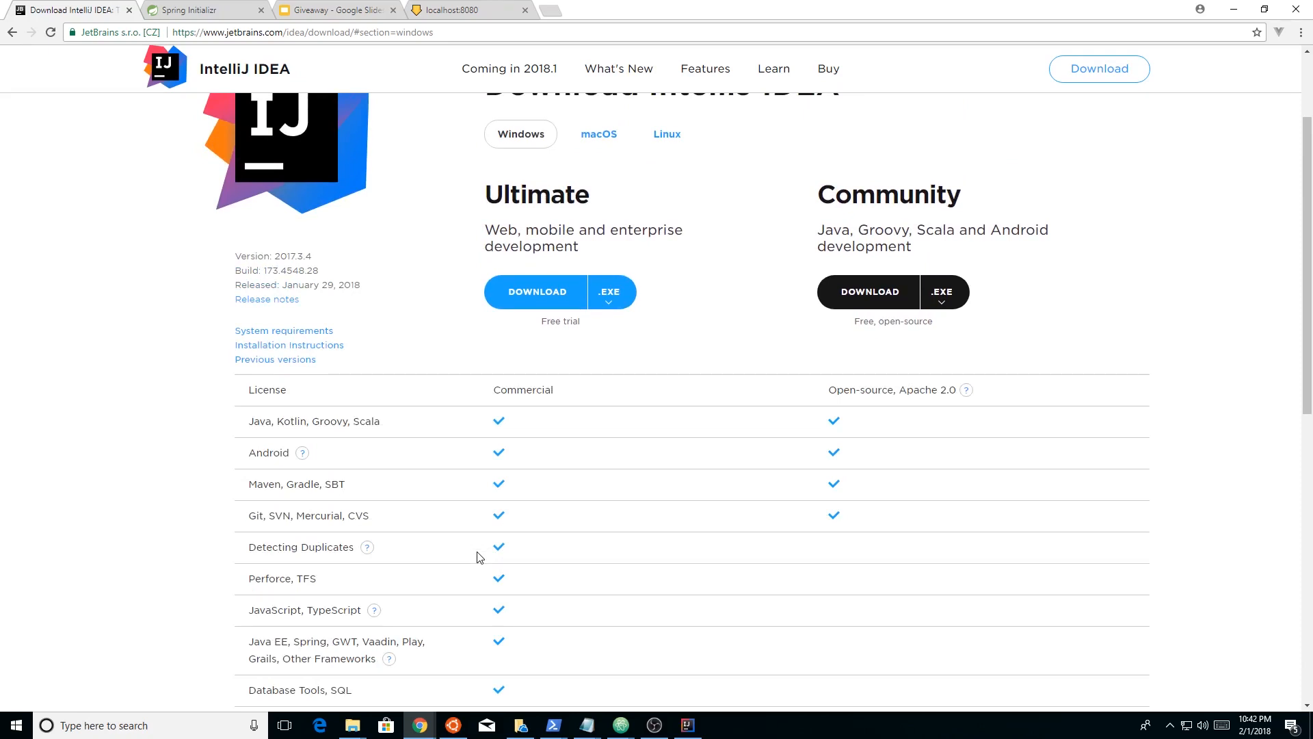
scroll("up", 3)
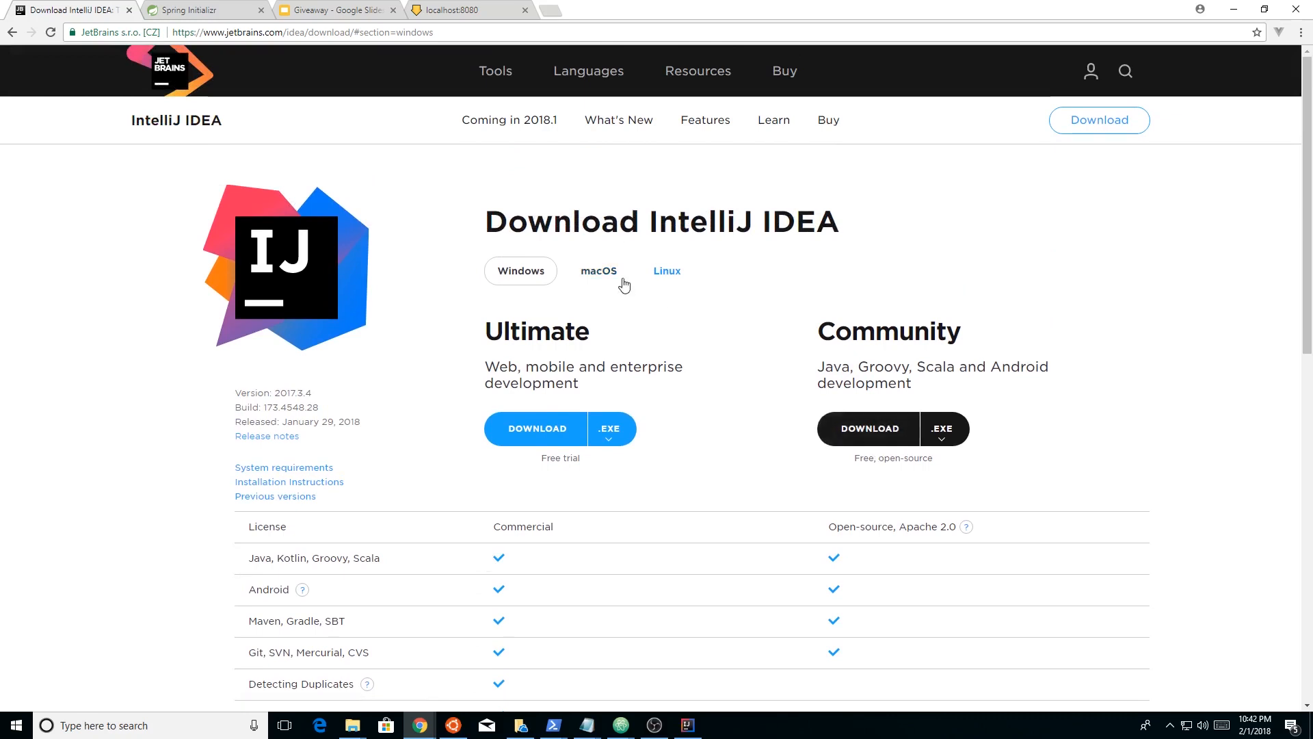
mouse_move(718, 355)
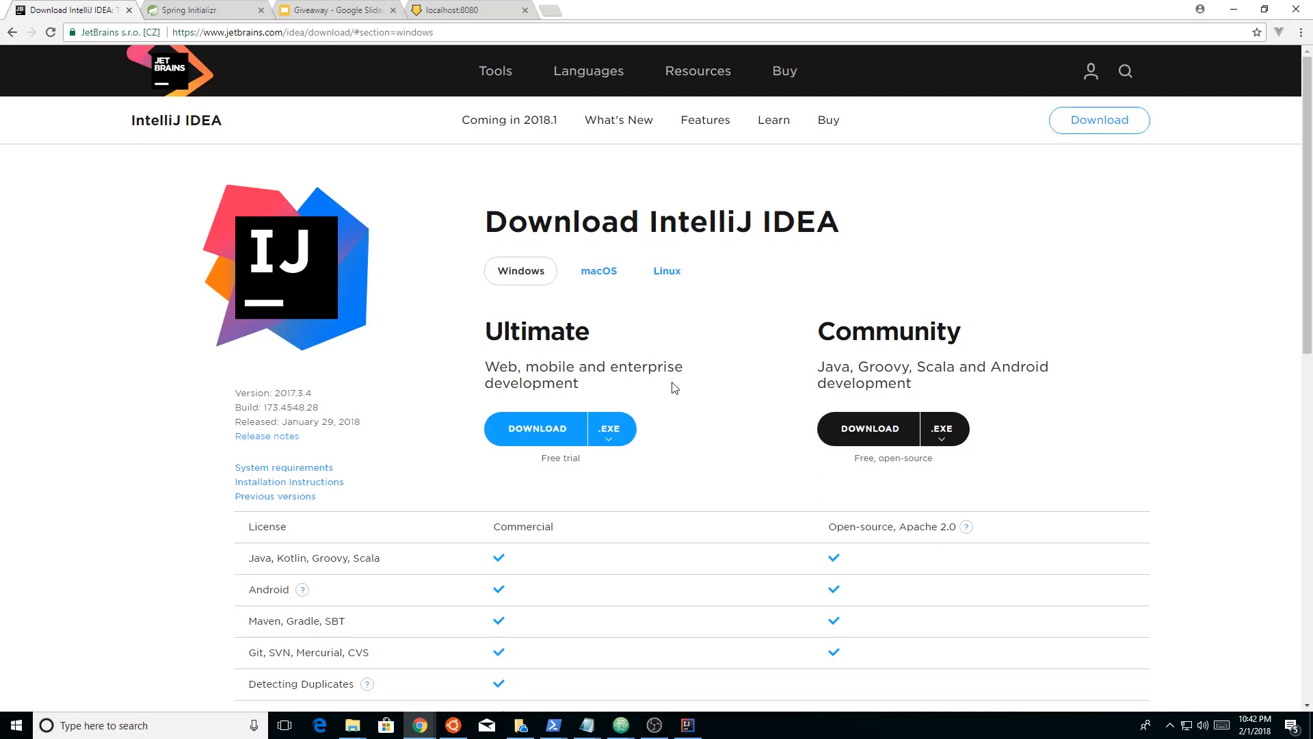
Step: Switch to Spring Initializr and reload start.spring.io to its default basic form
left_click(201, 10)
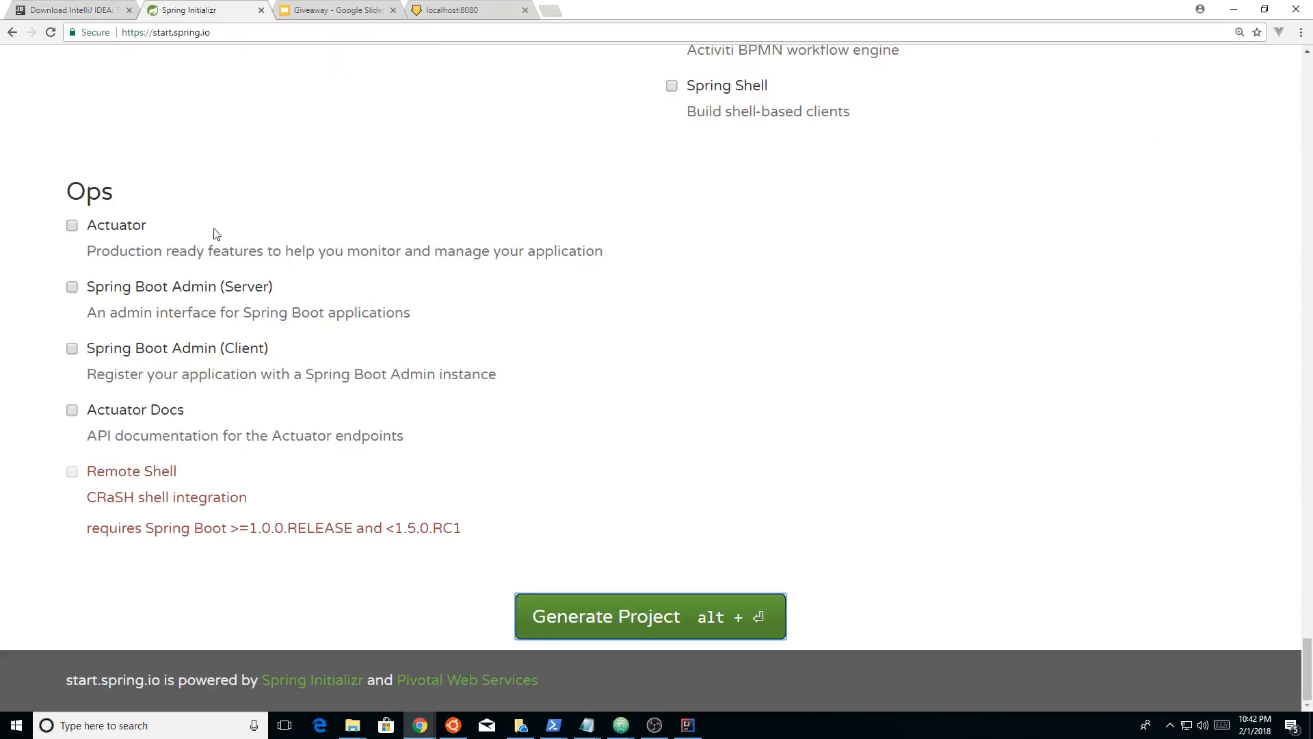
mouse_move(561, 424)
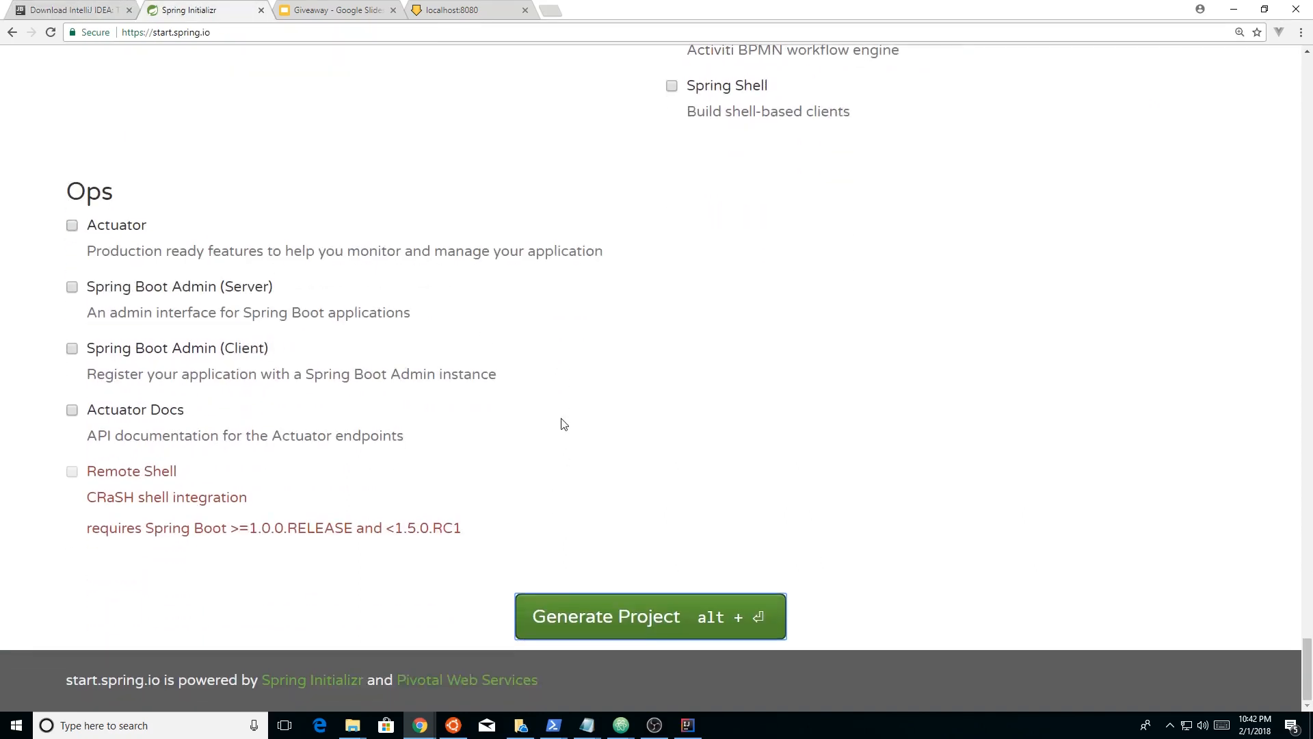
left_click(649, 615)
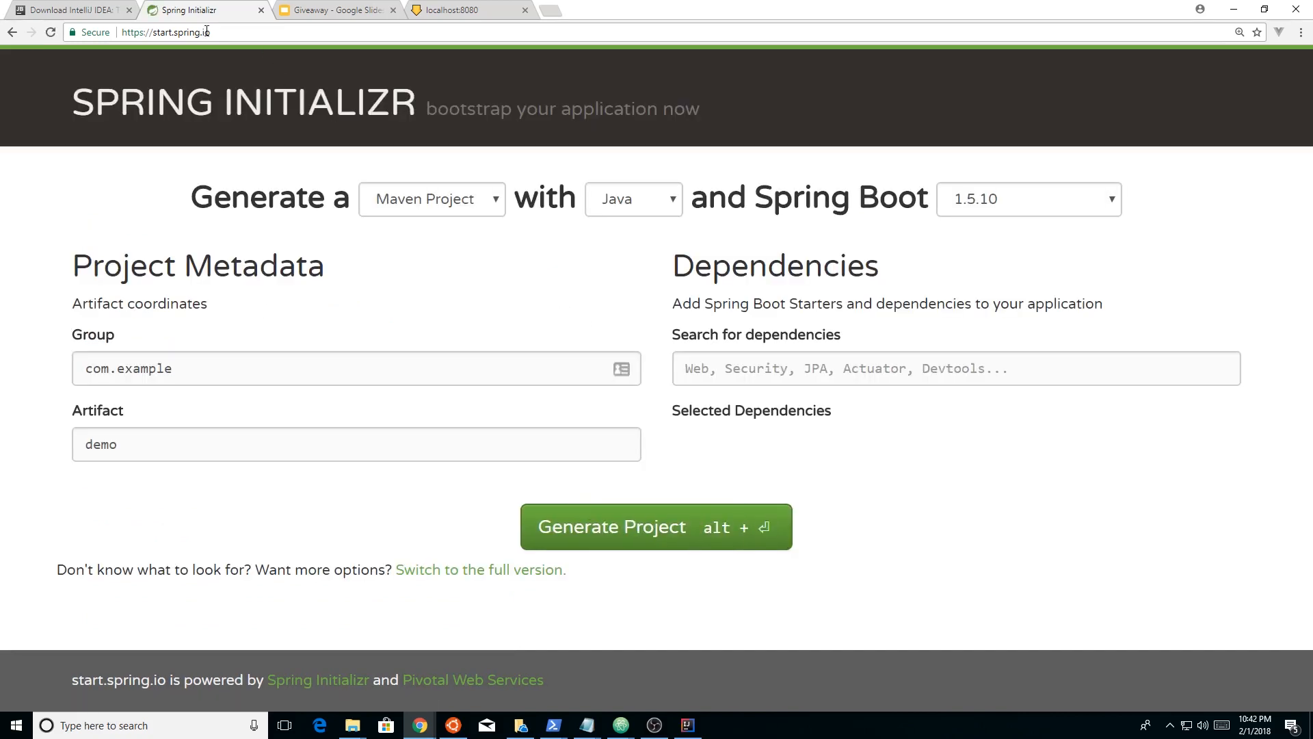
left_click(165, 31)
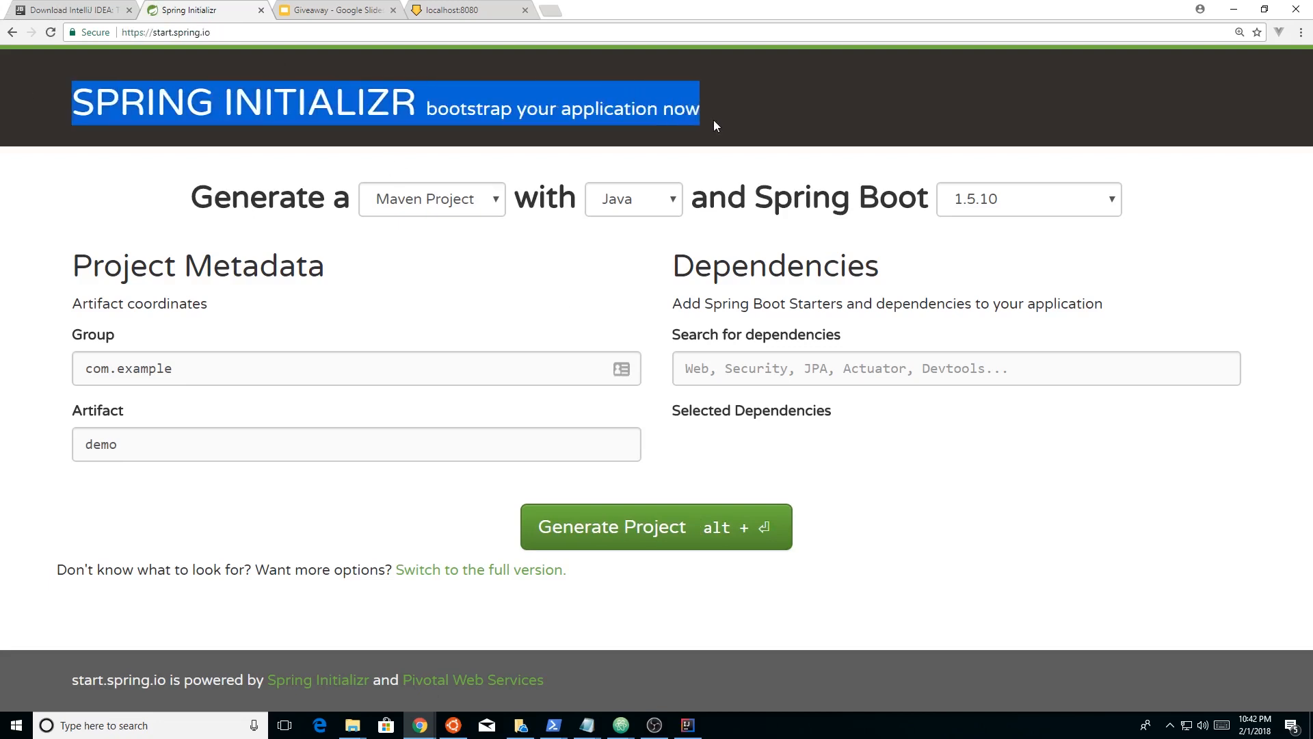
mouse_move(564, 256)
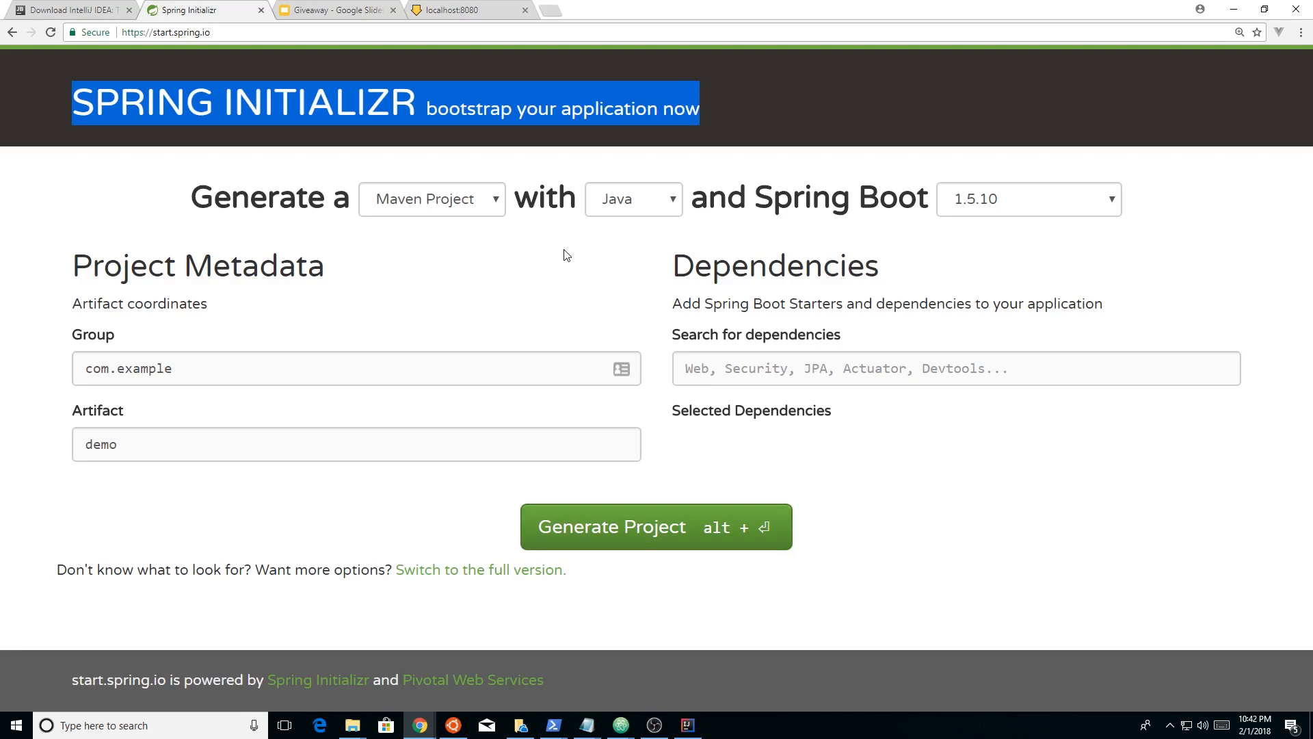
mouse_move(584, 247)
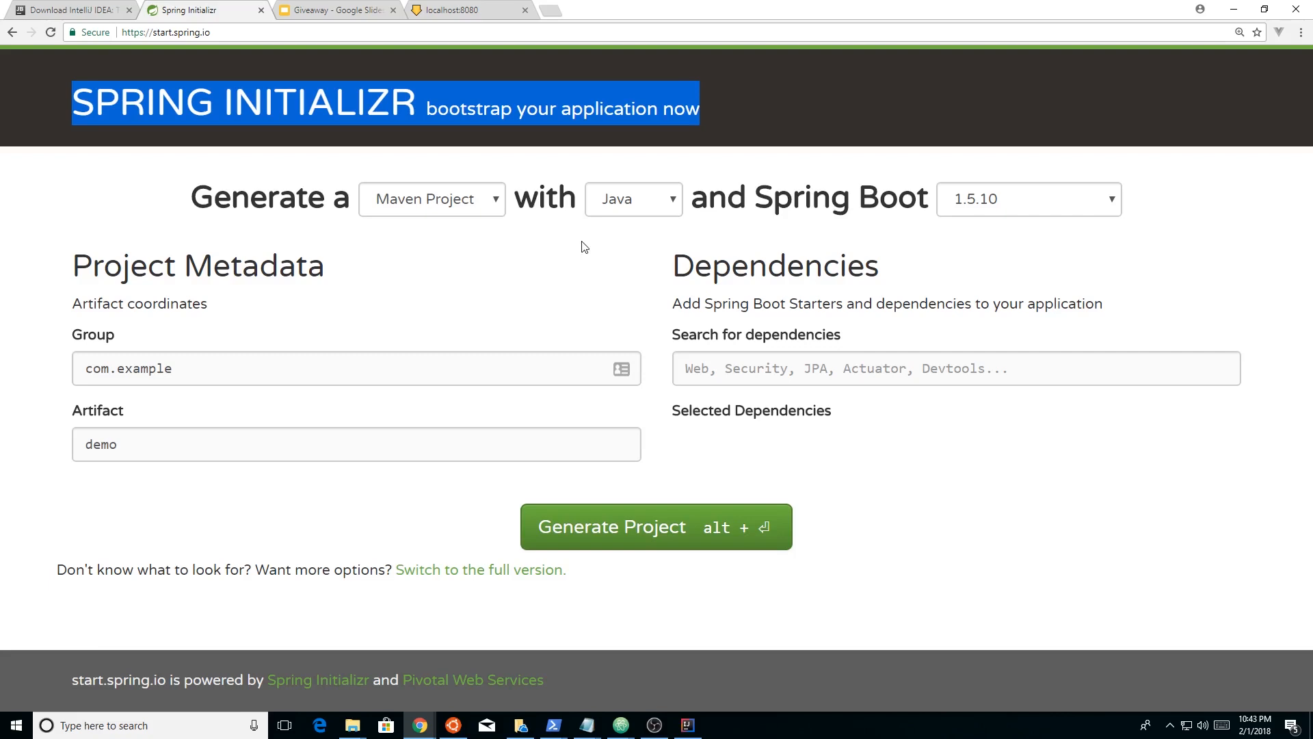
Step: Review the build and language options, keeping Maven Project, Java and Spring Boot 1.5.10
left_click(431, 198)
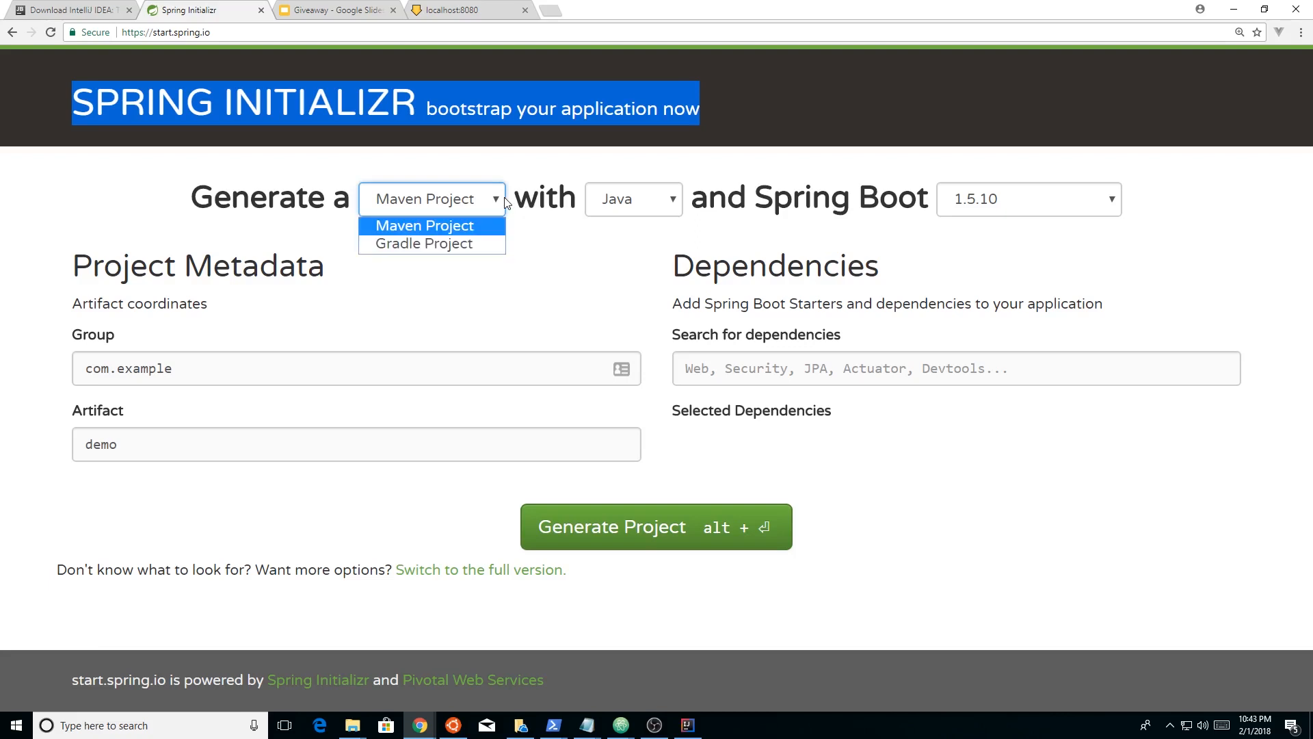
mouse_move(483, 233)
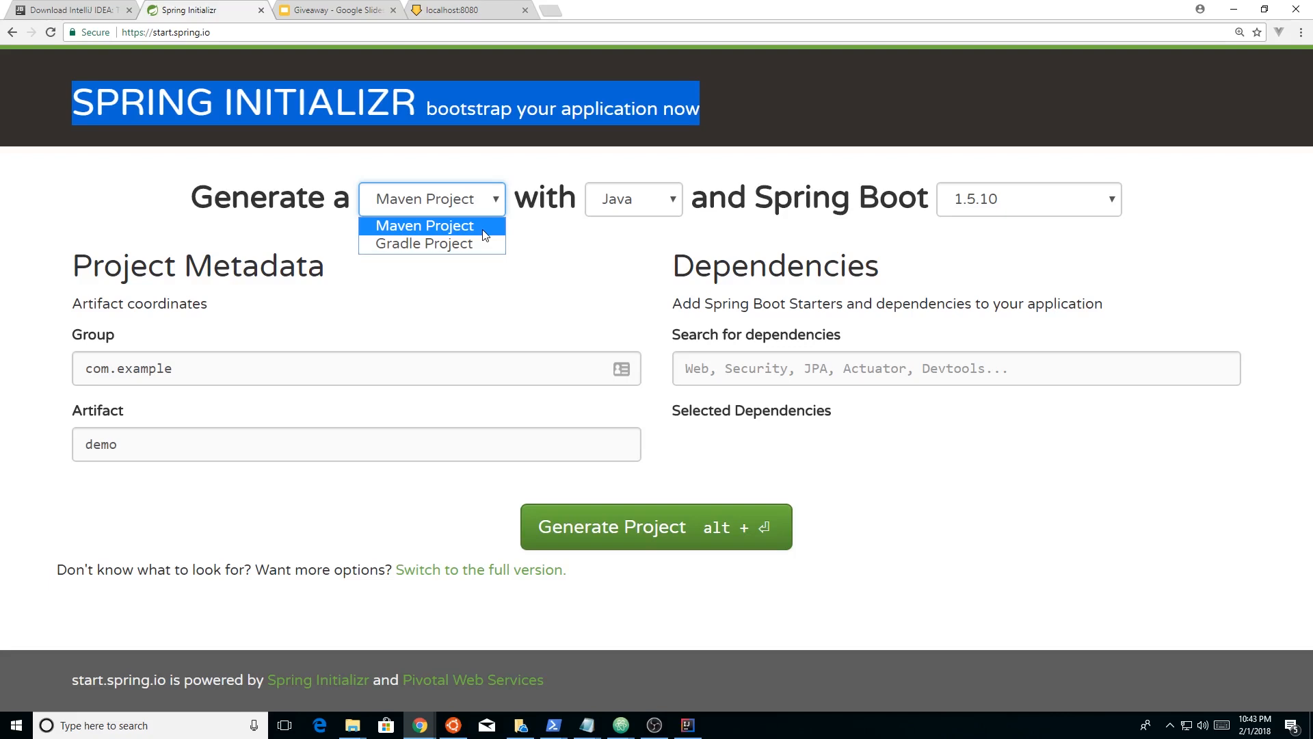
mouse_move(484, 238)
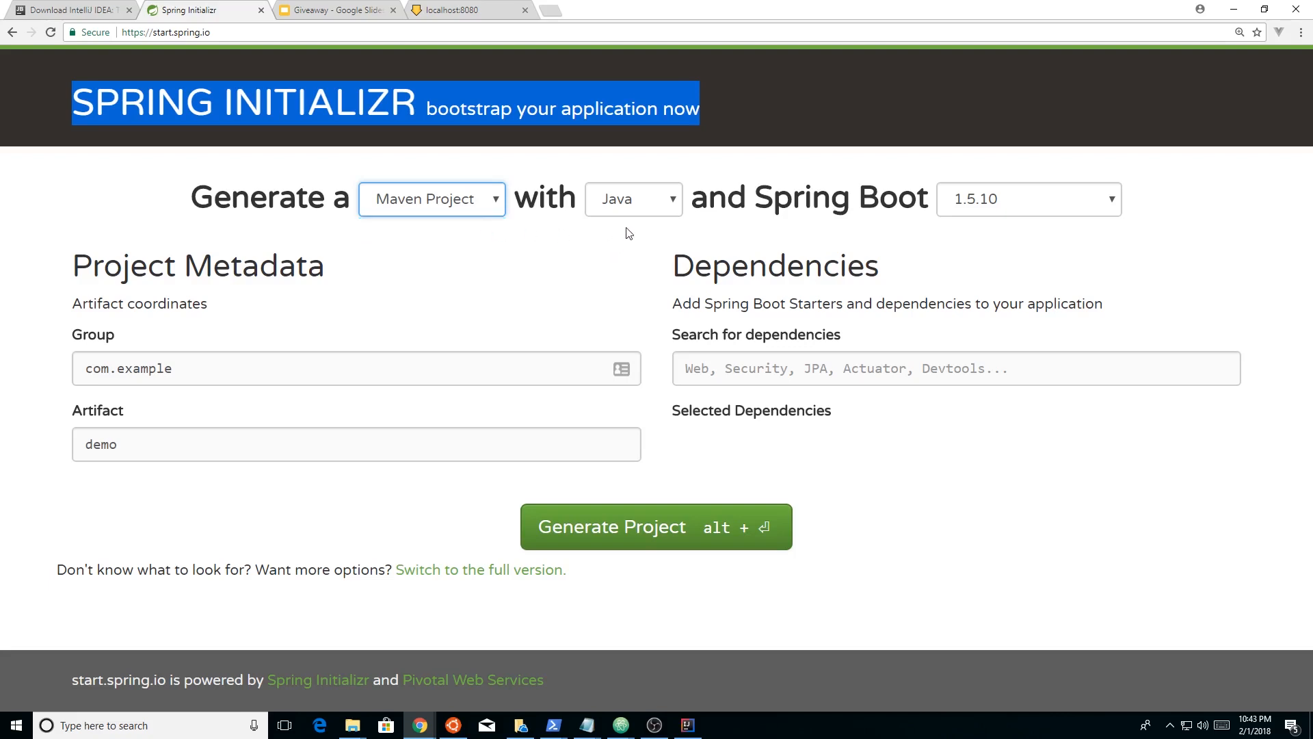
left_click(634, 198)
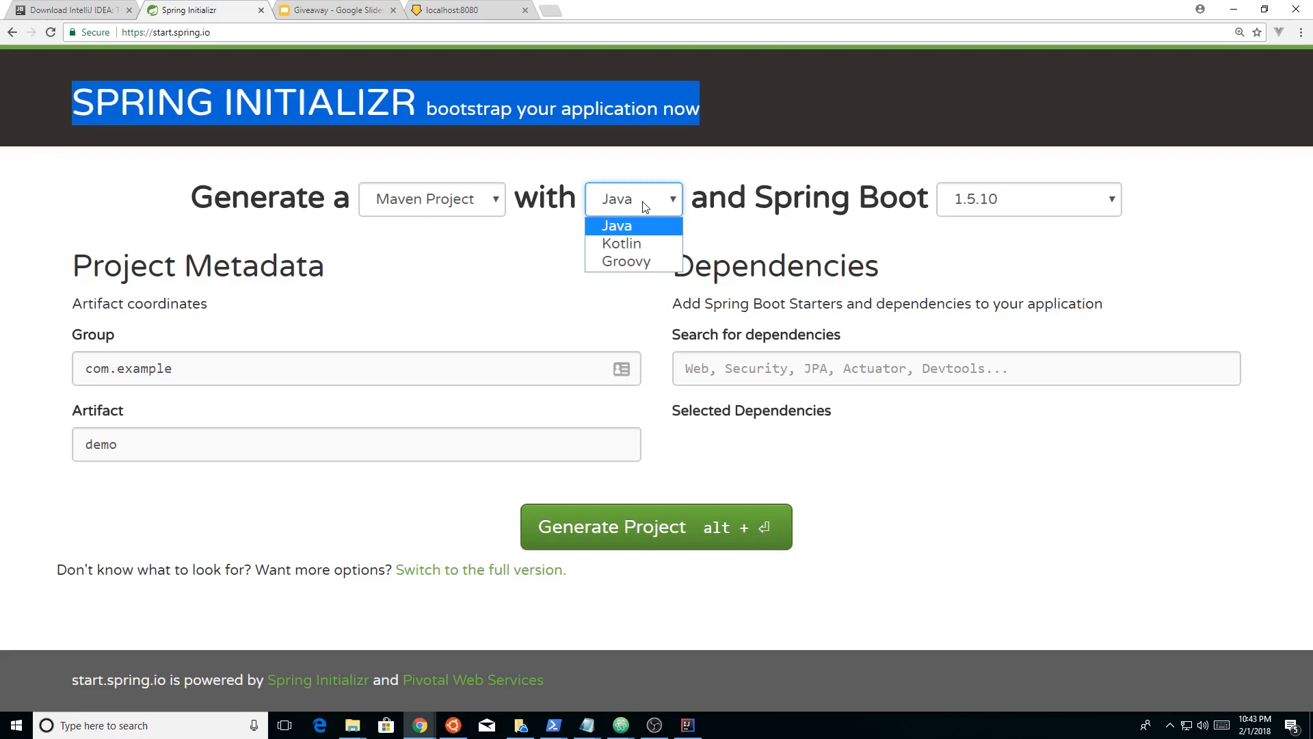
left_click(1027, 200)
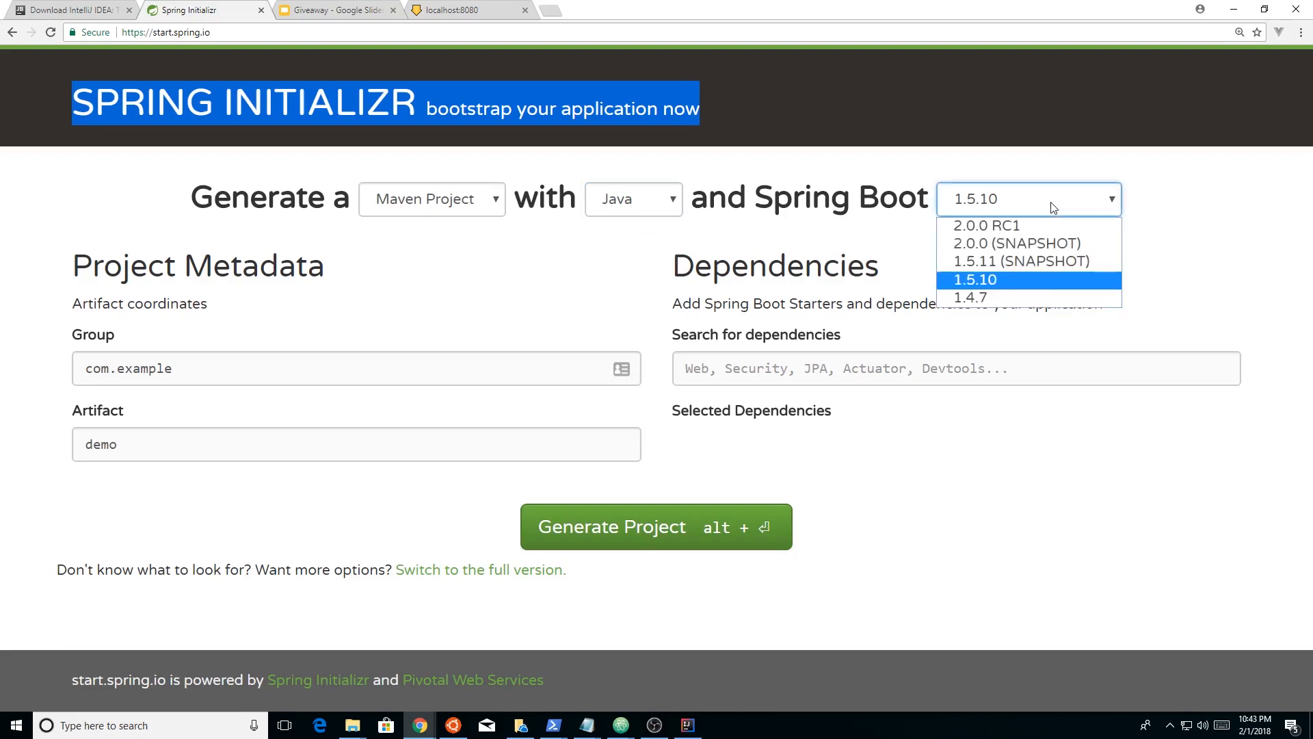
mouse_move(1042, 281)
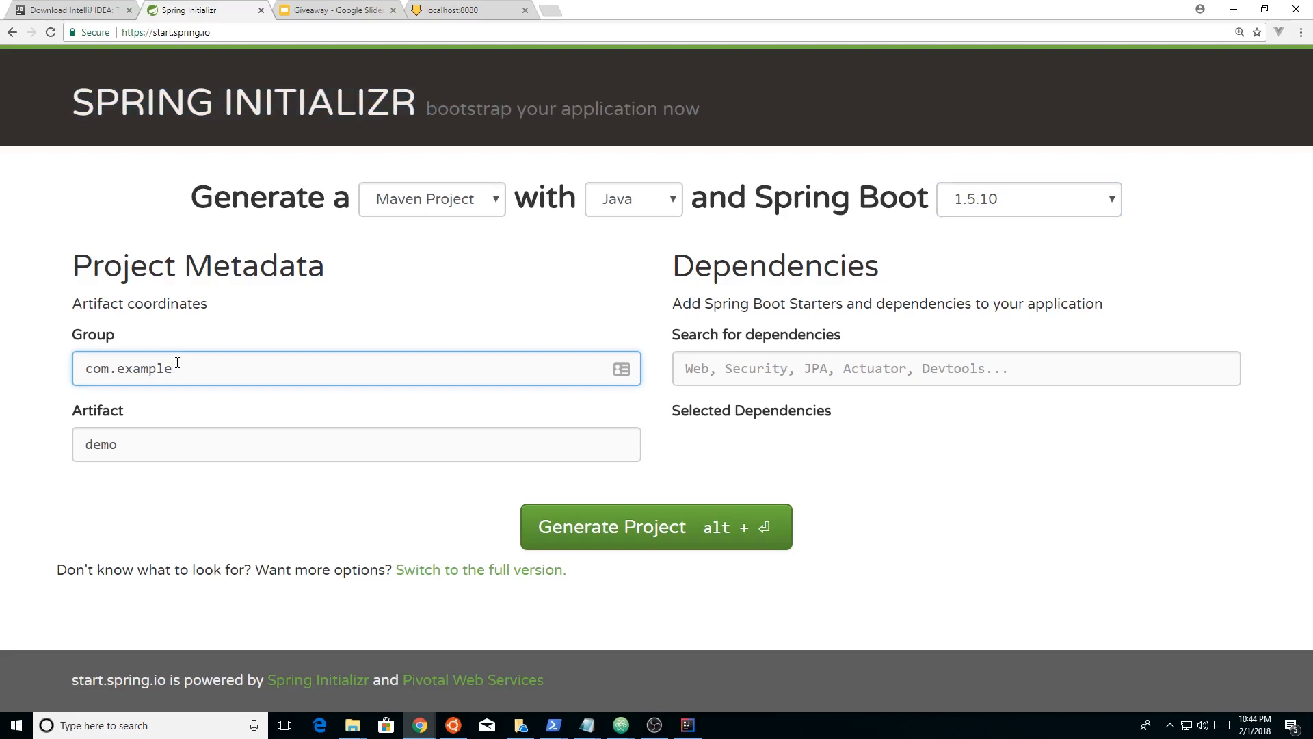
Step: Set group com.programwitherik.restservice and artifact RestApp, then reveal the full project options
key("BackSpace")
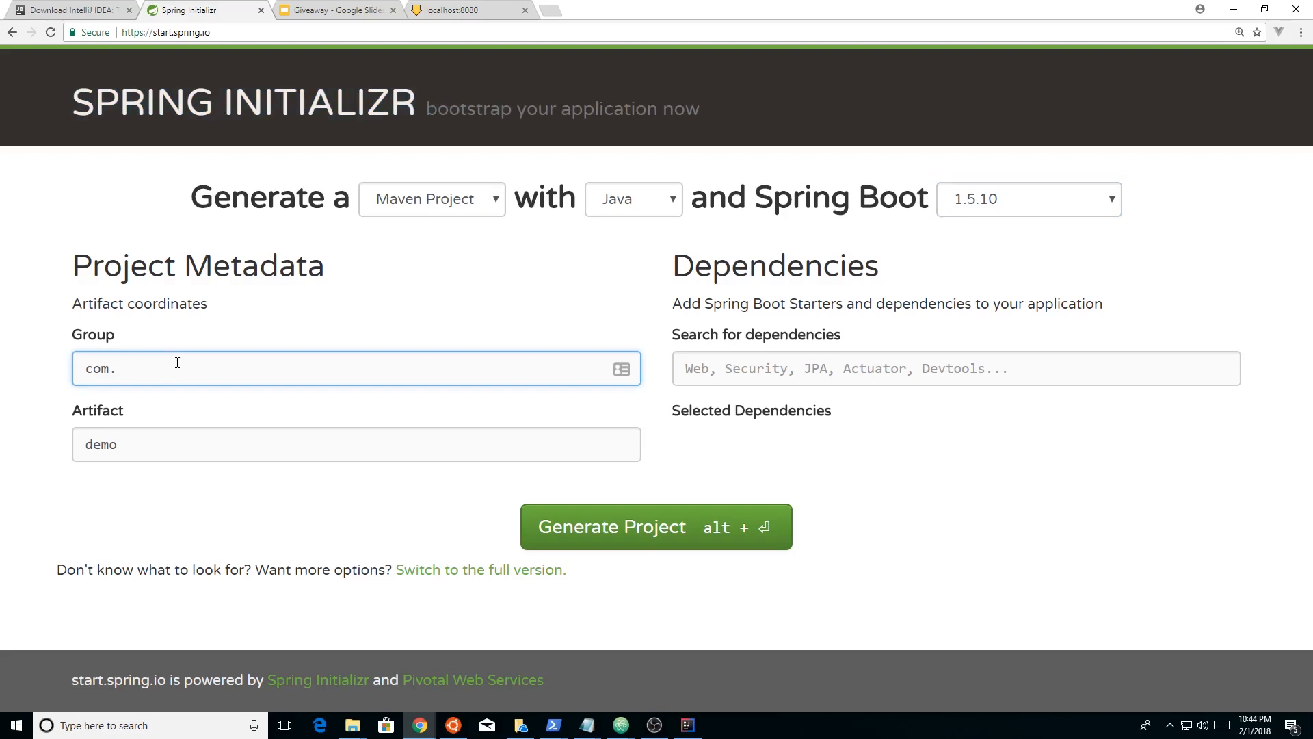
type("programwitherik.rest")
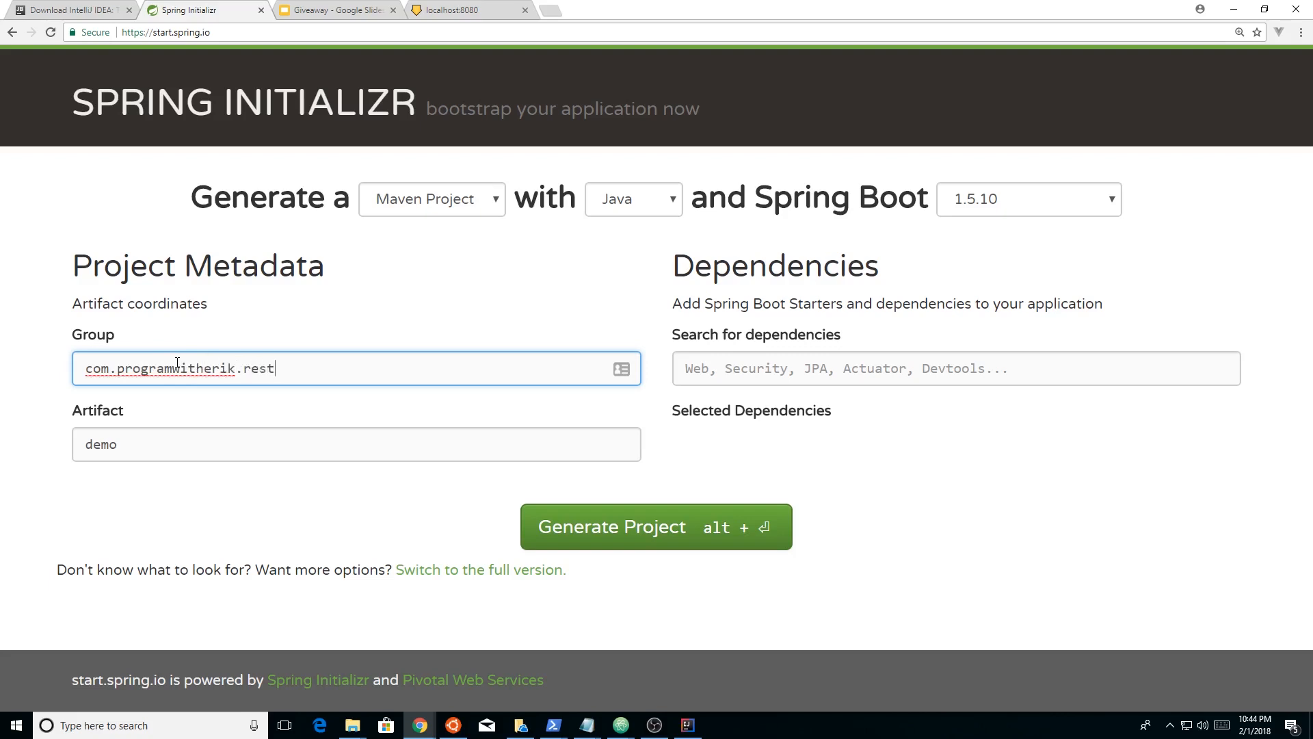
type("service")
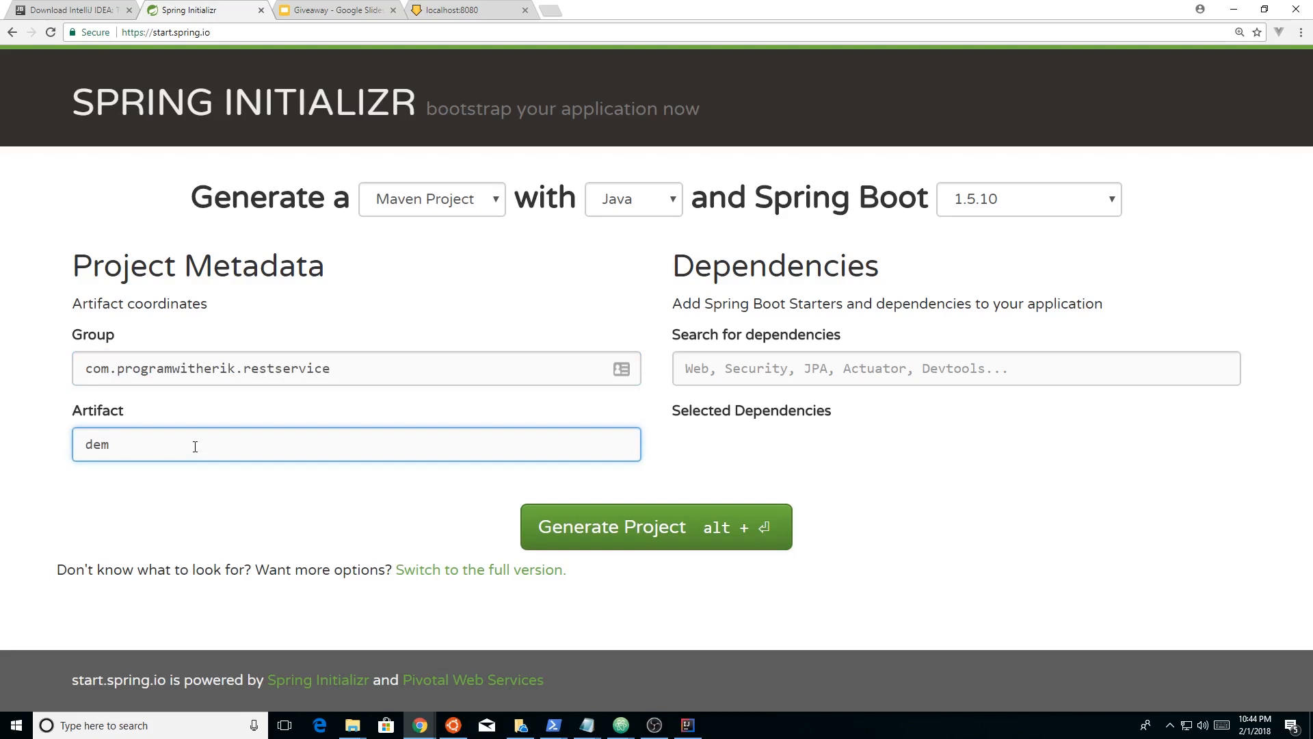
type("Pro")
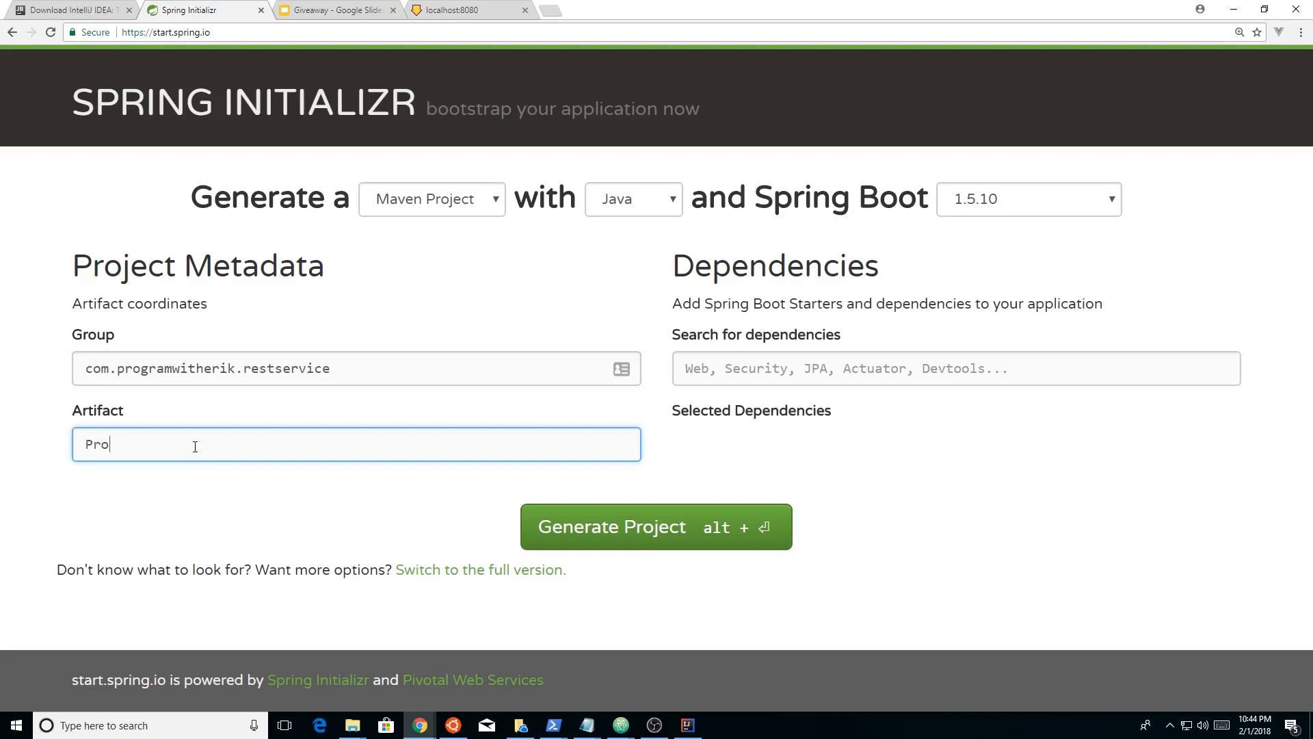
type("g")
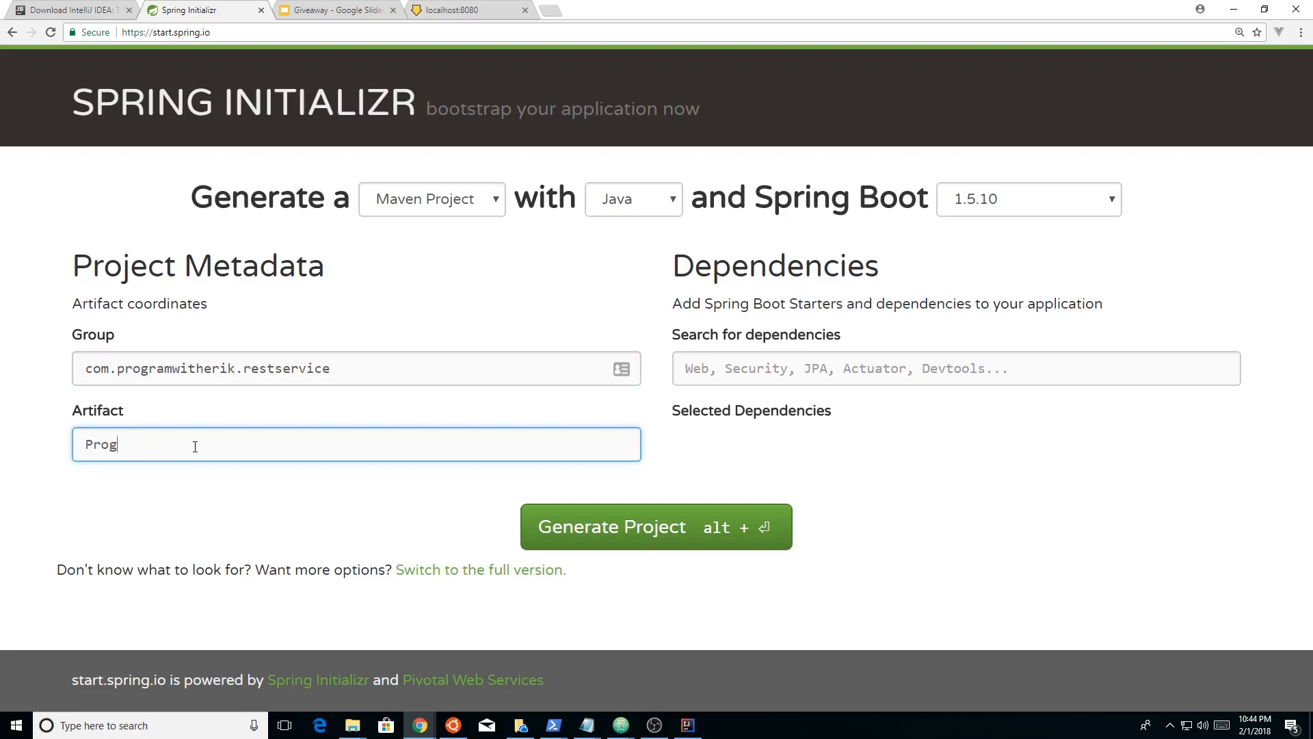
type("RestApp")
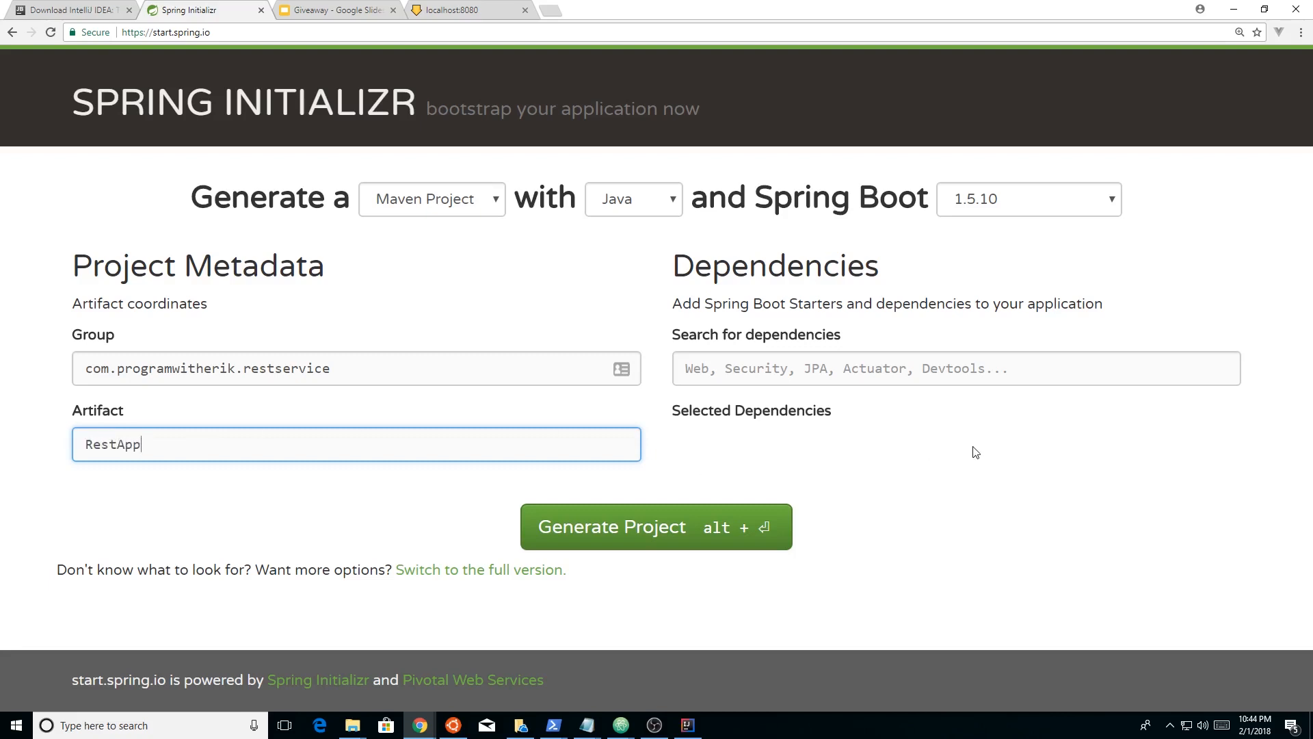
left_click(479, 569)
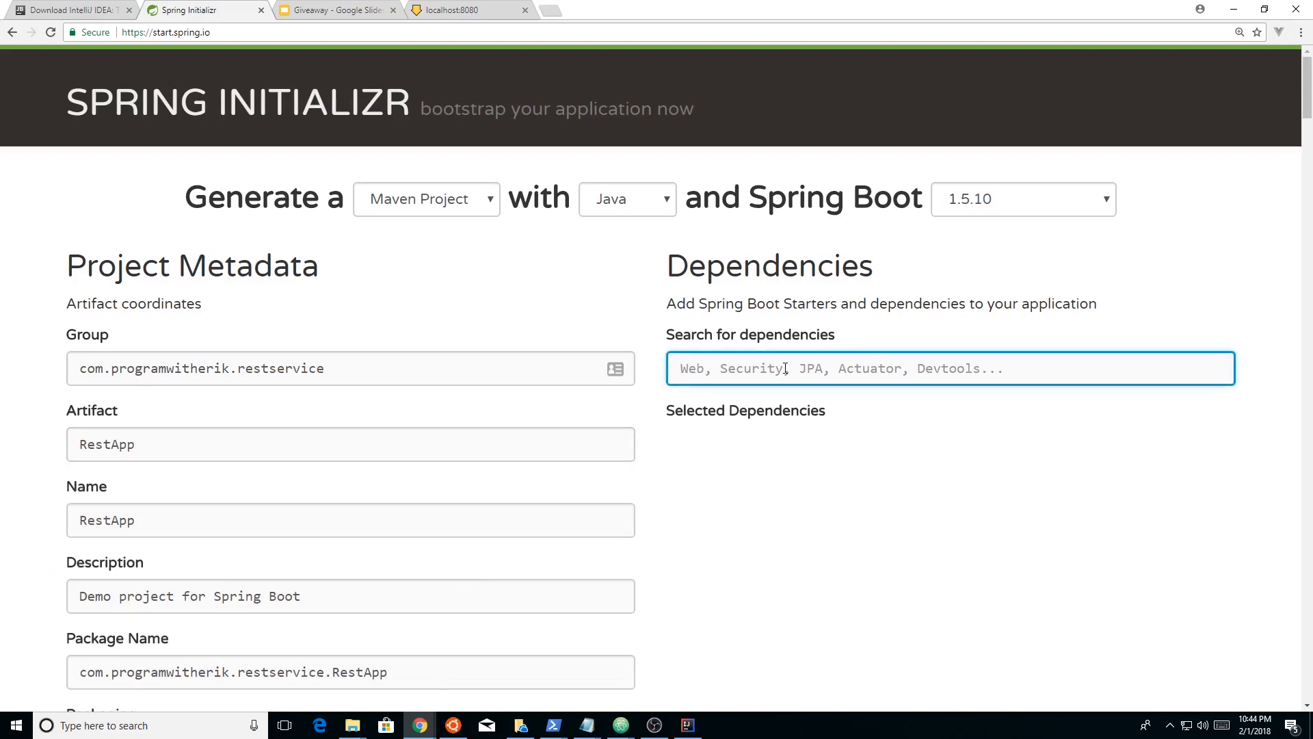
Step: Browse the full dependency catalogue through Web, template engines, SQL, NoSQL and cloud sections
scroll("down", 3)
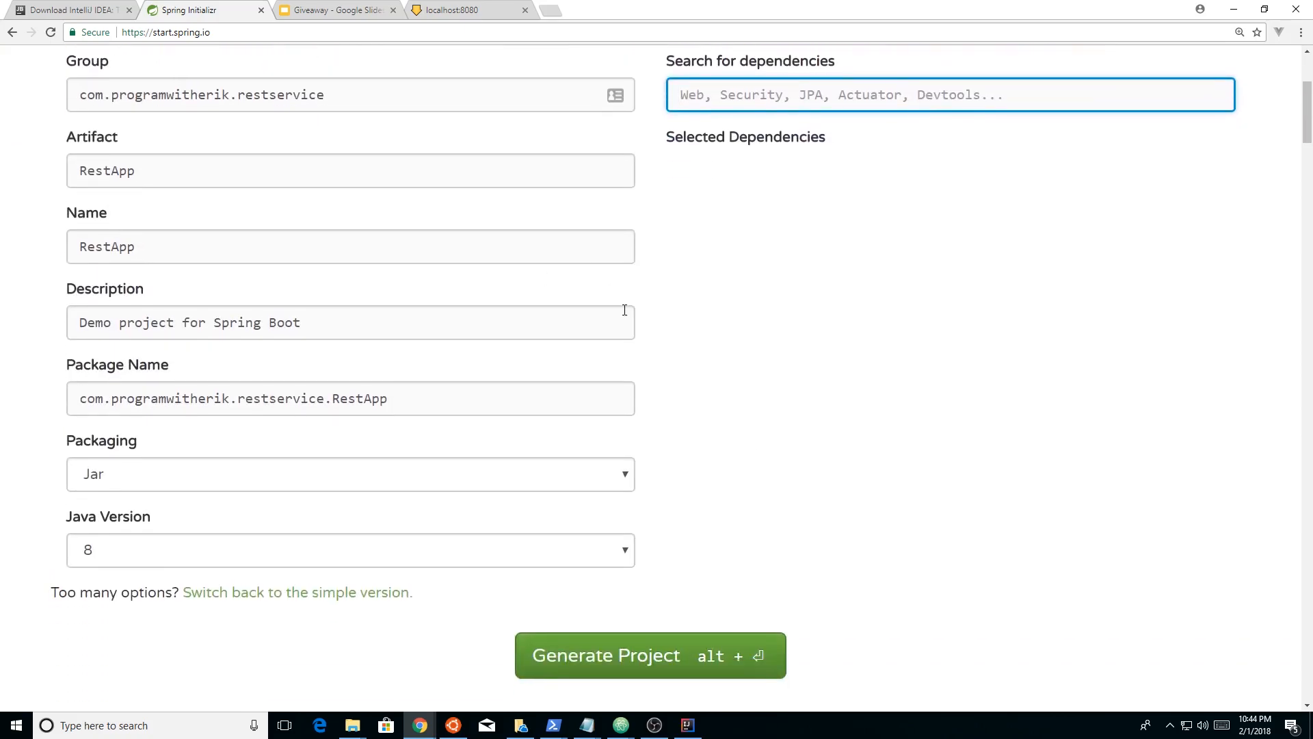
scroll("up", 3)
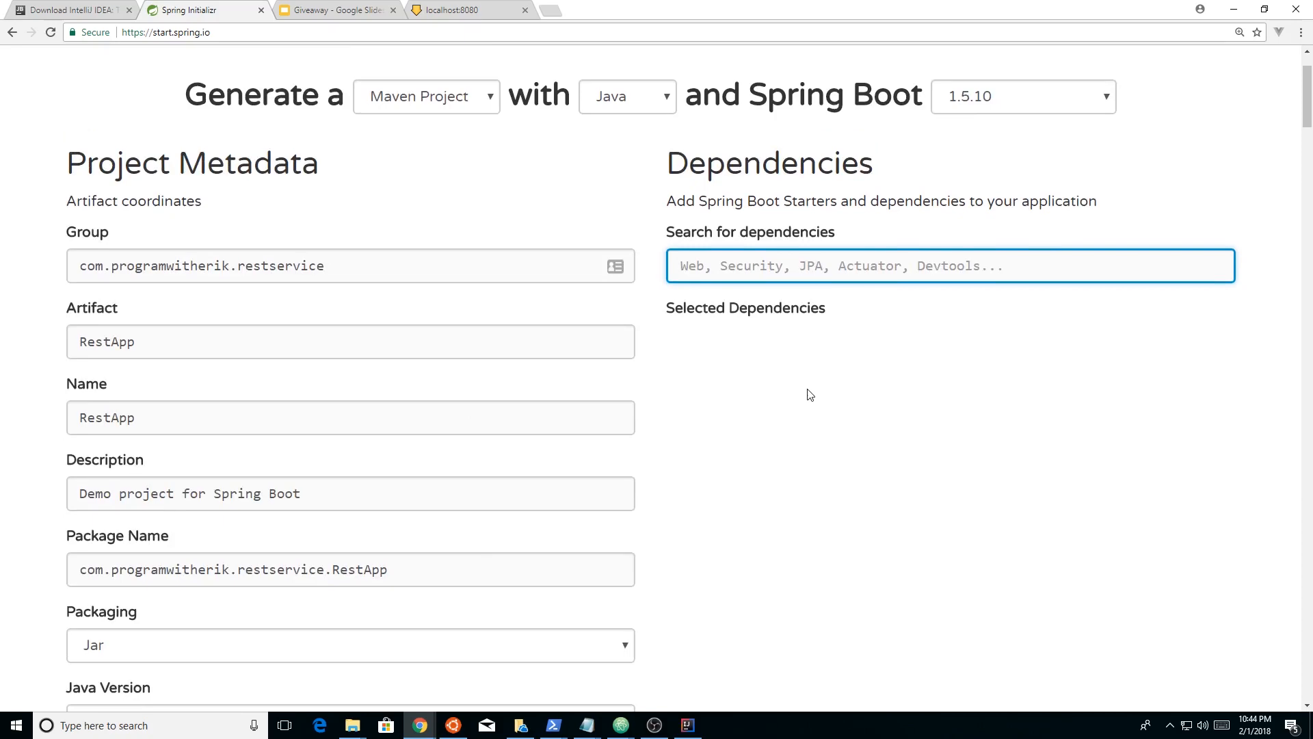
scroll("down", 3)
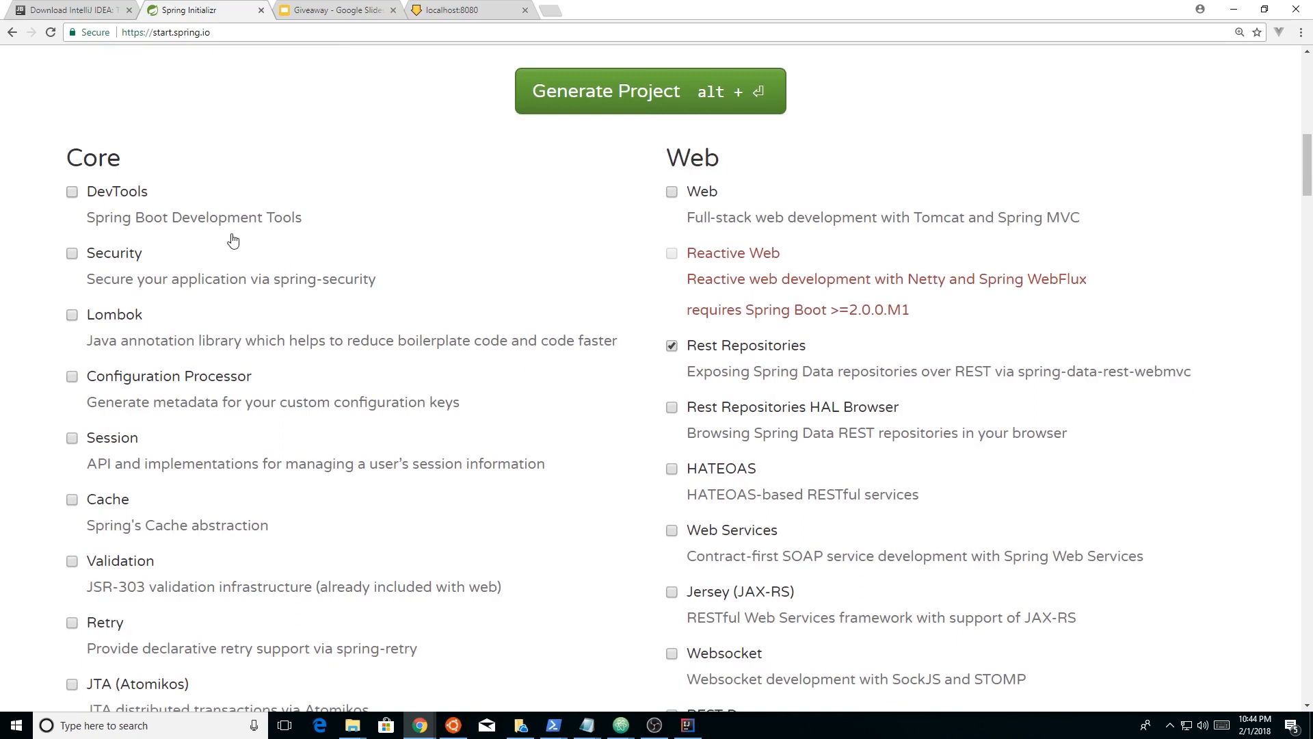
mouse_move(125, 282)
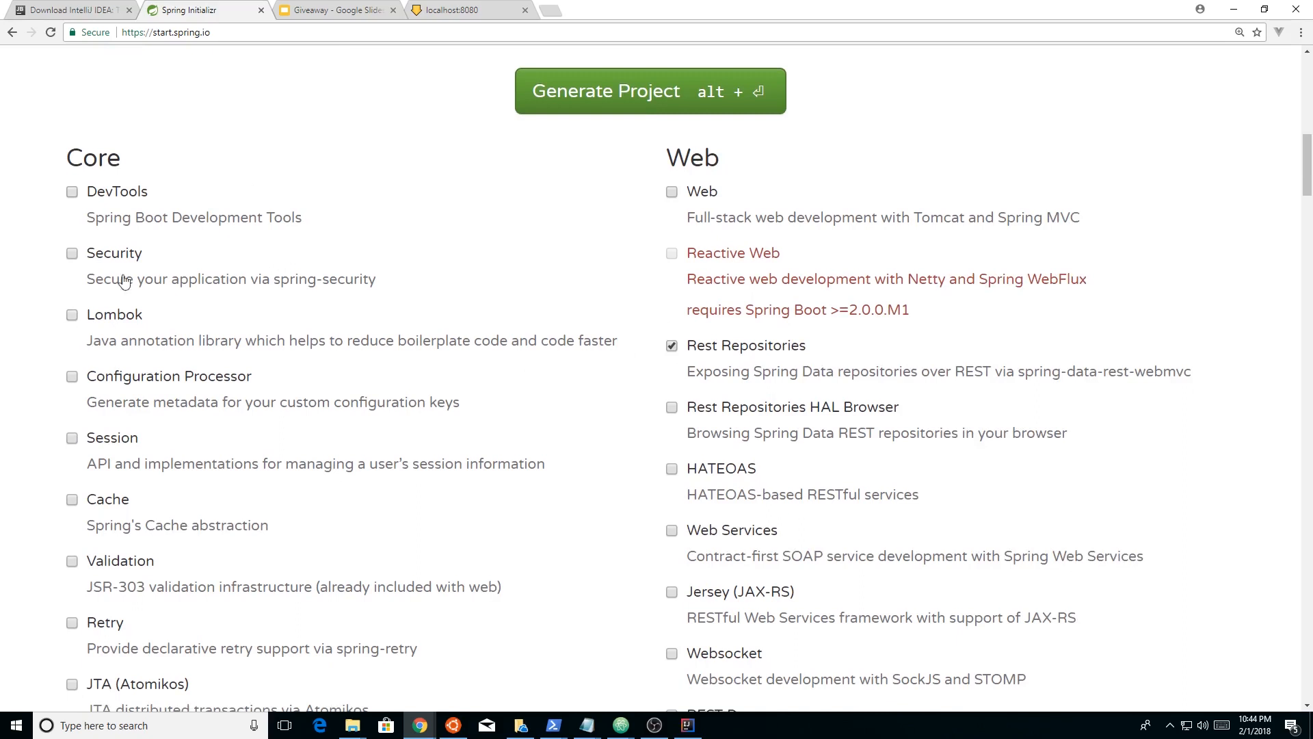
scroll("down", 3)
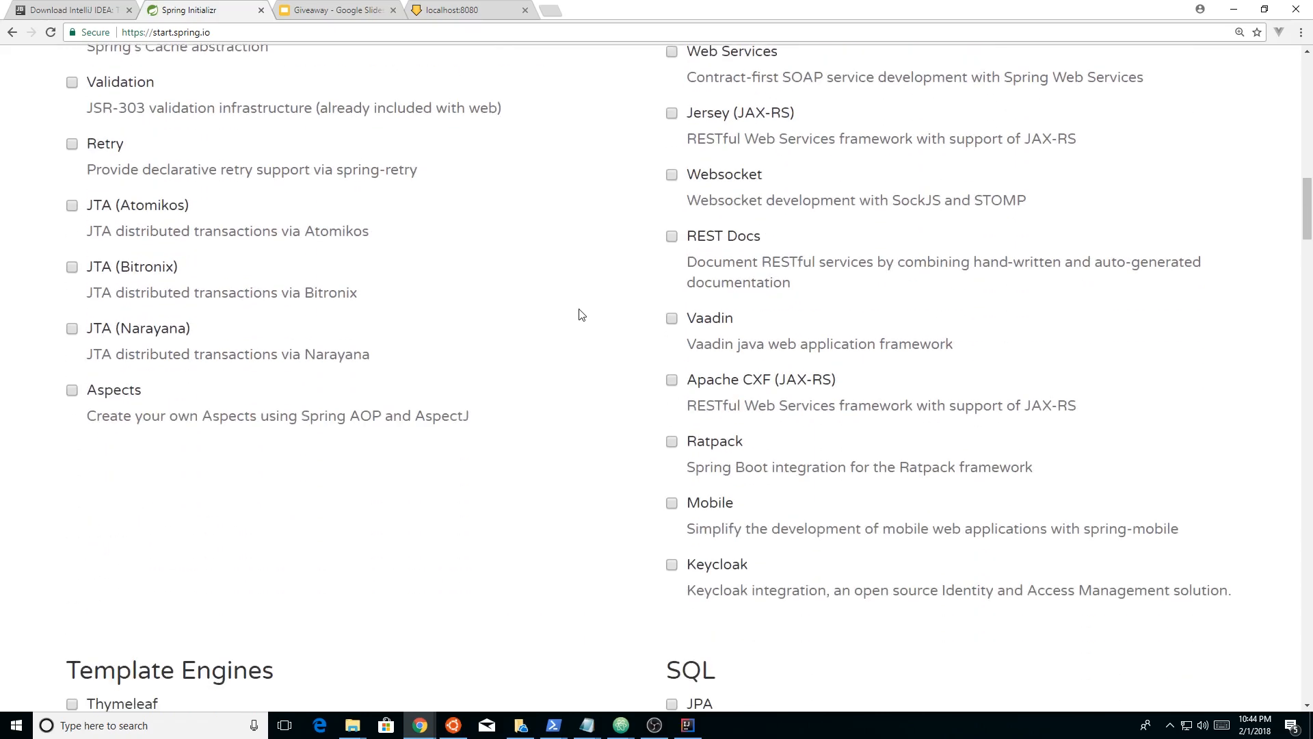
scroll("down", 3)
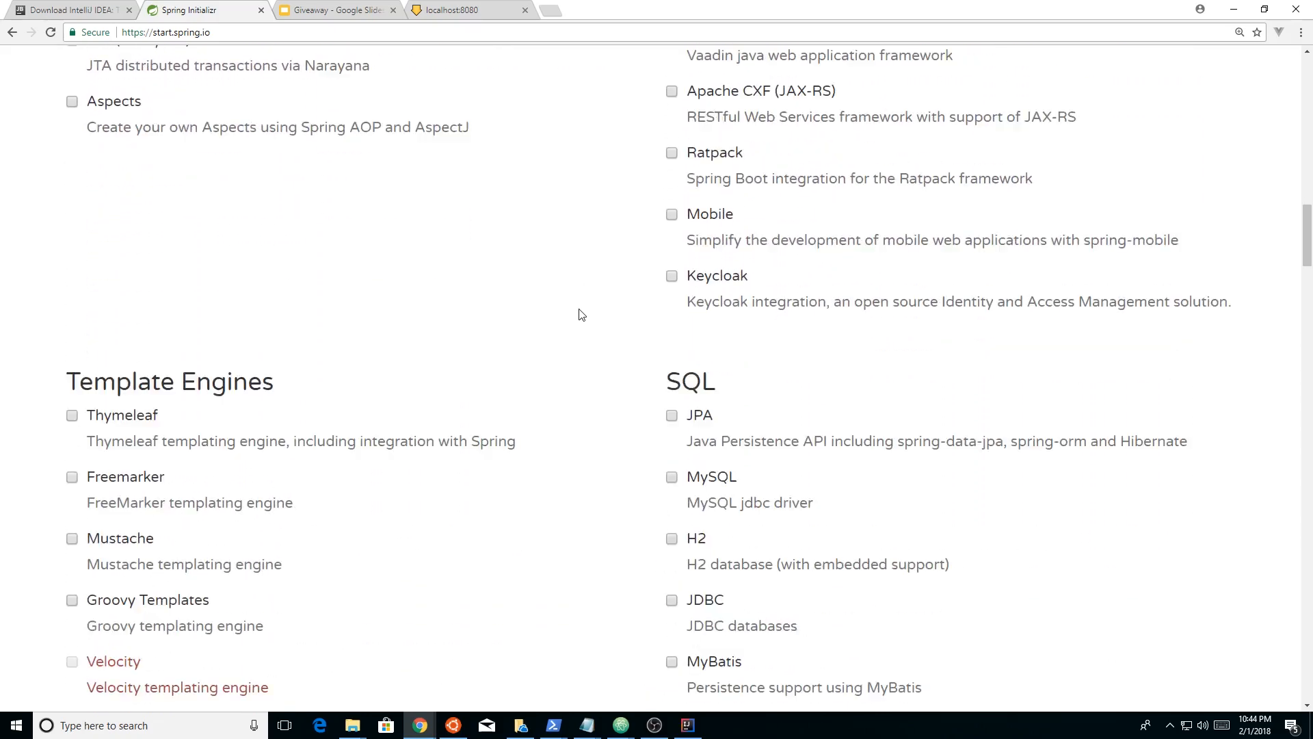
scroll("down", 3)
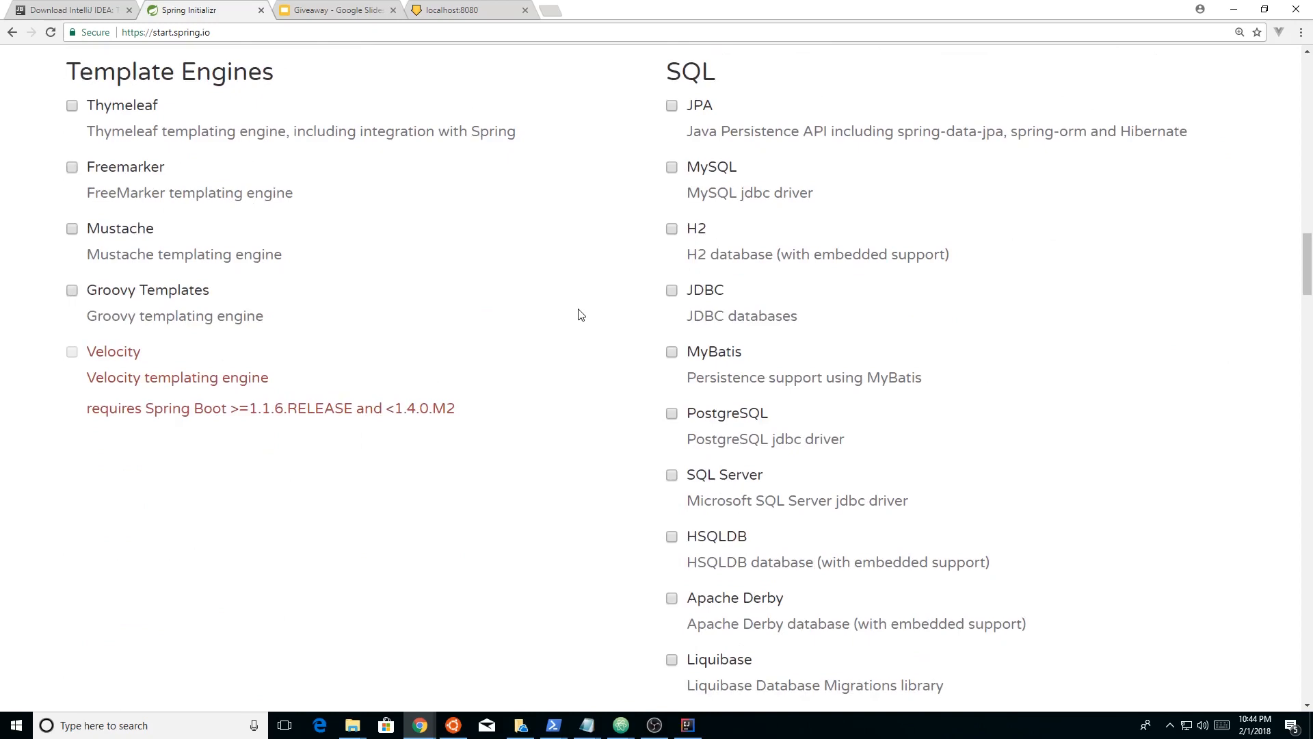
scroll("up", 3)
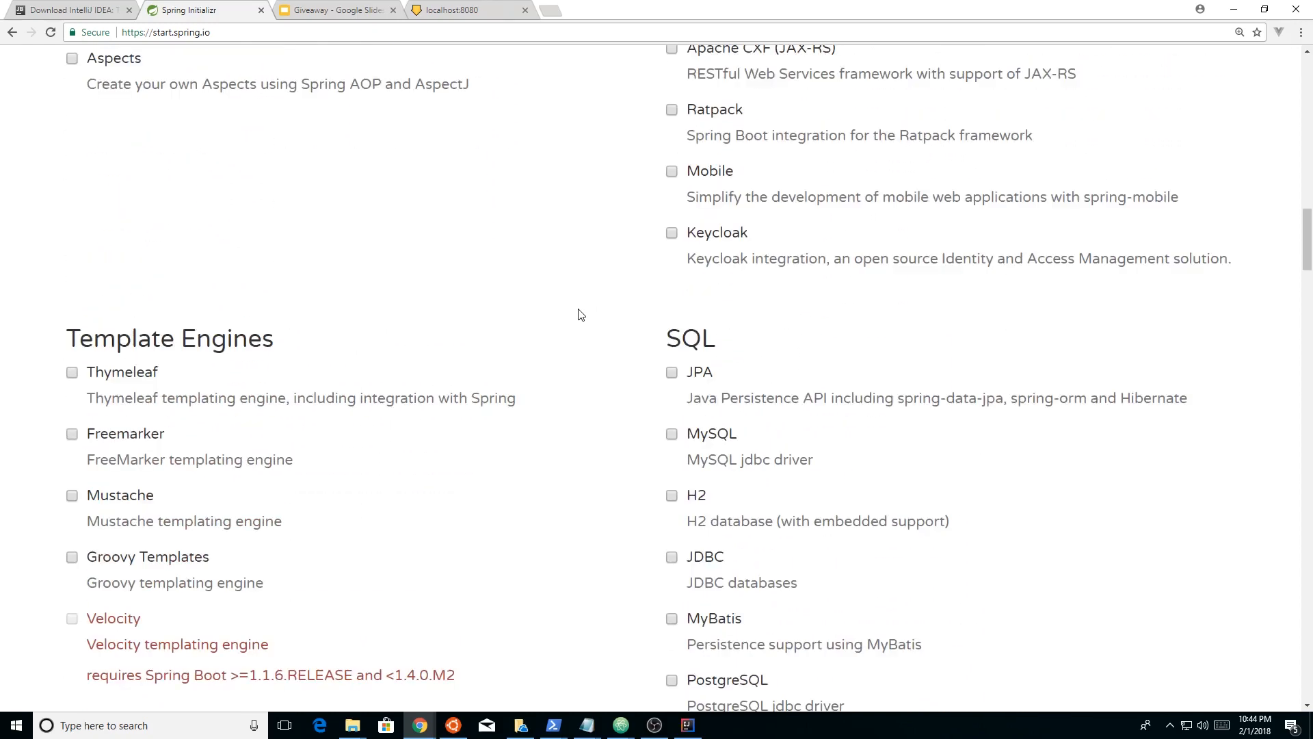
scroll("down", 3)
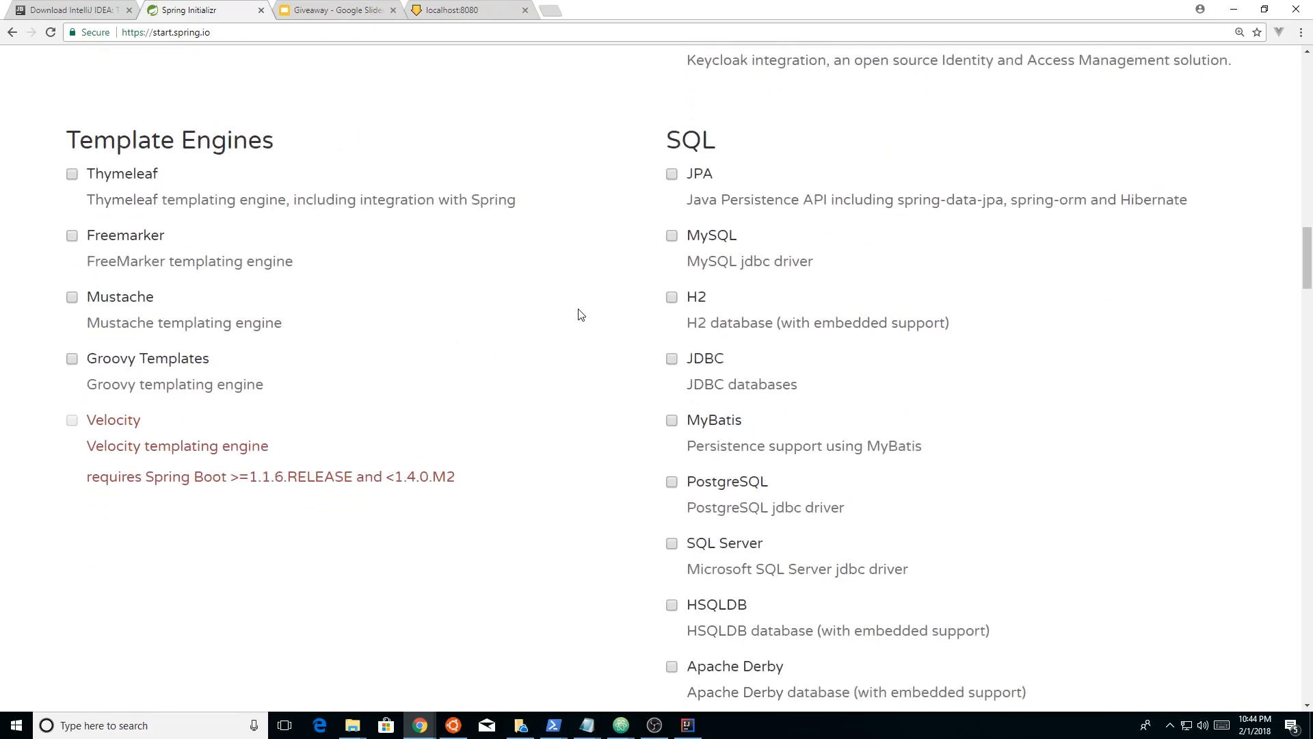
scroll("down", 3)
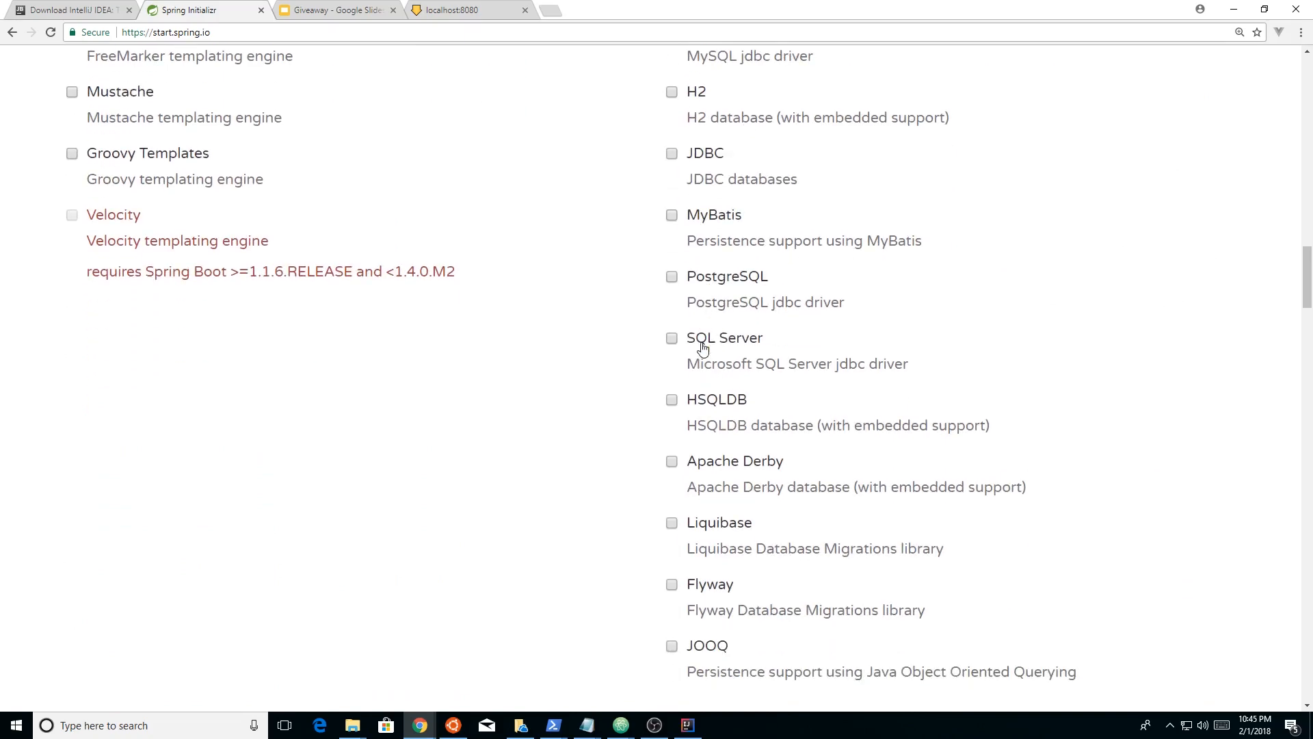
scroll("down", 3)
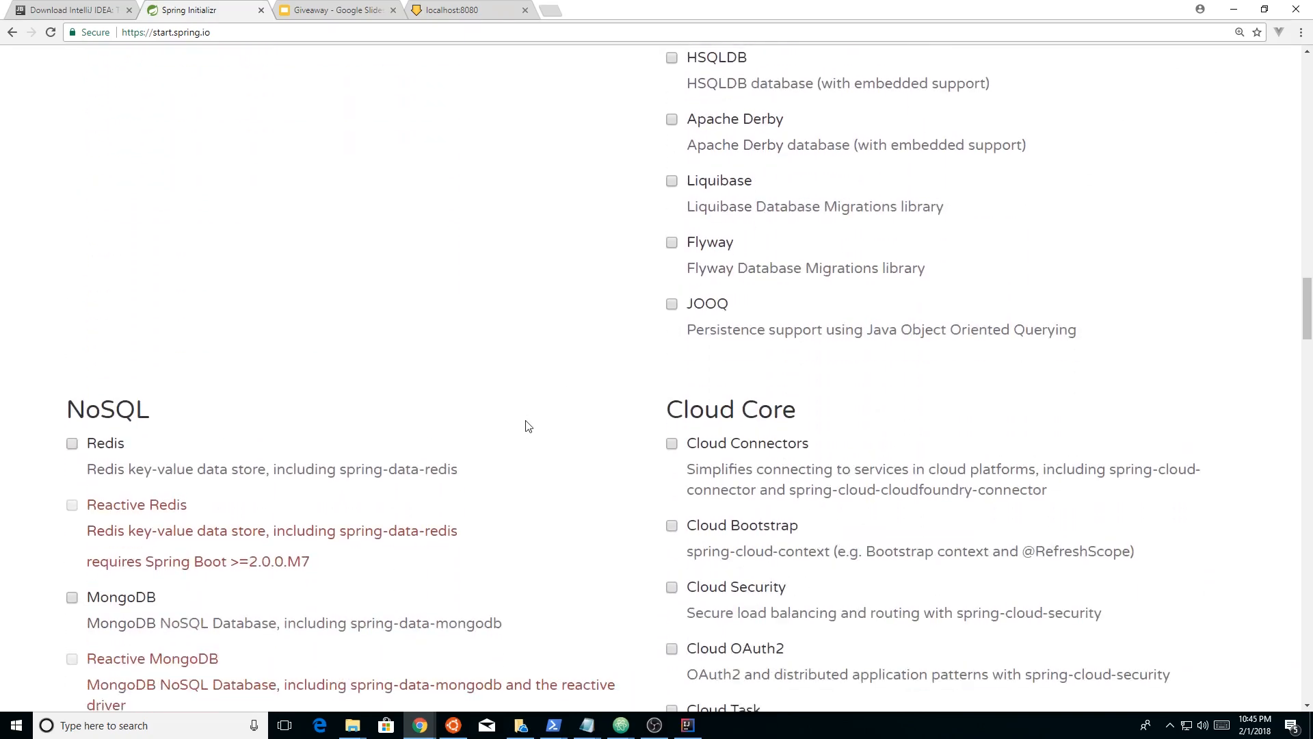
scroll("up", 3)
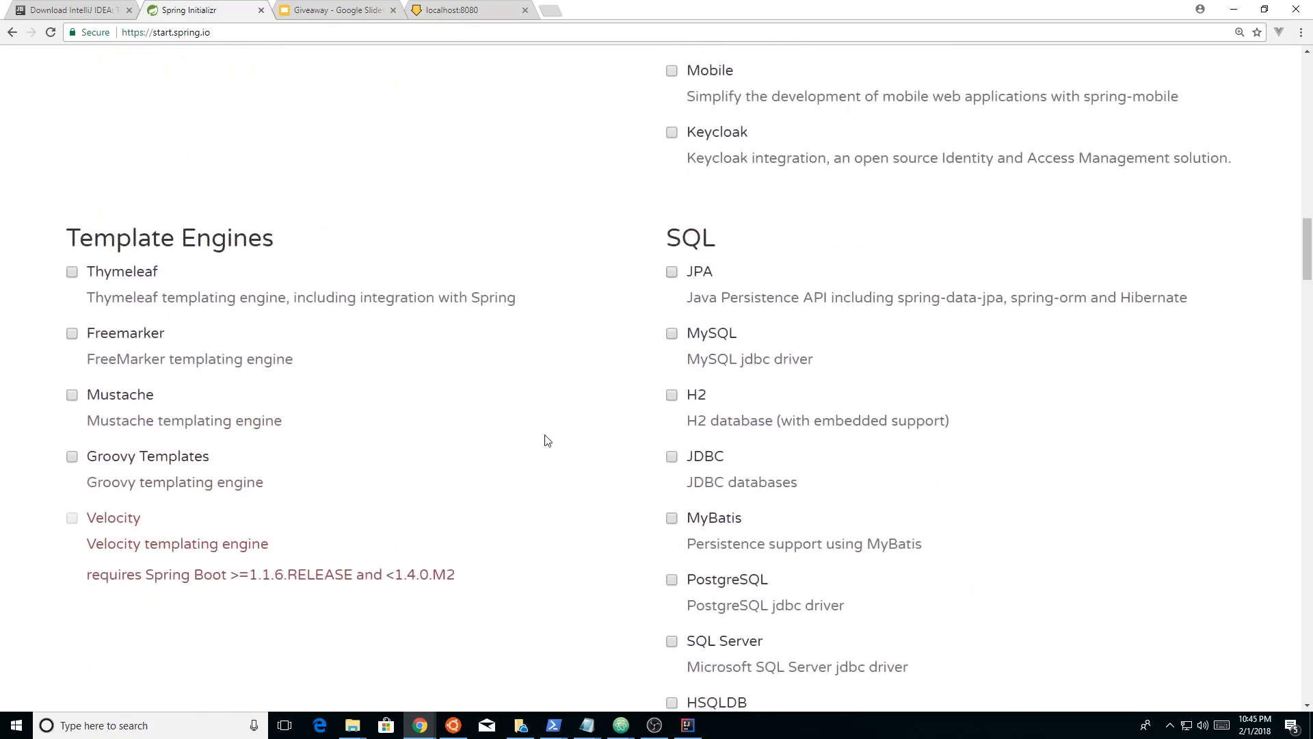
scroll("down", 3)
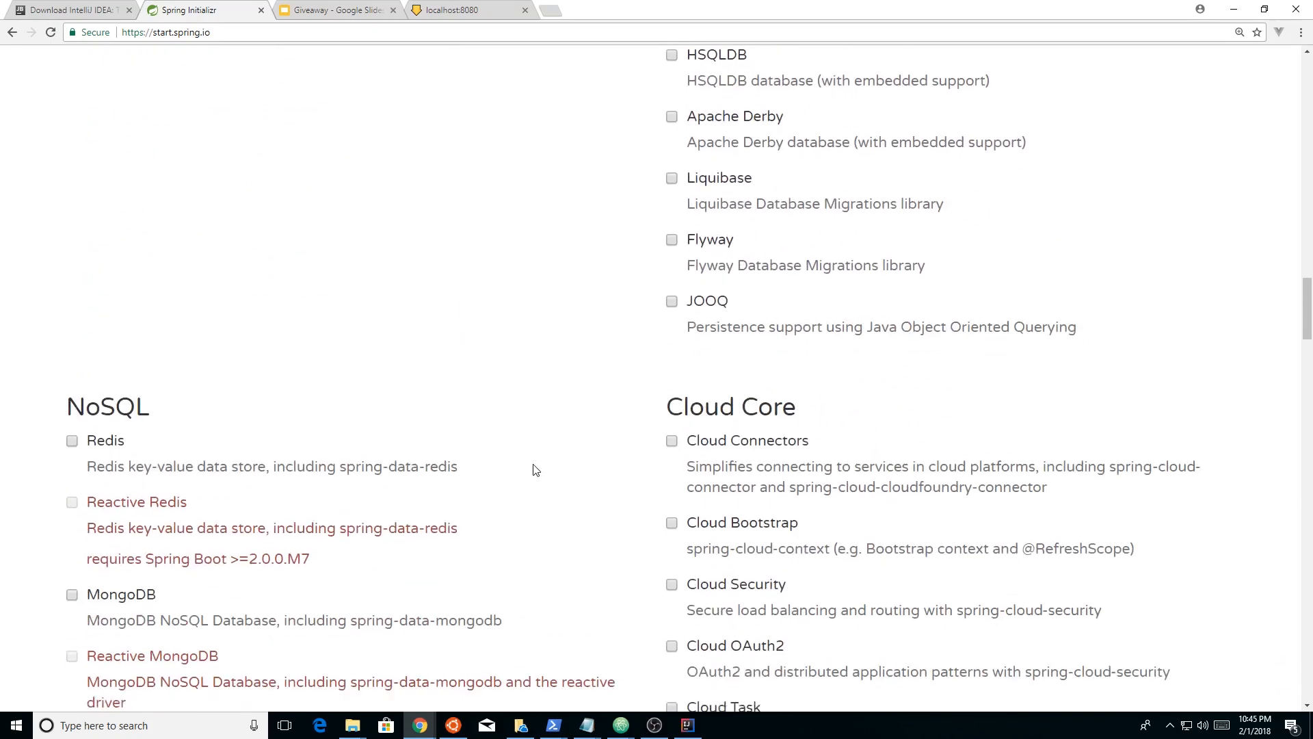
scroll("down", 3)
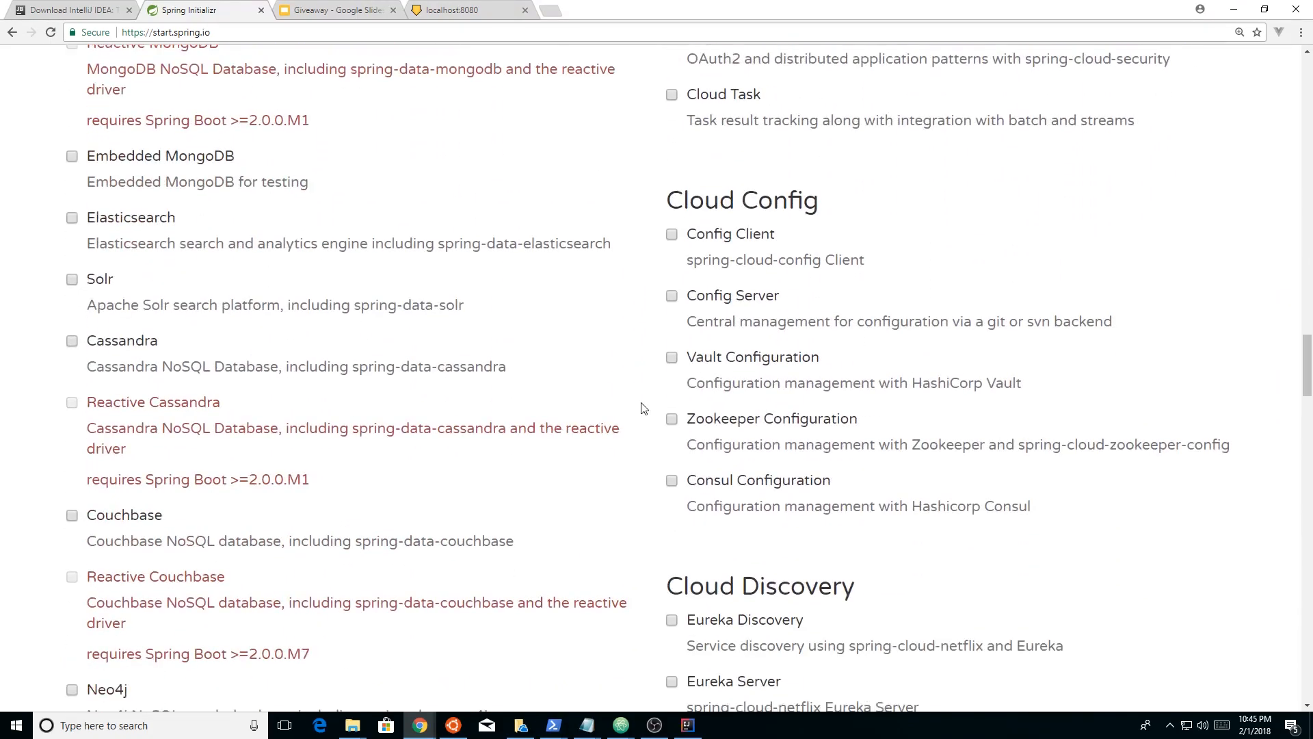
scroll("down", 3)
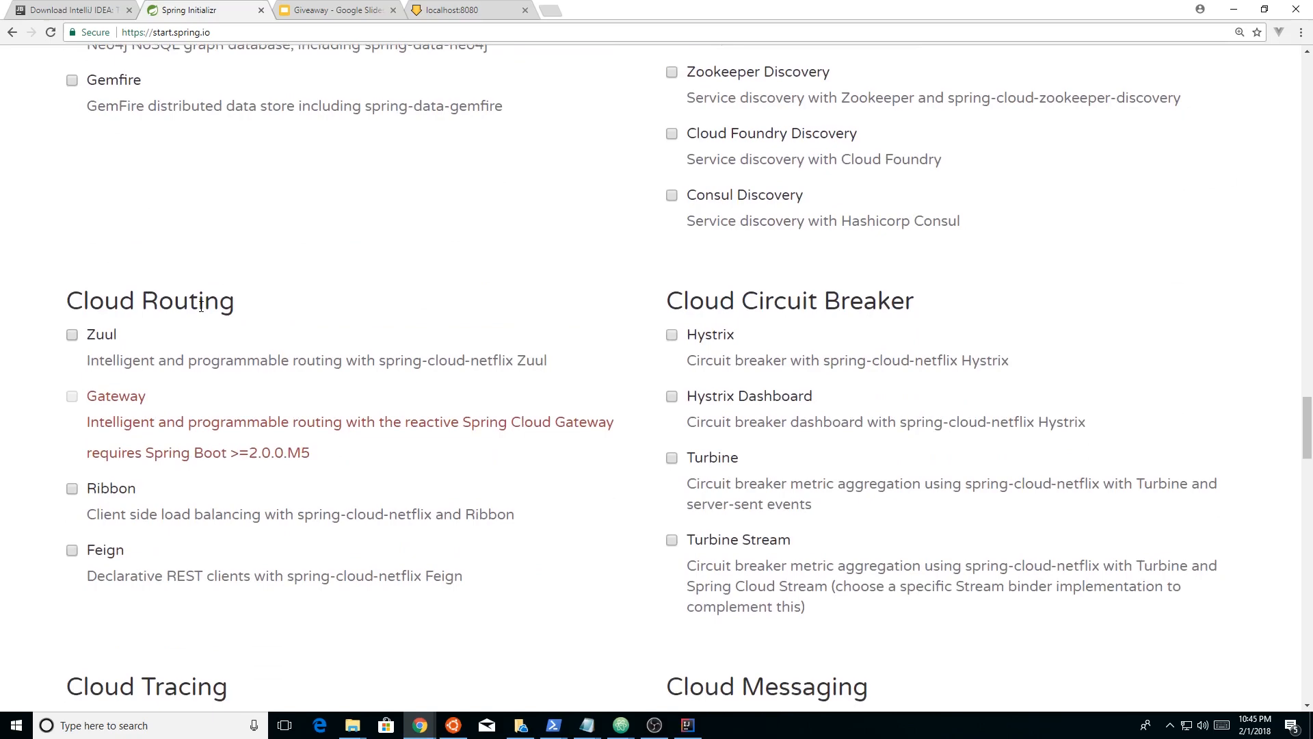
scroll("down", 3)
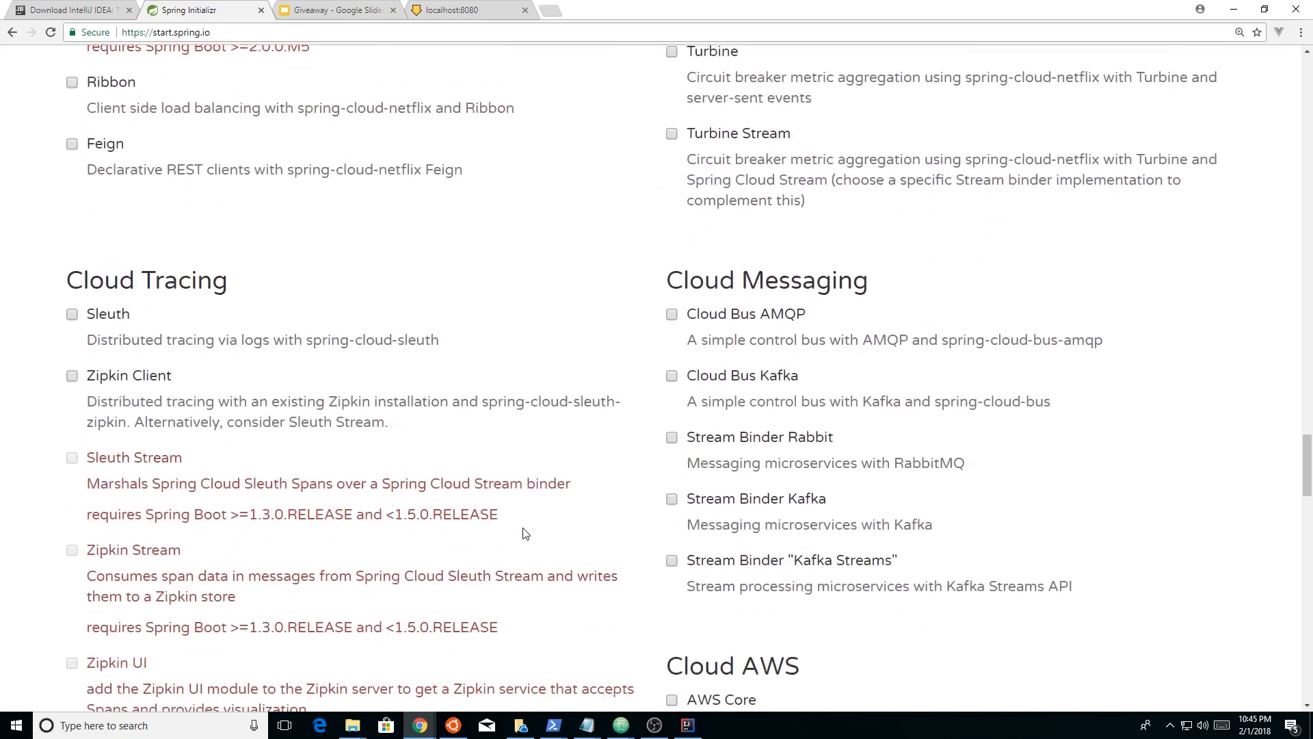
scroll("down", 3)
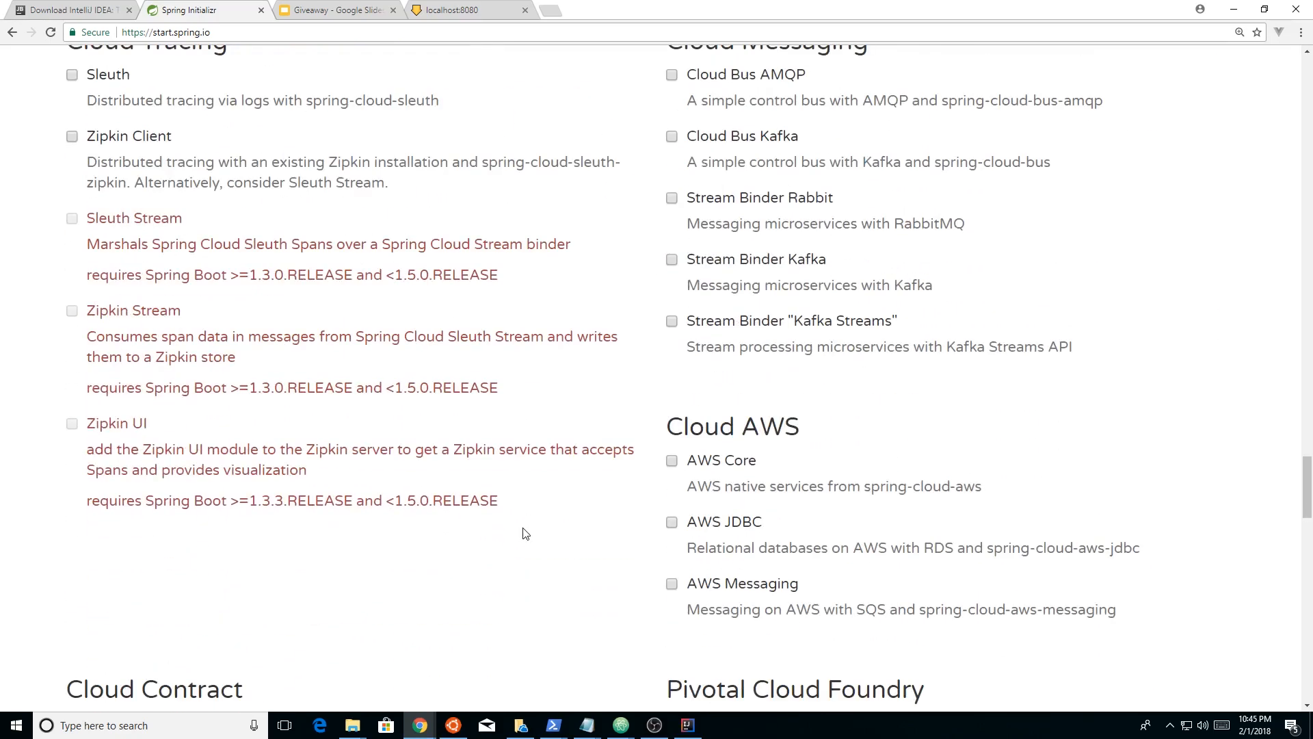
scroll("down", 3)
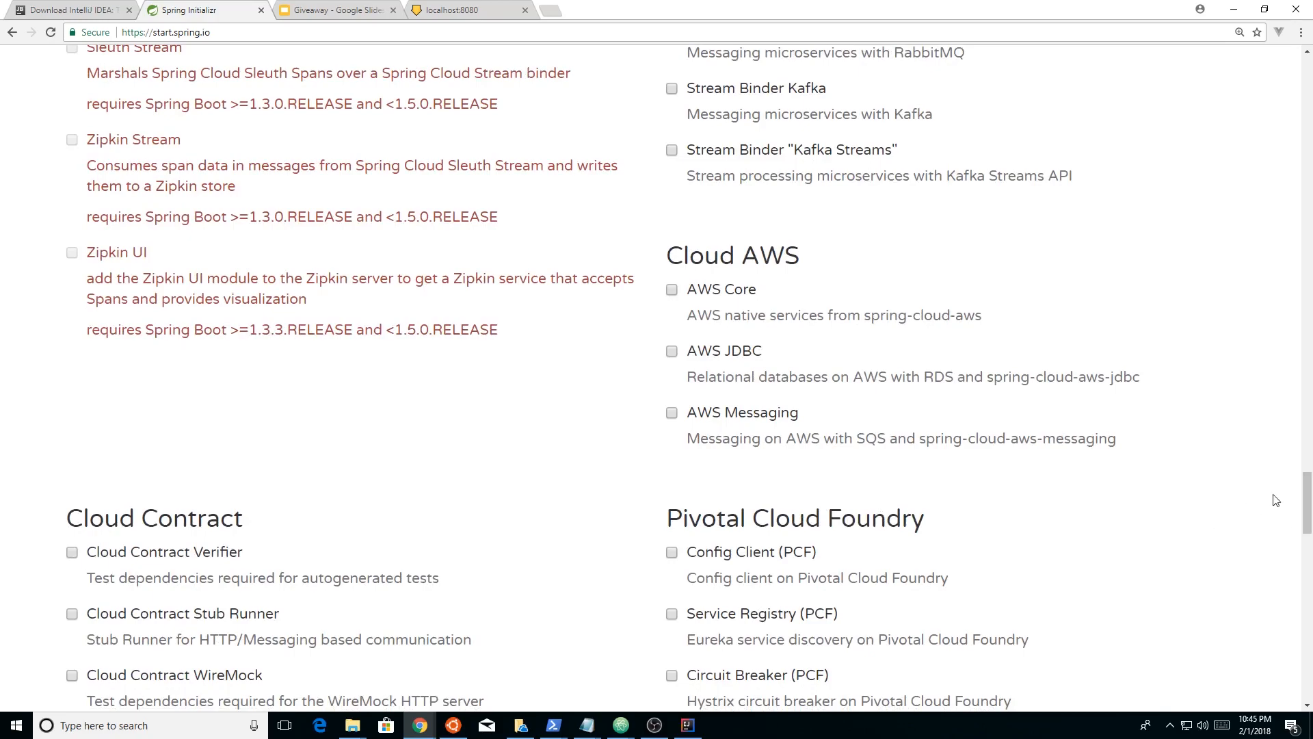
scroll("up", 3)
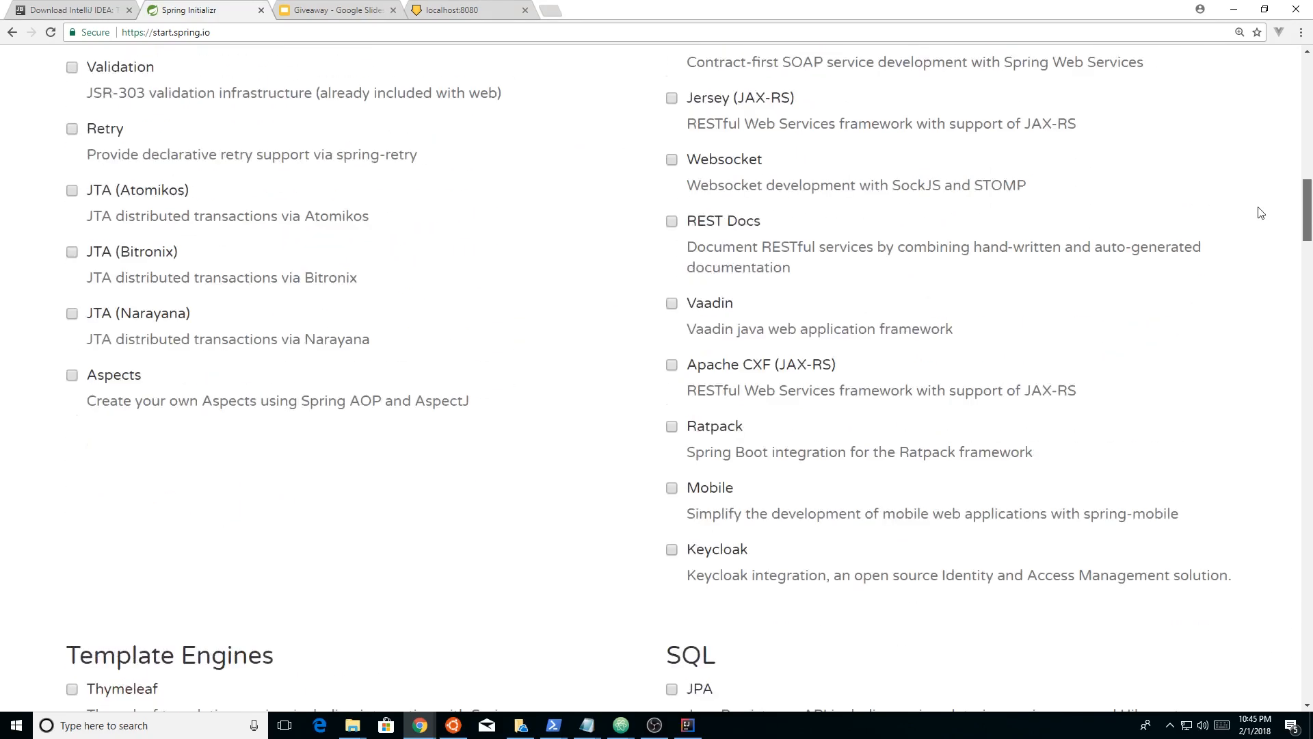
Step: Generate the project with Rest Repositories selected, downloading RestApp.zip
scroll("up", 3)
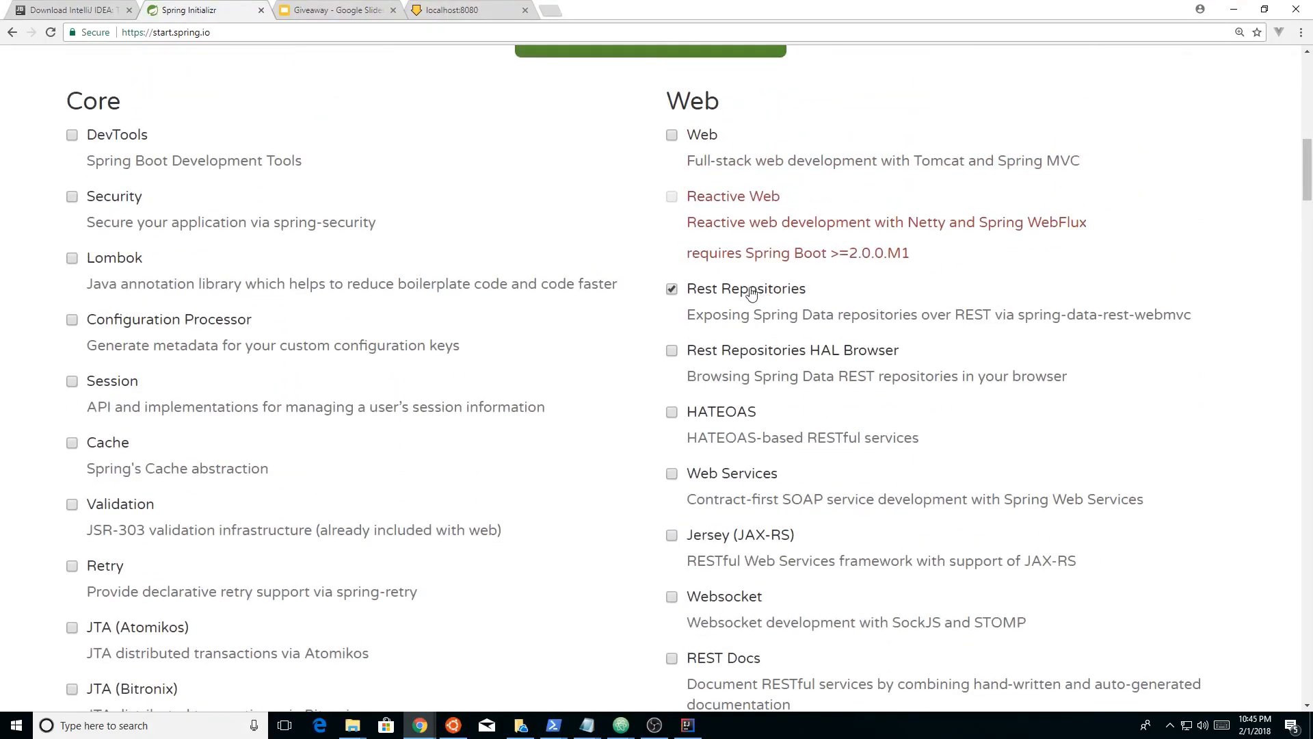
mouse_move(911, 349)
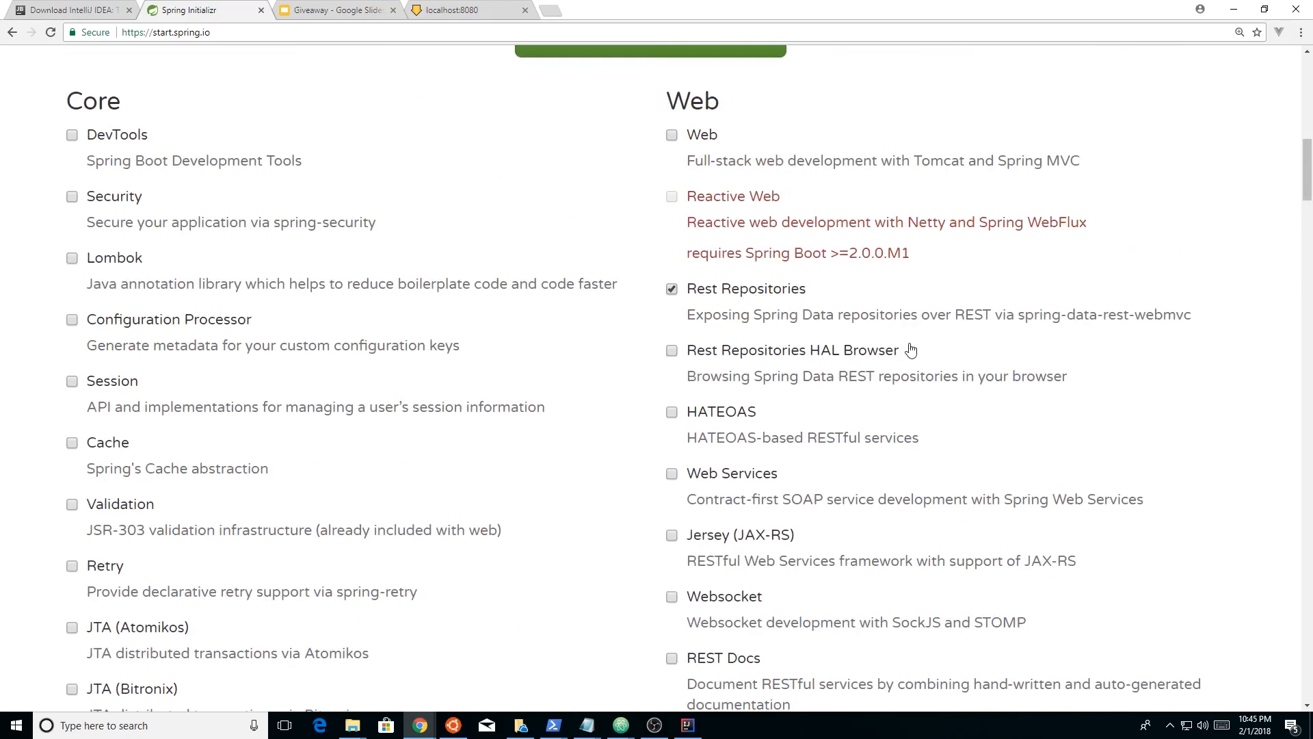
scroll("down", 3)
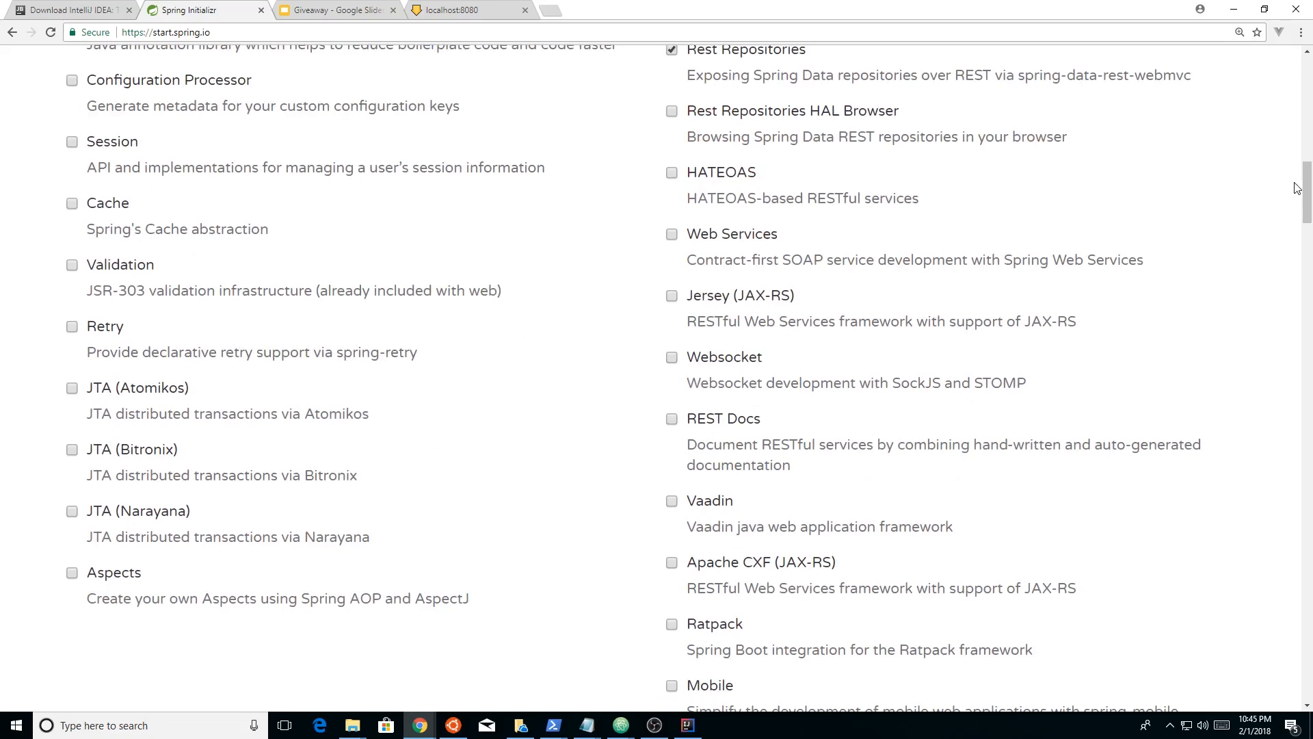
scroll("down", 3)
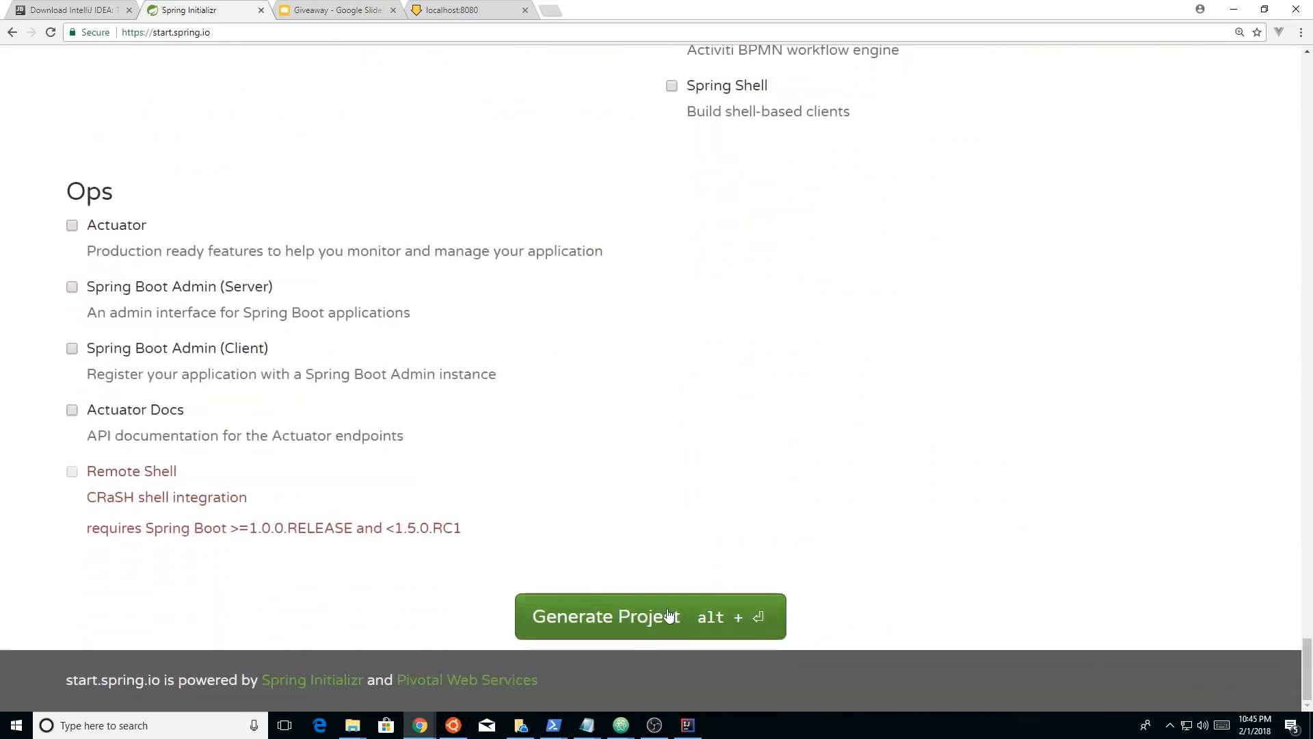
left_click(648, 617)
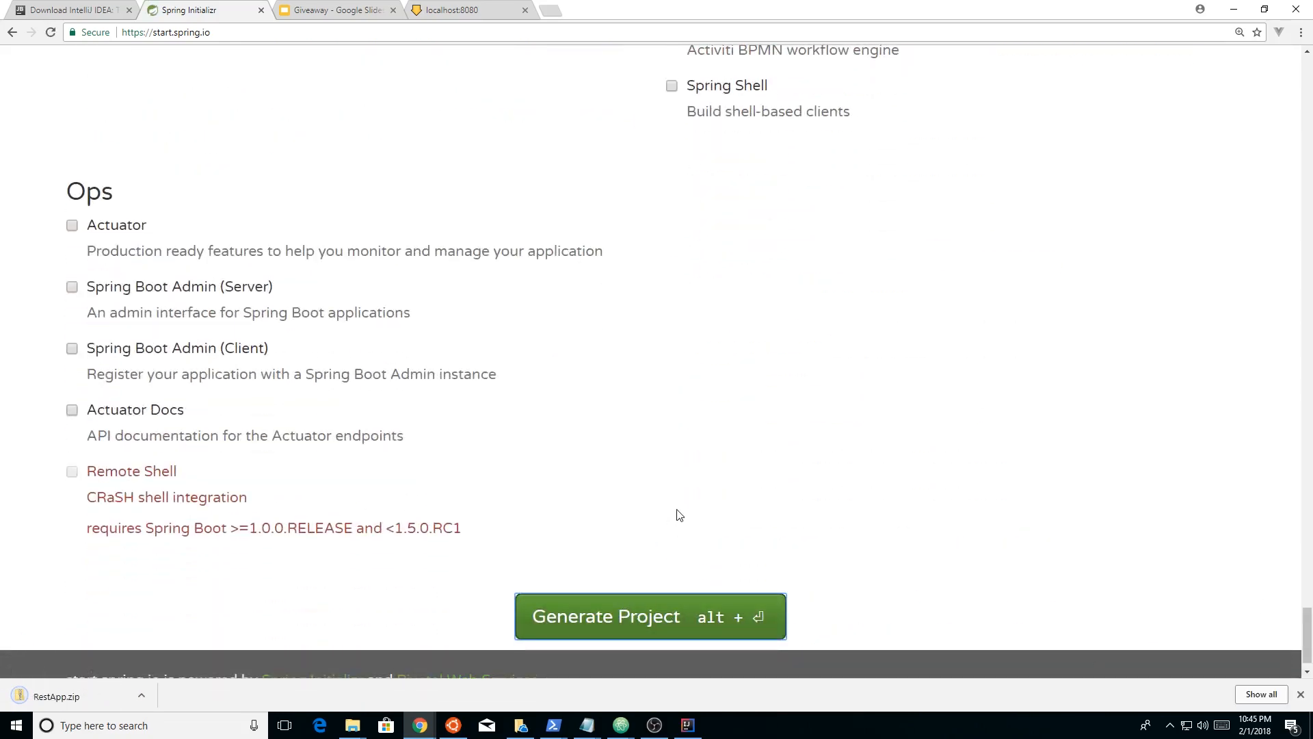
mouse_move(274, 603)
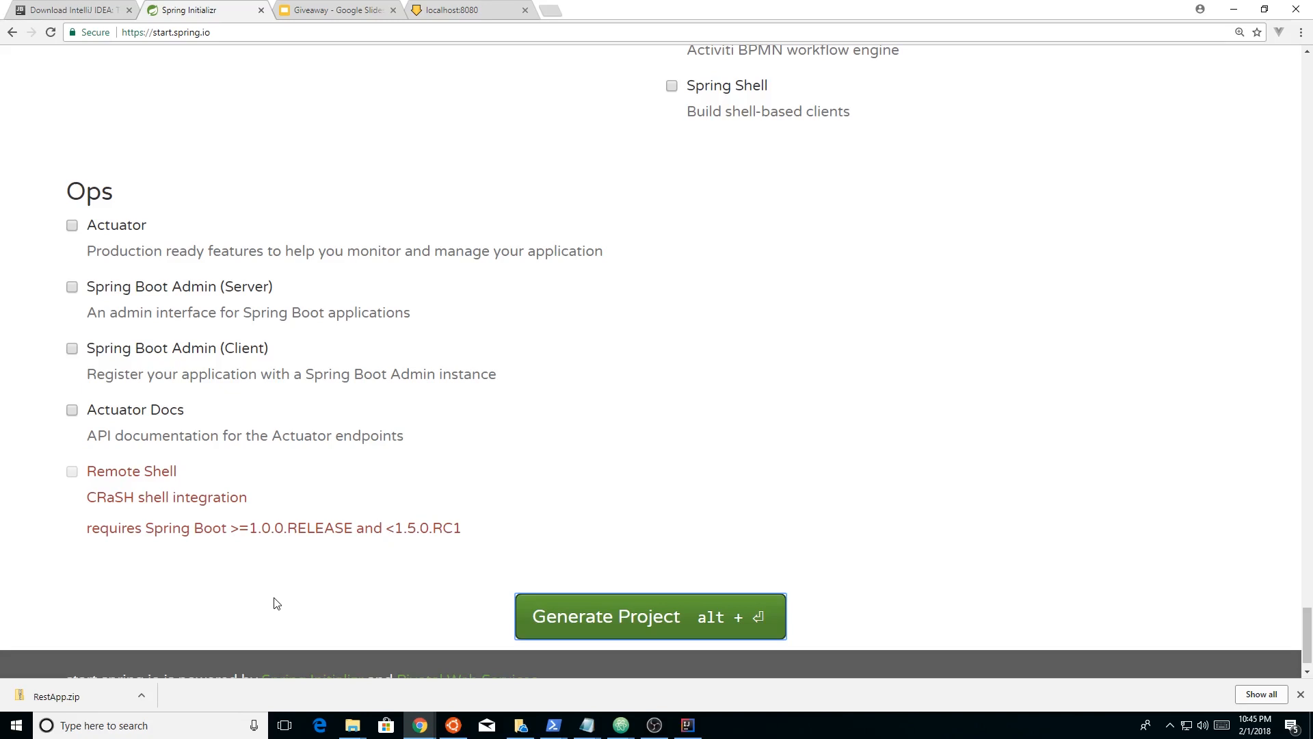
mouse_move(894, 471)
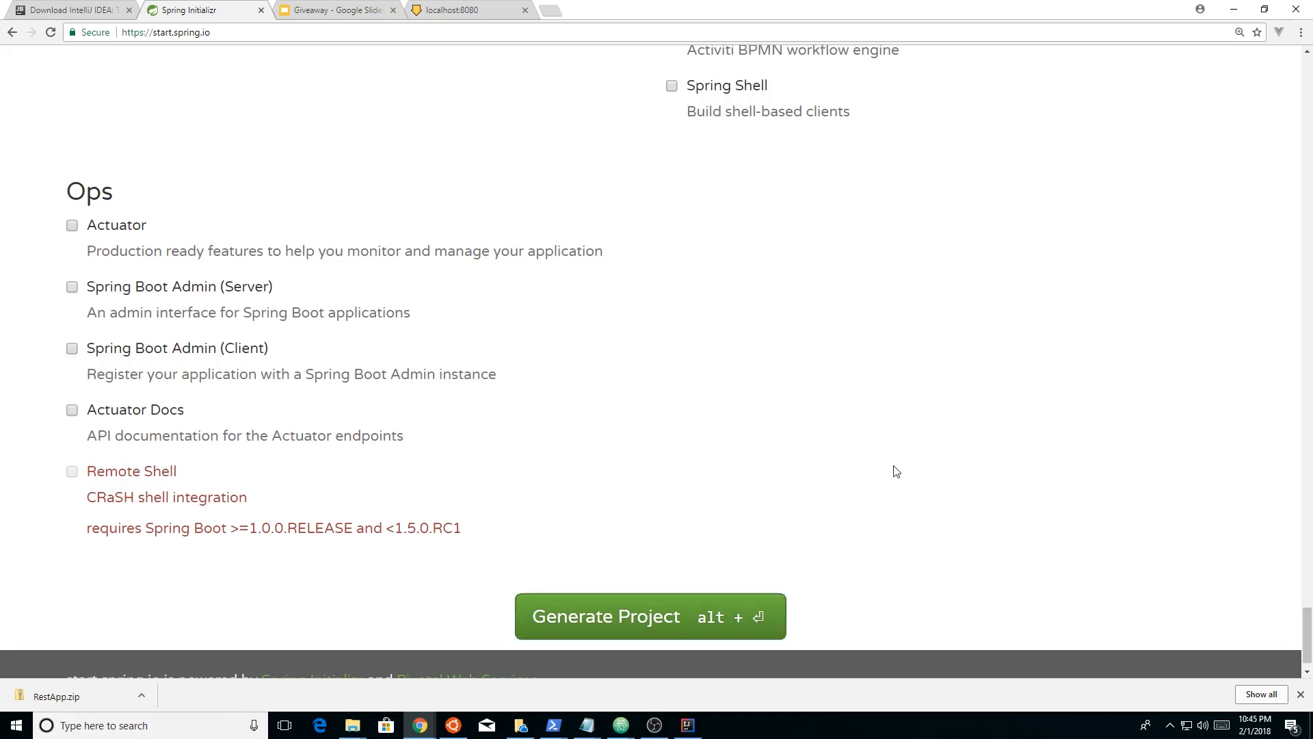
Step: Start Import Project in IntelliJ IDEA and choose the C:\Sample Project folder
left_click(686, 725)
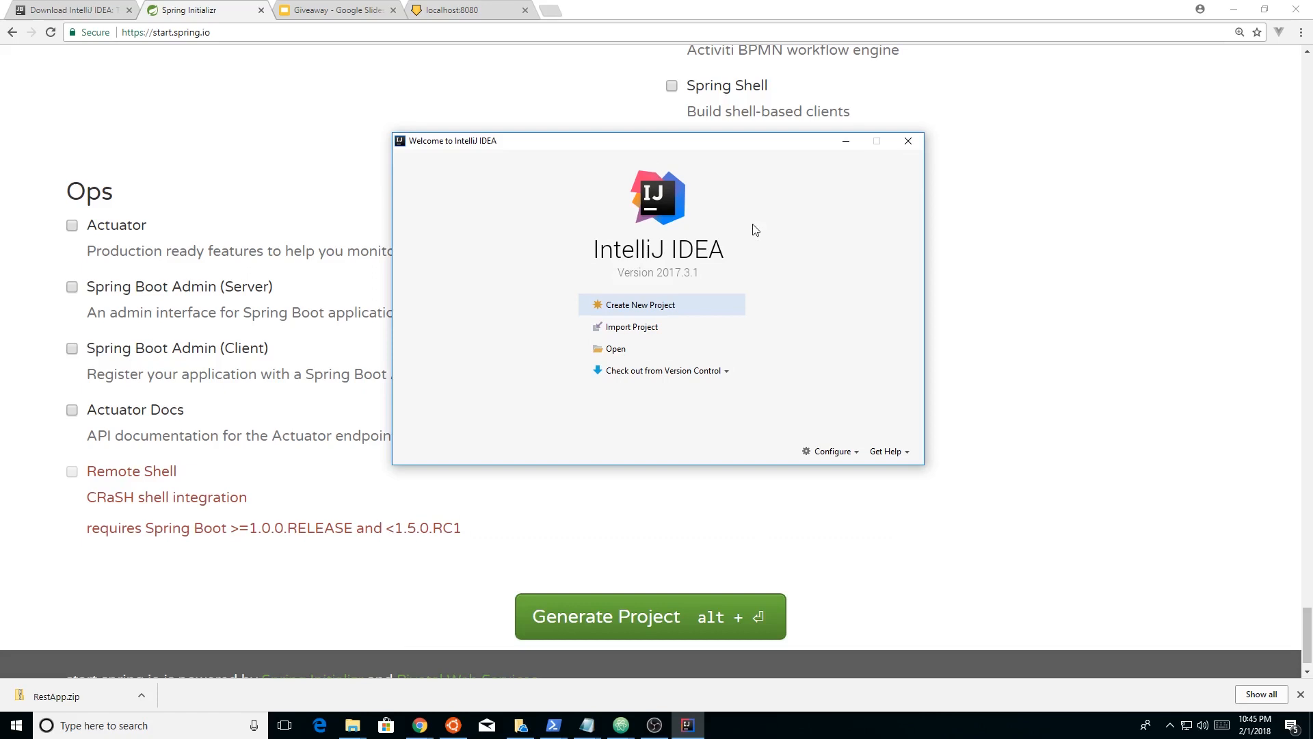
mouse_move(630, 327)
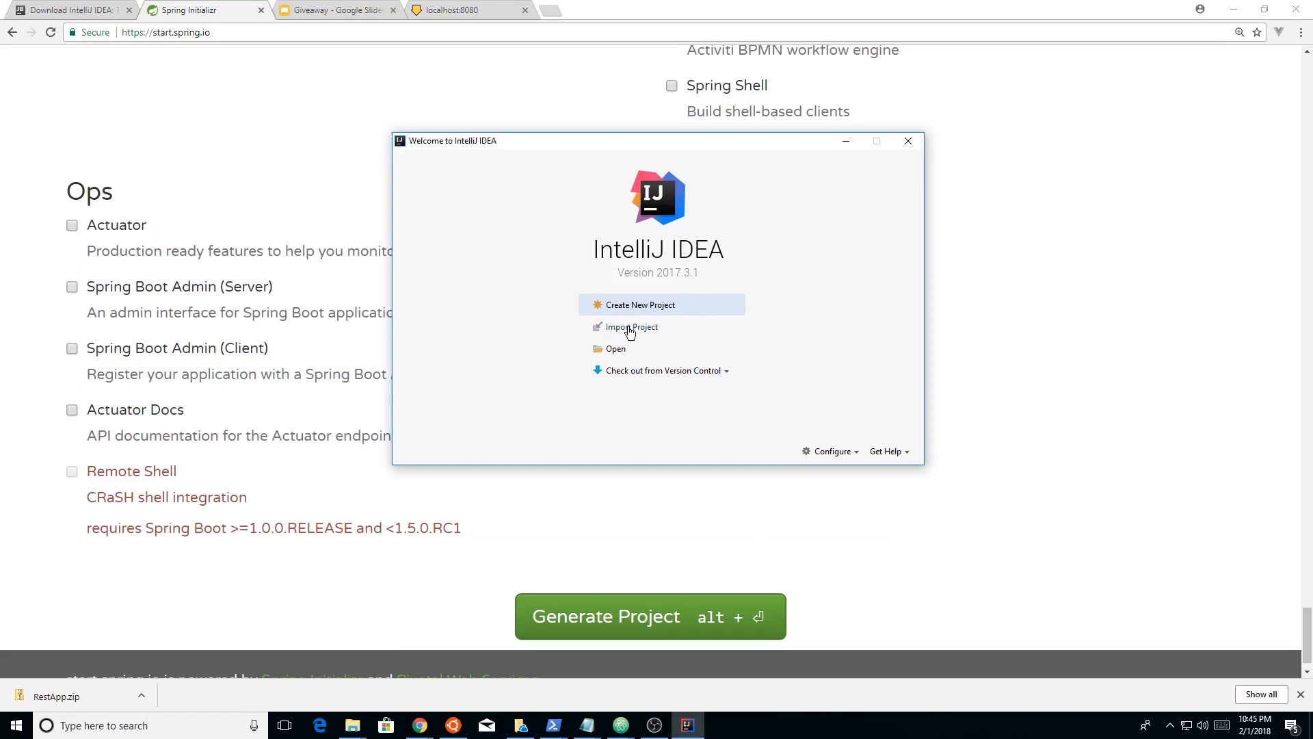
left_click(629, 327)
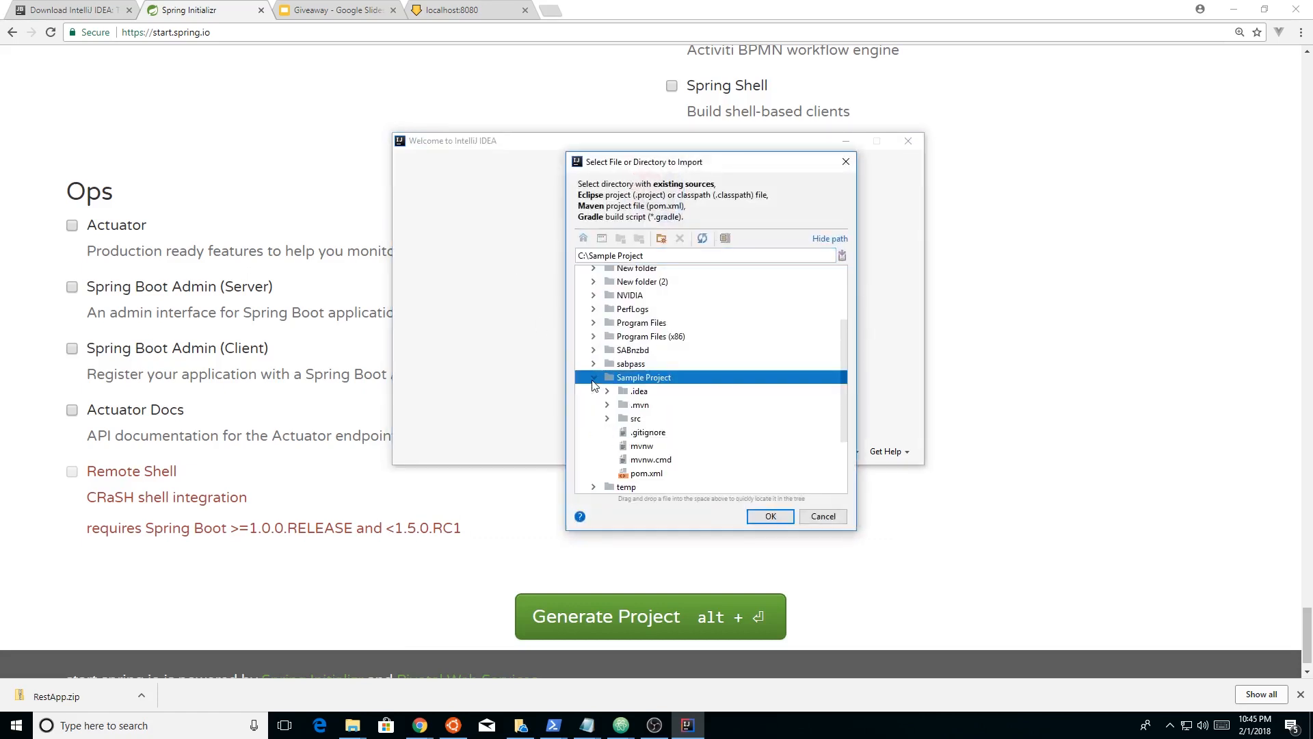
mouse_move(669, 385)
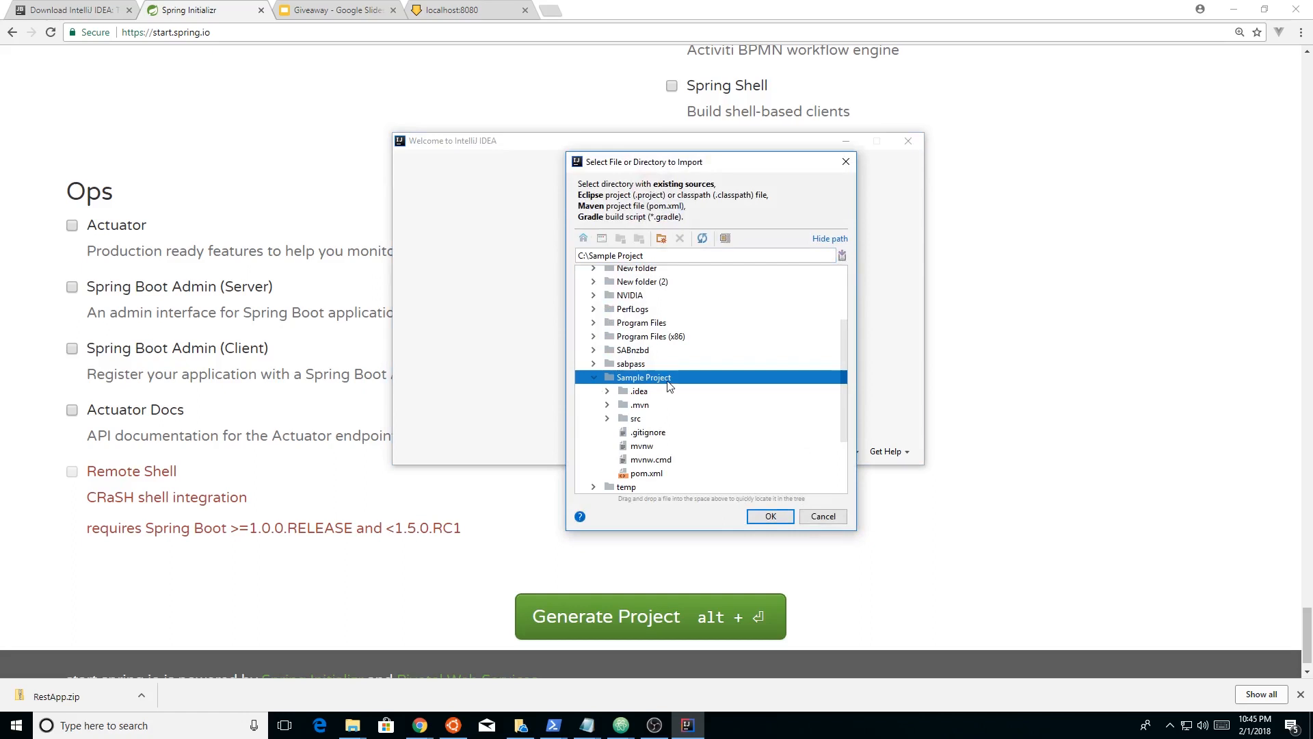
left_click(769, 516)
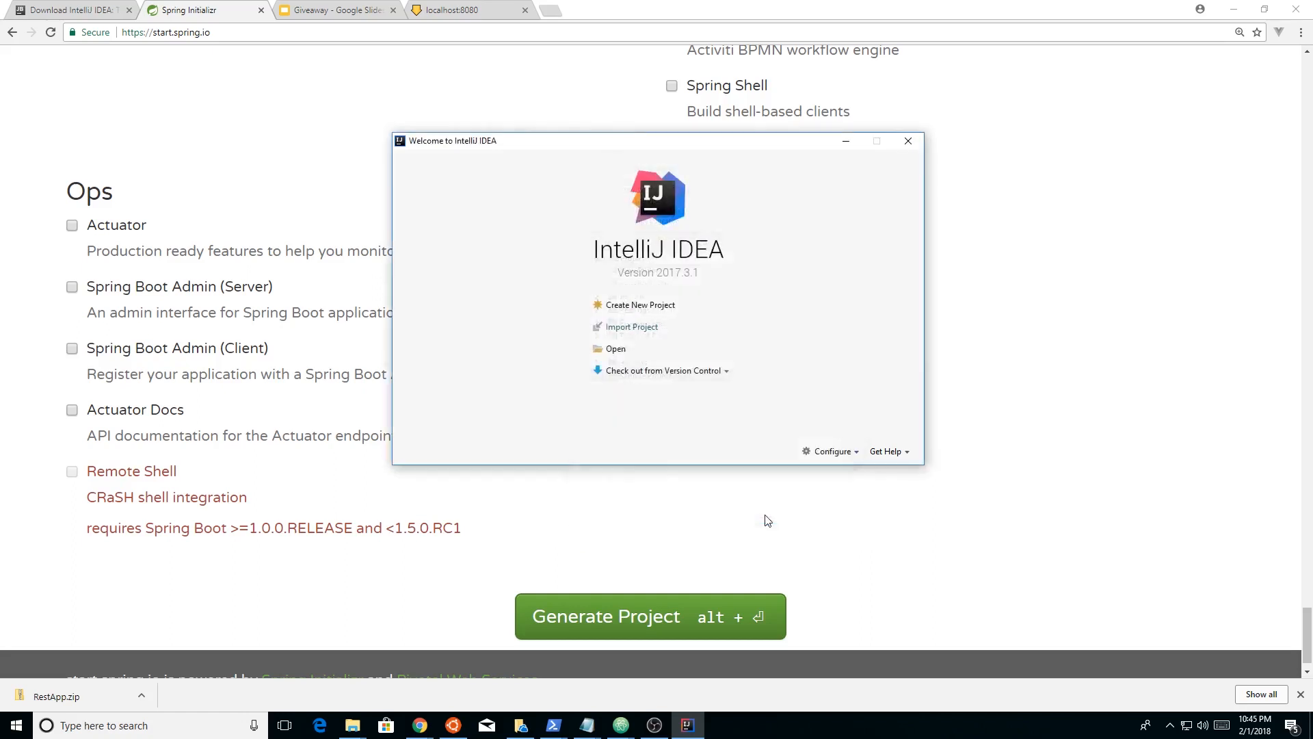
Step: Import from external Maven model with default settings, the BasicApp project and JDK 1.8
left_click(632, 327)
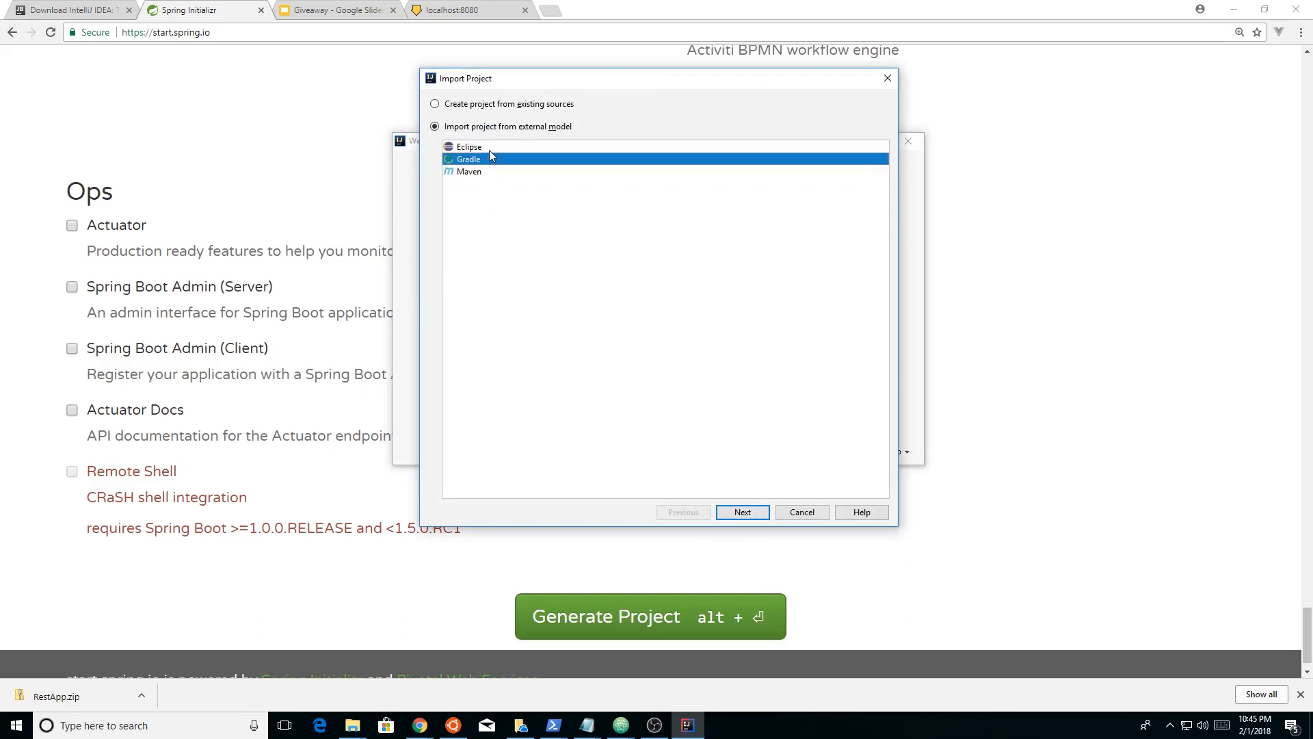
left_click(469, 172)
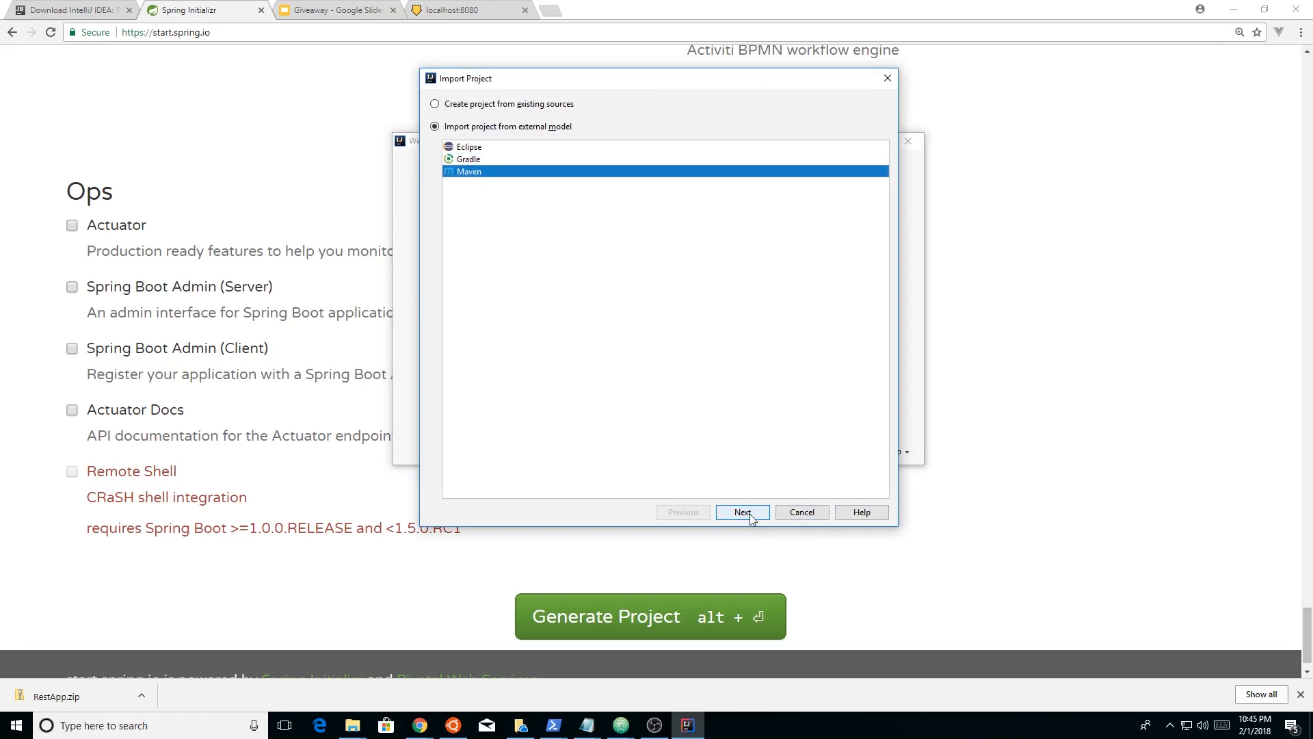
left_click(740, 512)
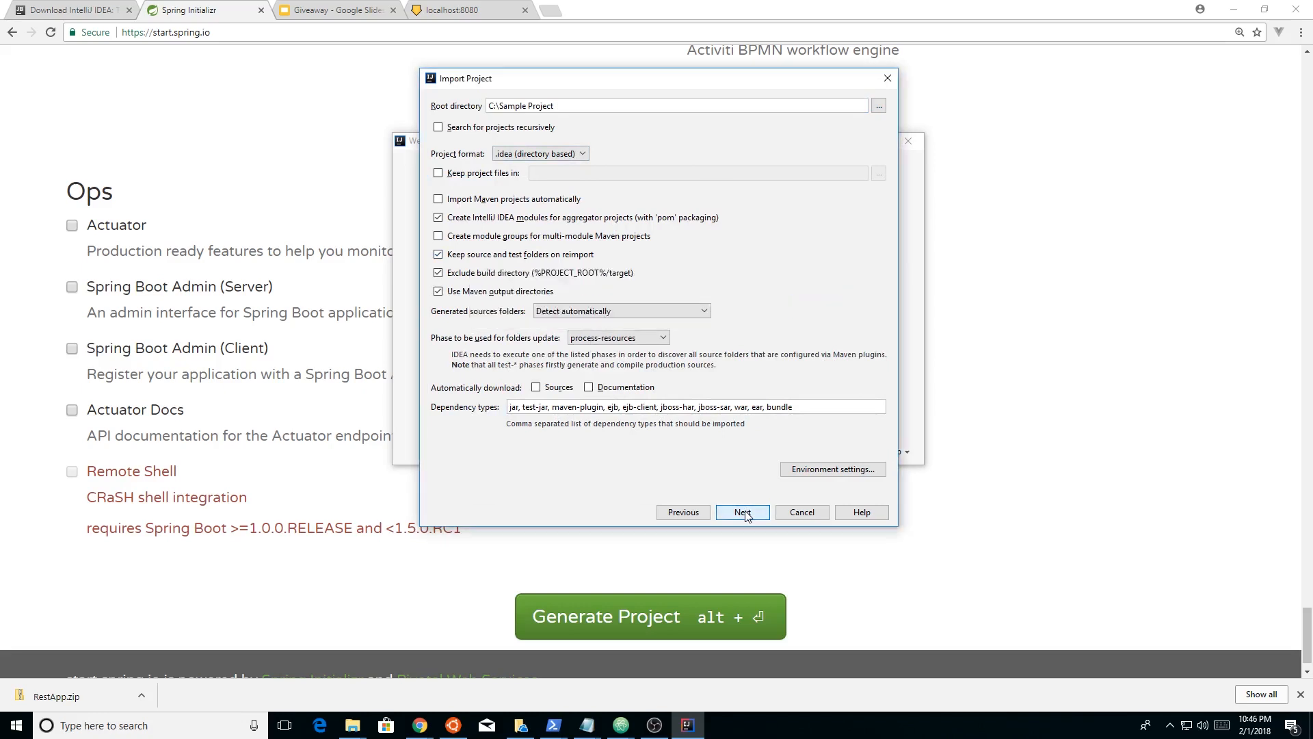
left_click(742, 511)
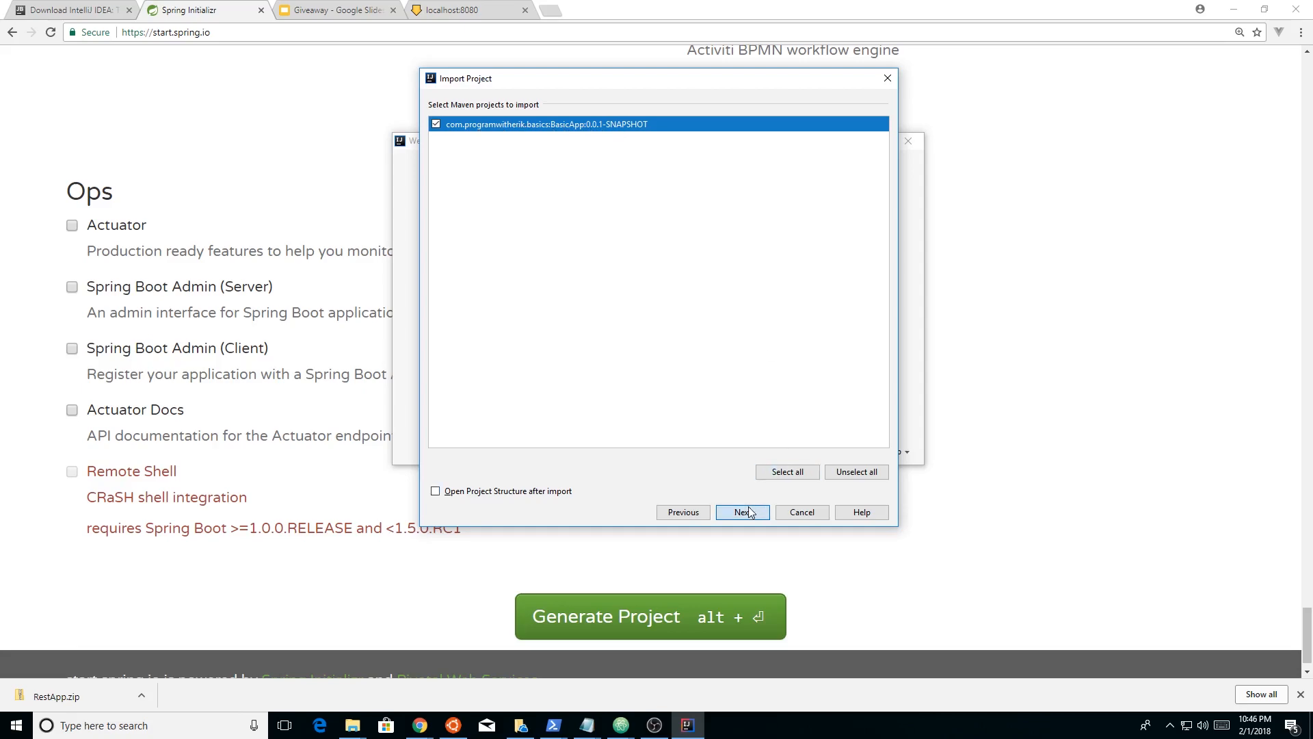
left_click(741, 511)
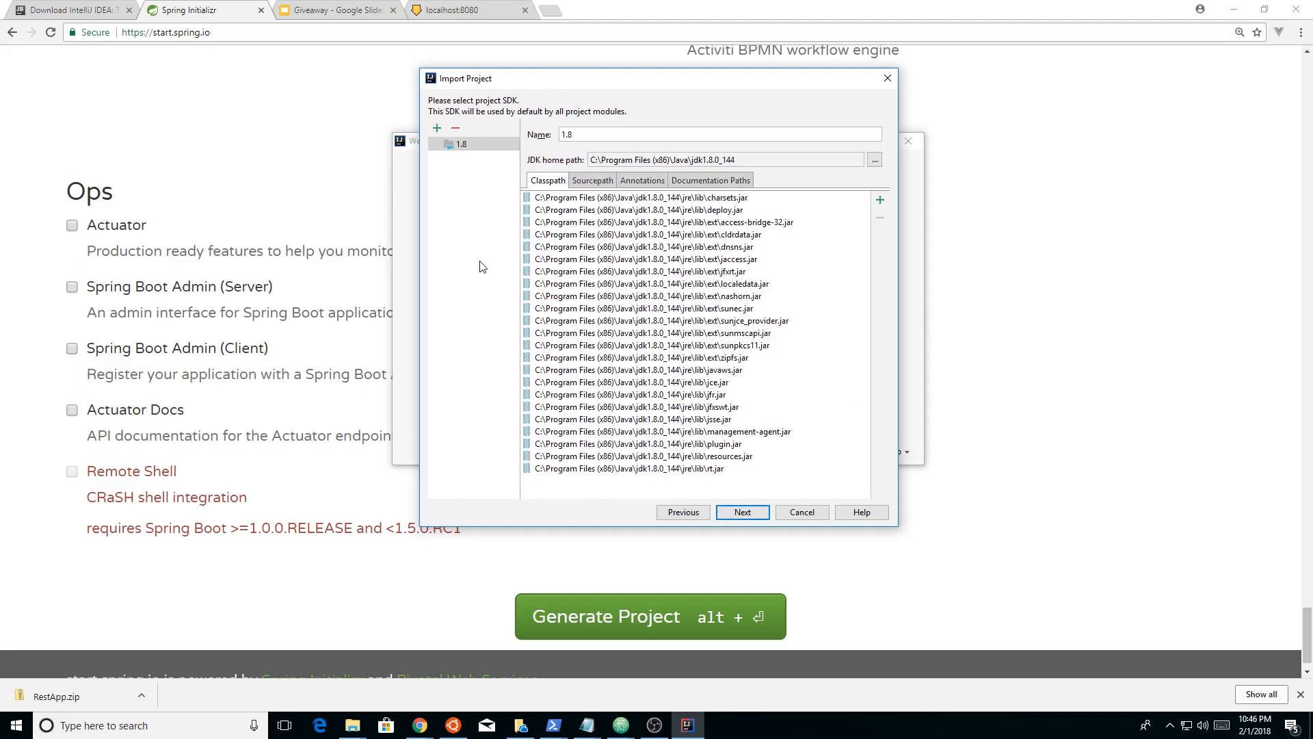
mouse_move(606, 253)
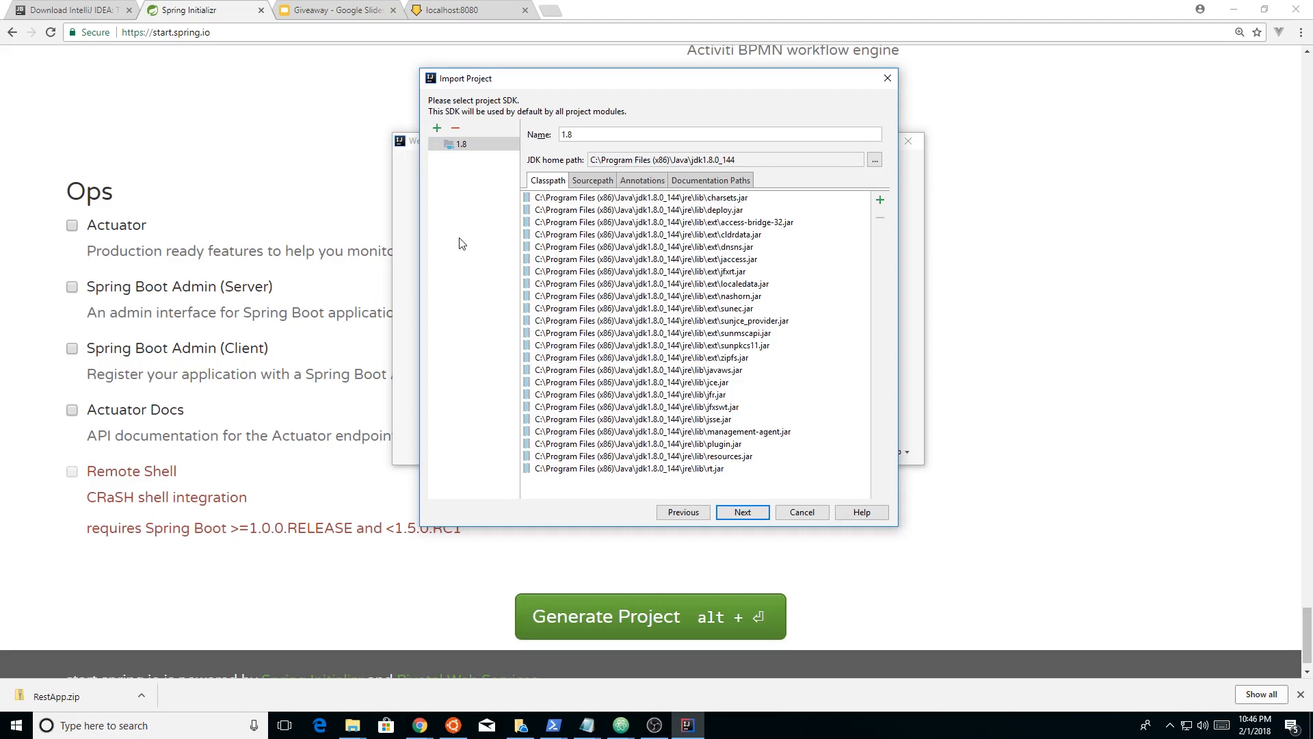
mouse_move(636, 256)
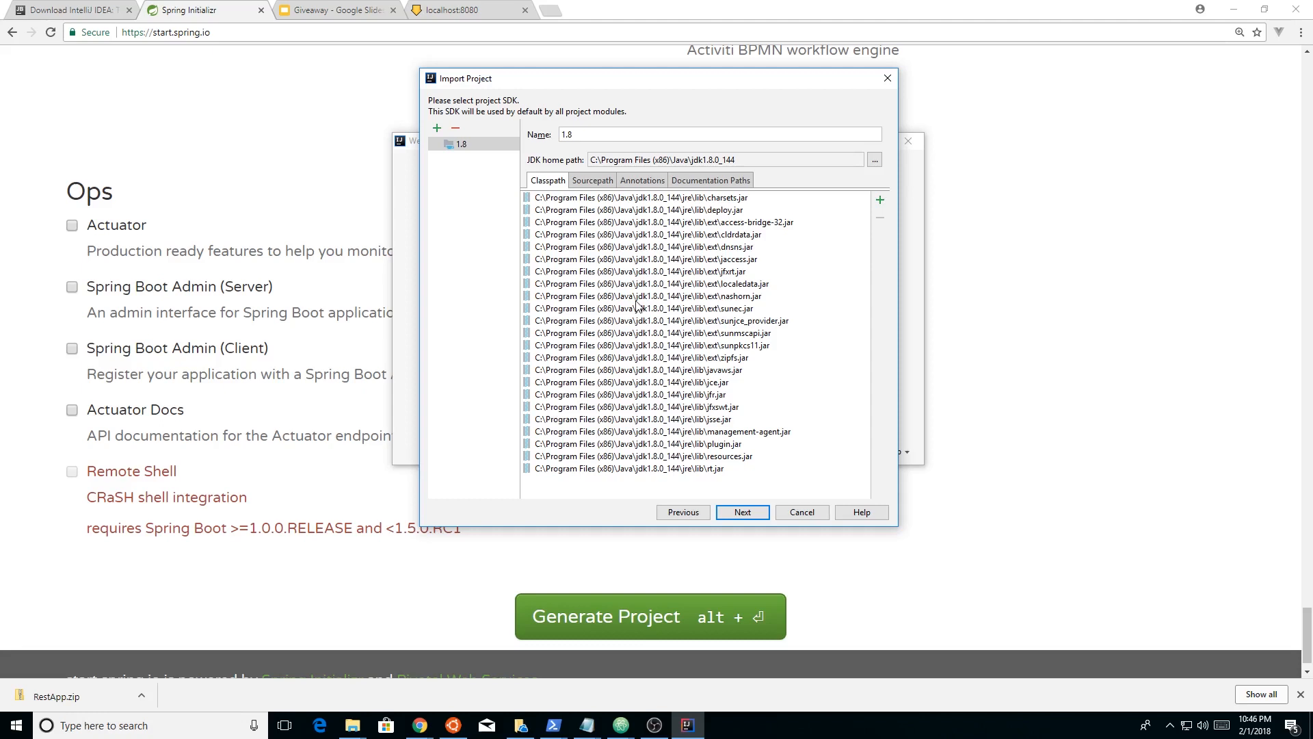
mouse_move(667, 354)
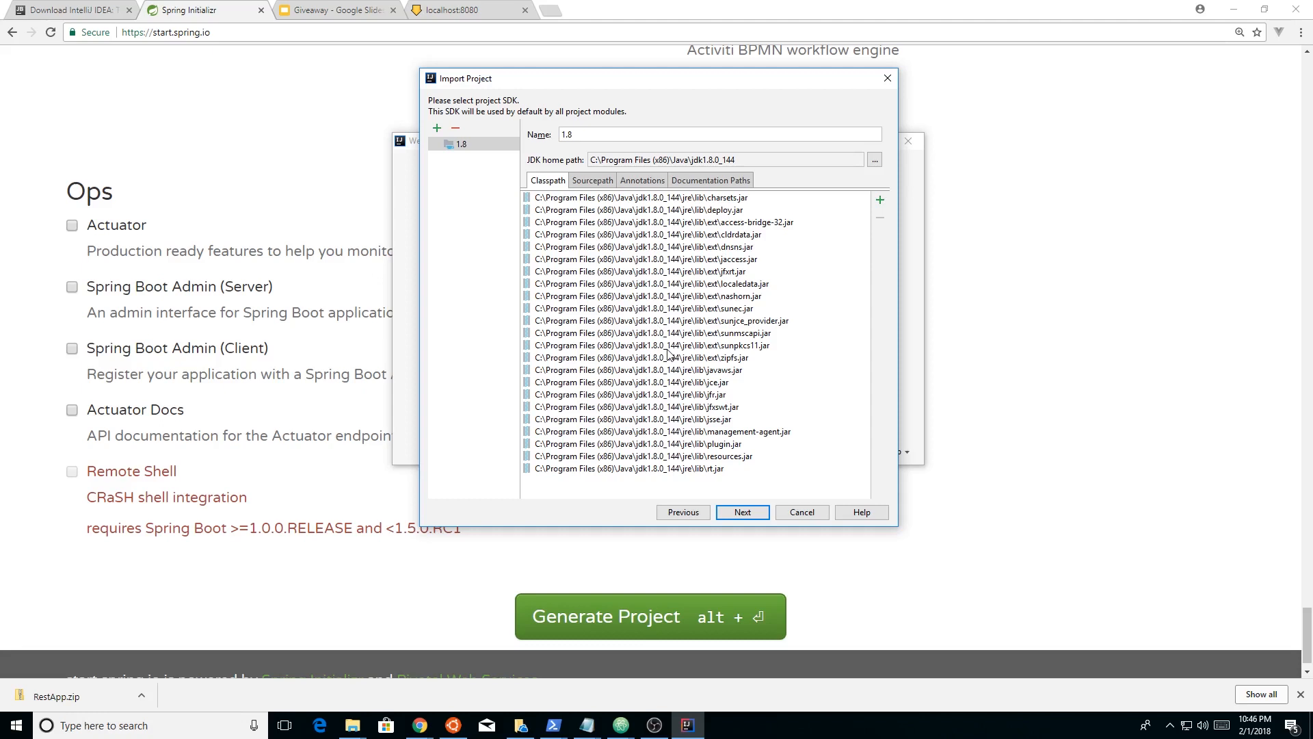
mouse_move(823, 497)
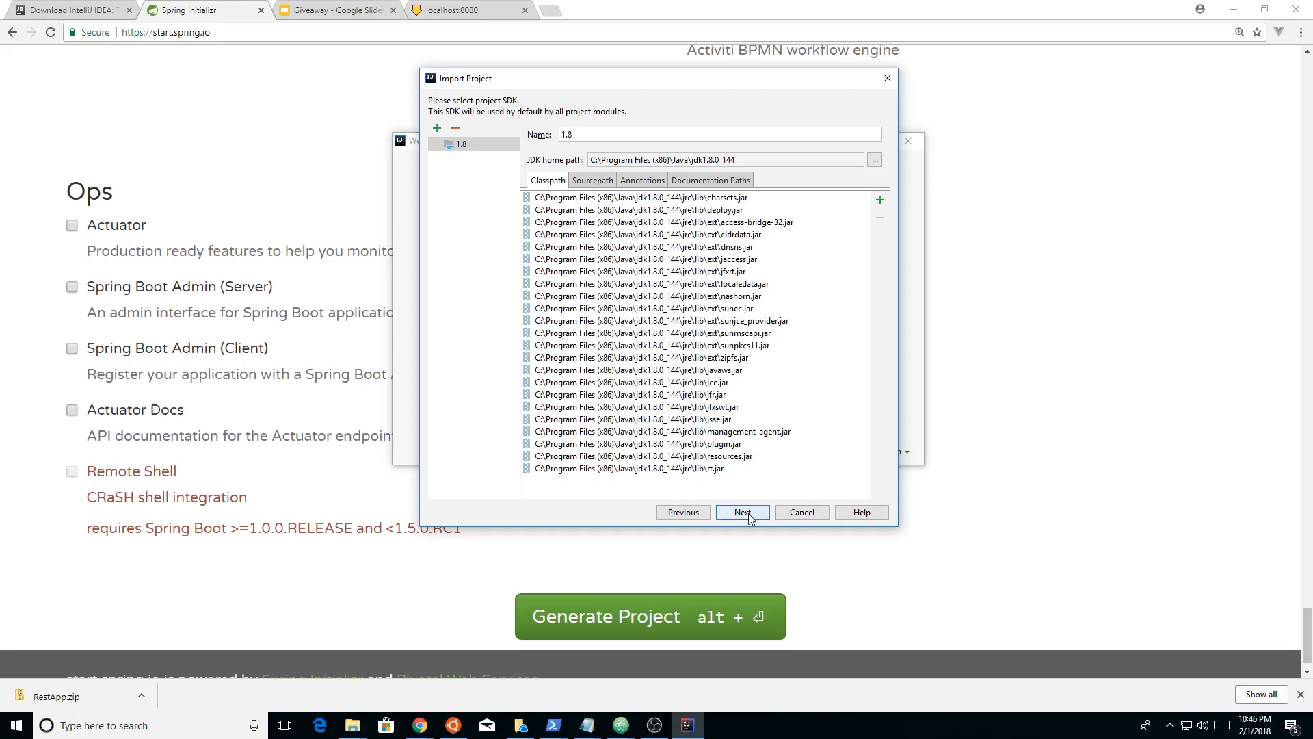
left_click(740, 512)
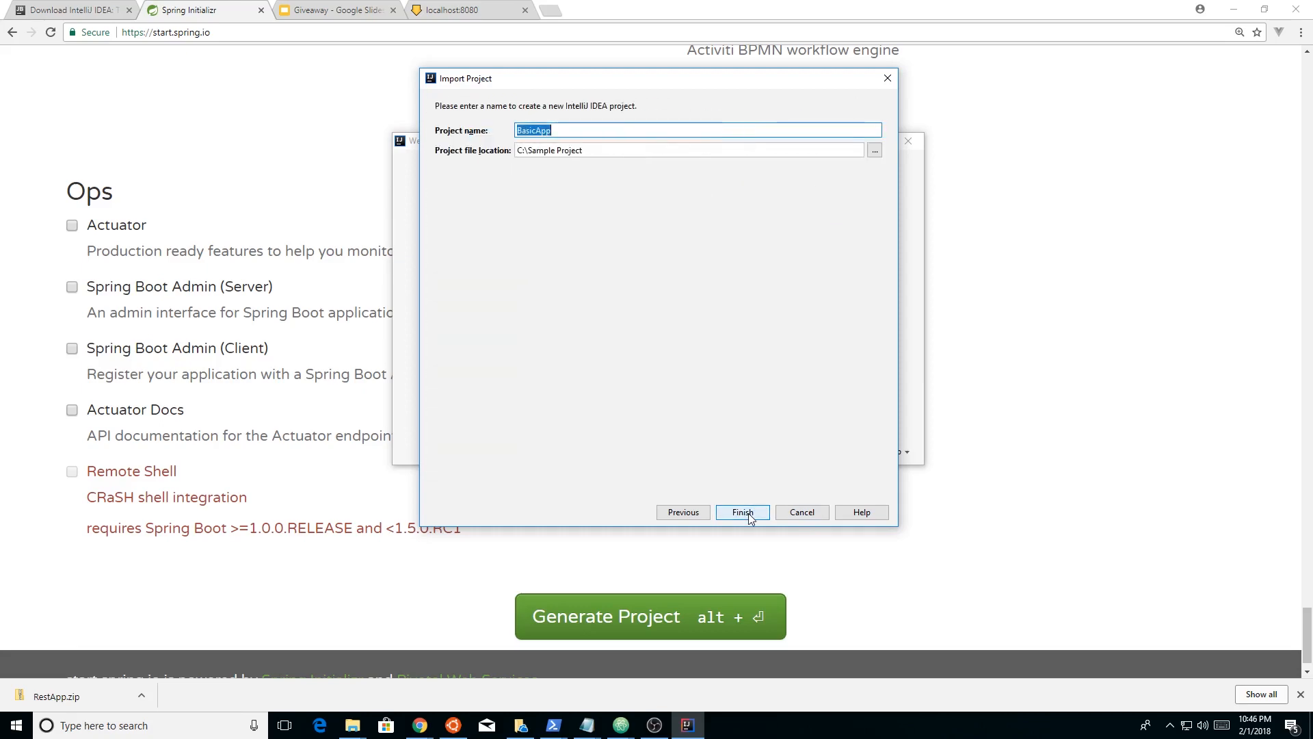
Step: Finish the import as BasicApp and allow overwriting the existing .idea folder
left_click(741, 511)
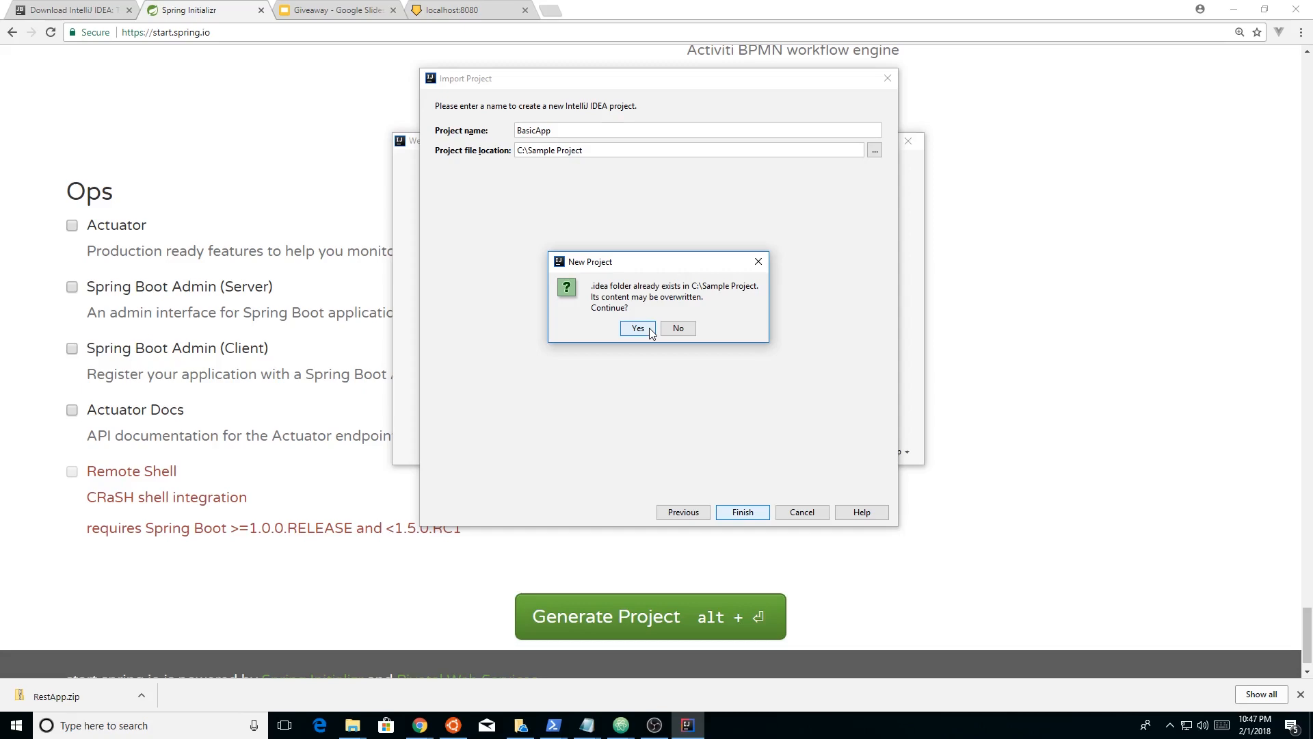
left_click(636, 326)
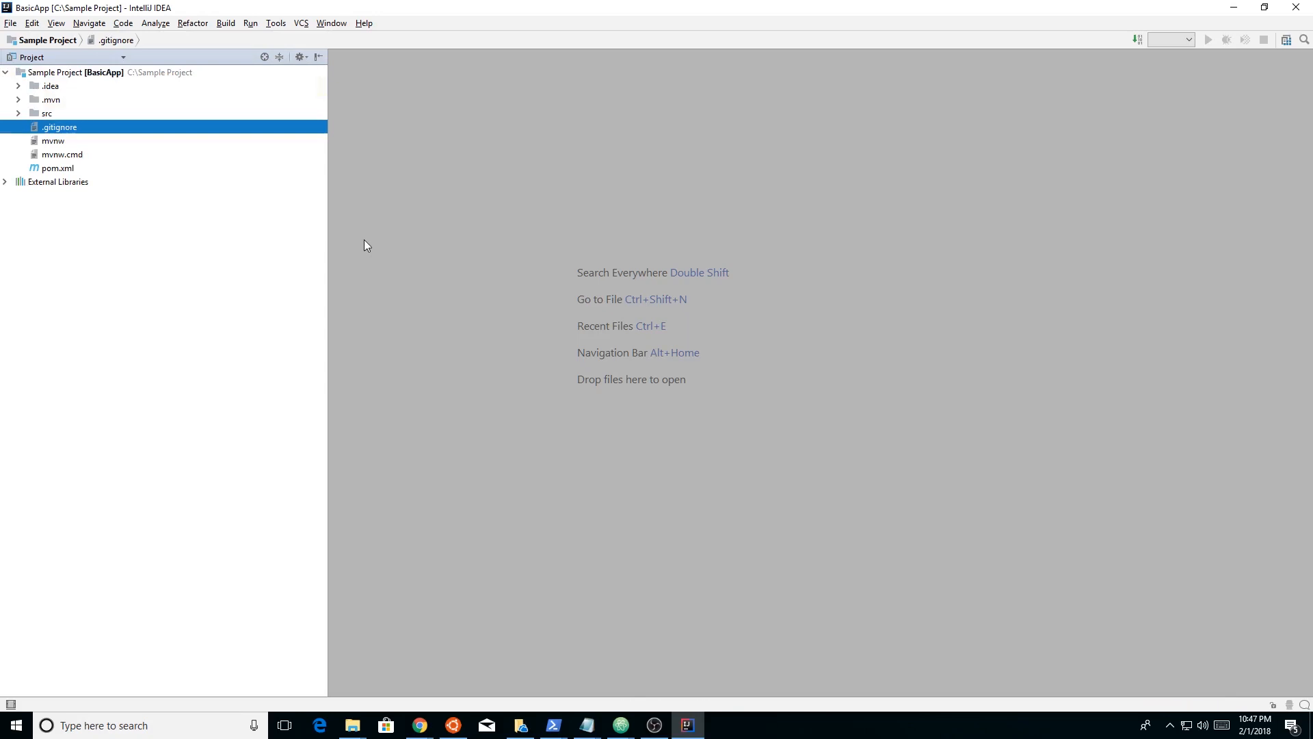
mouse_move(636, 329)
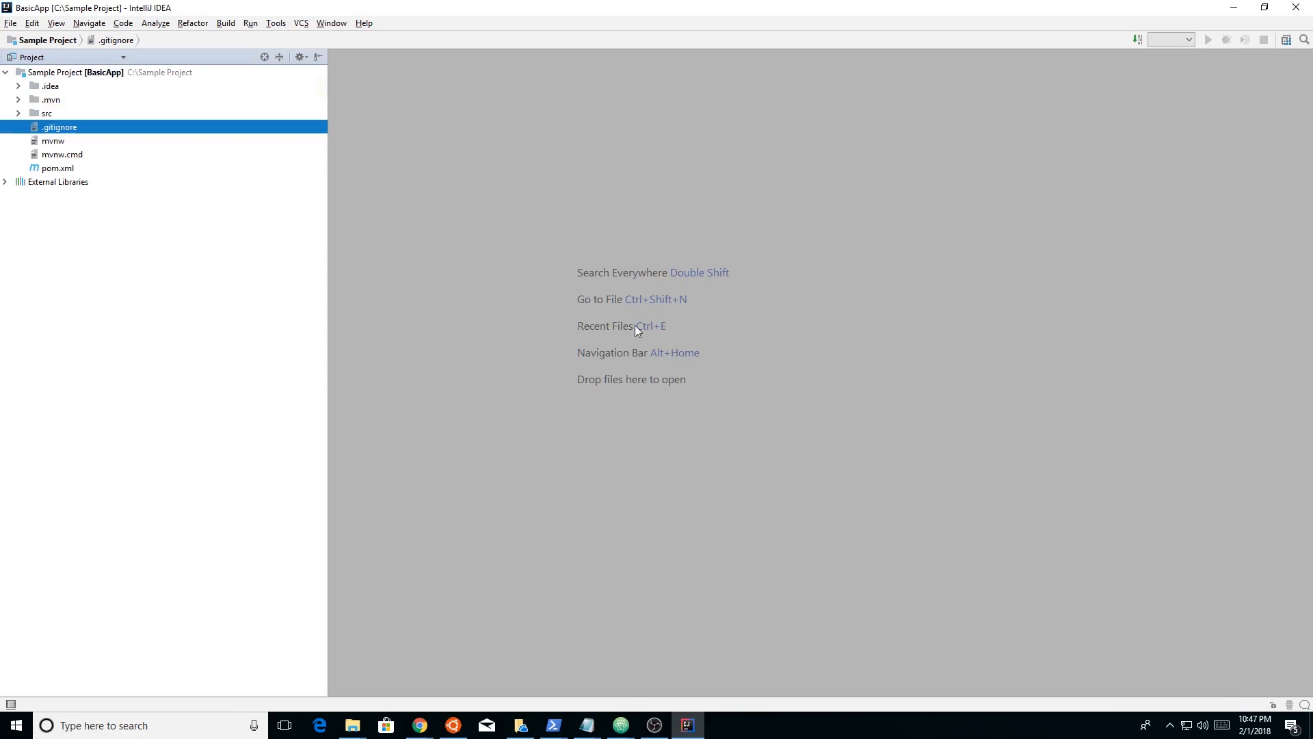
mouse_move(659, 326)
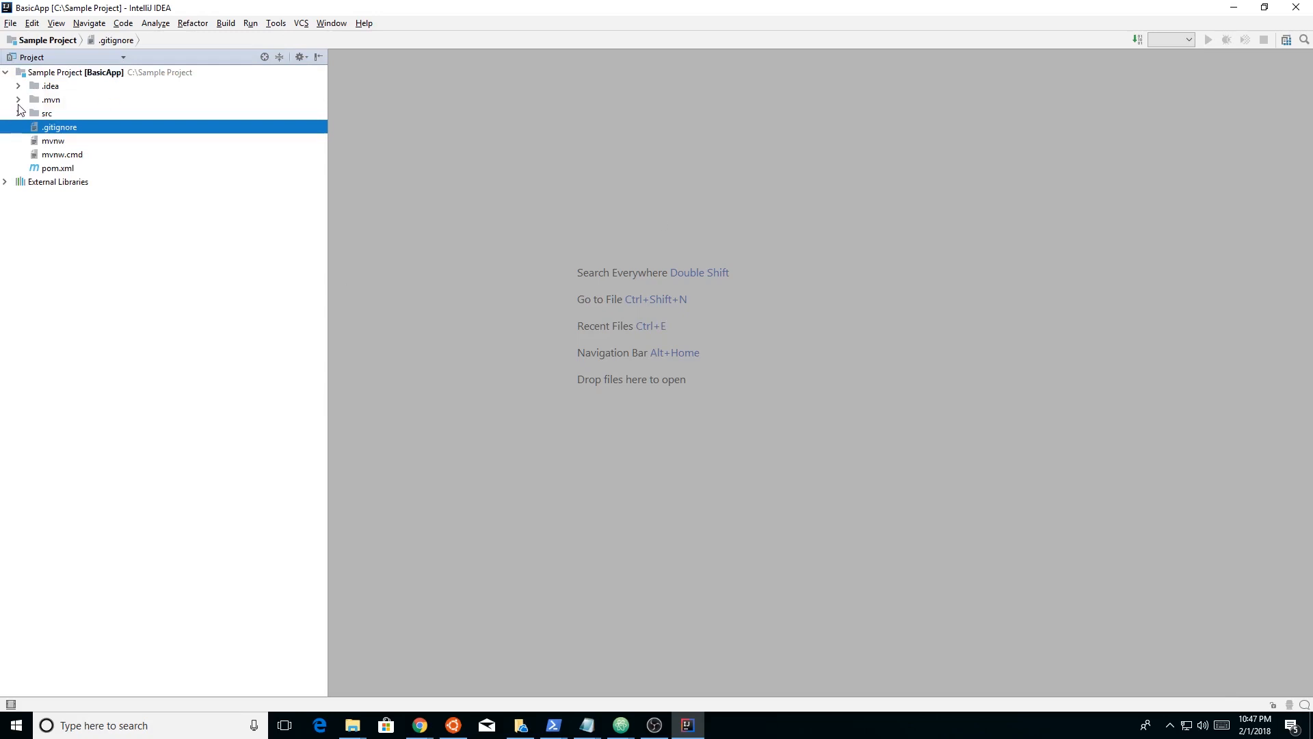
Step: Expand src > main > java and the com.programwitherik.basics.BasicApp package to show BasicAppApplication
left_click(20, 113)
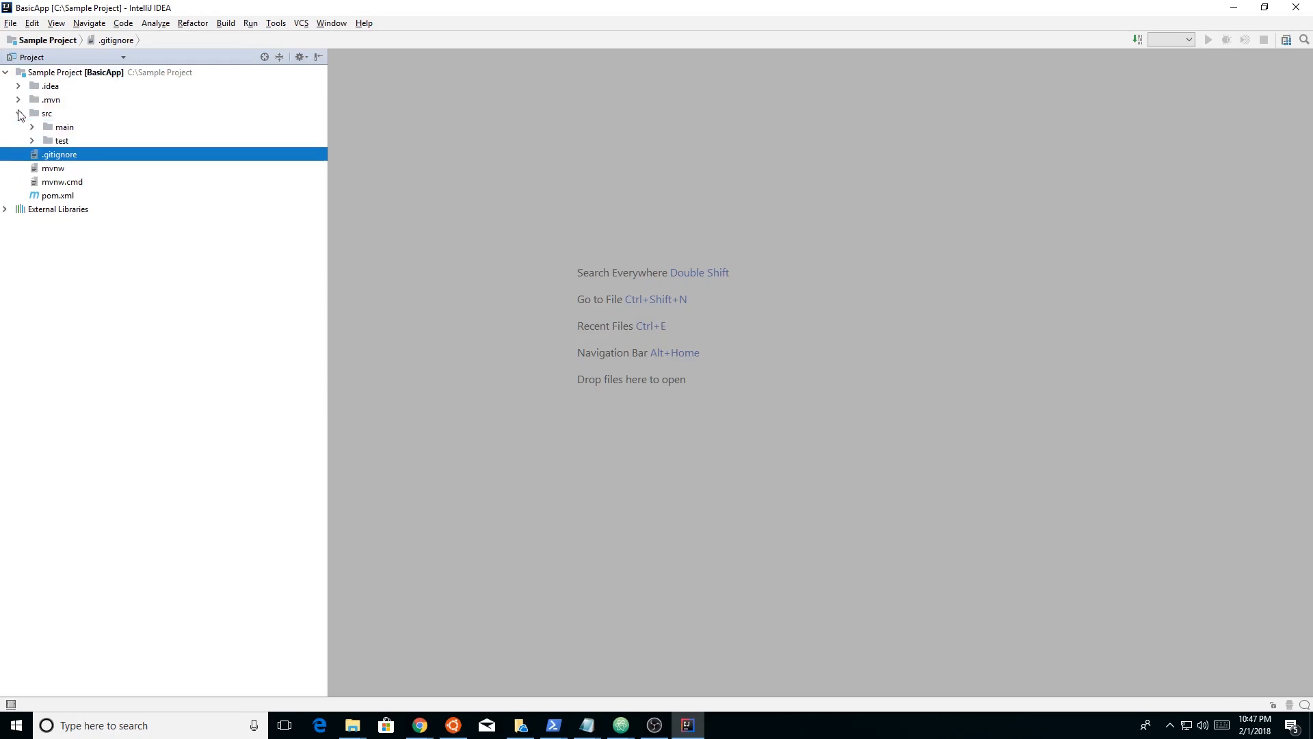
left_click(32, 126)
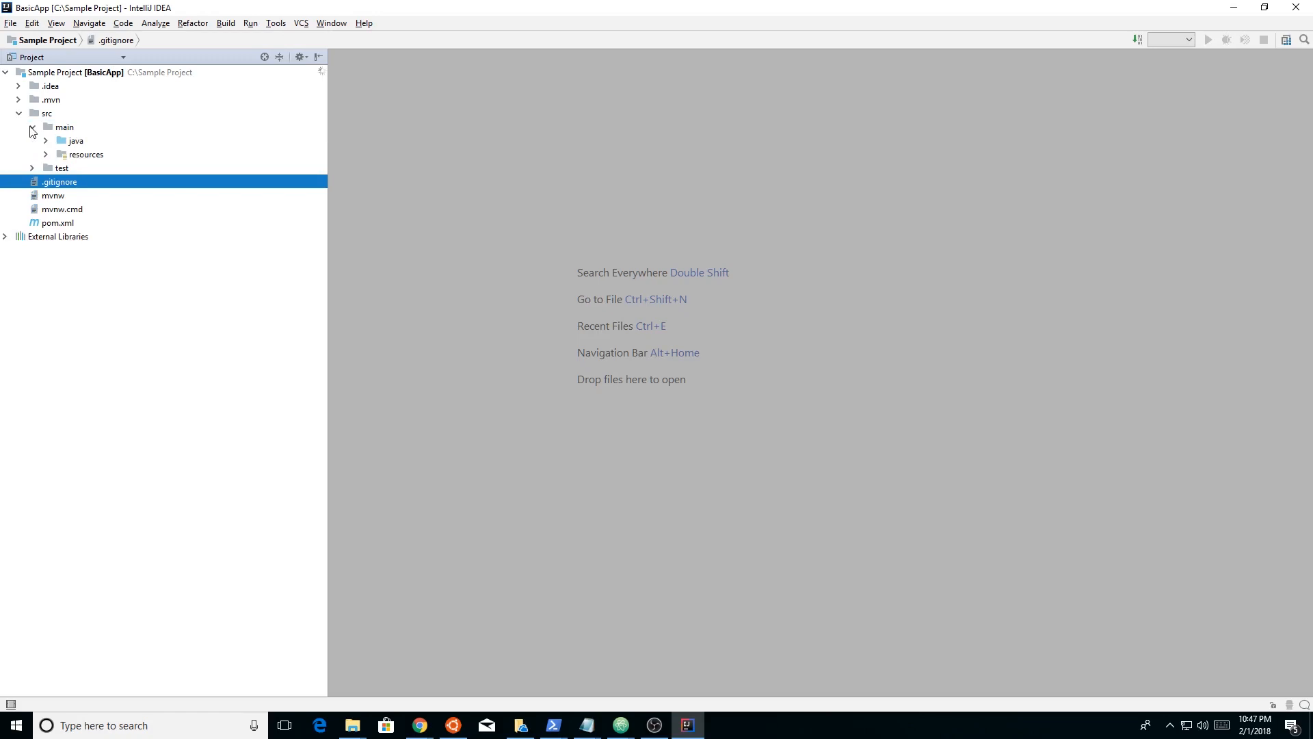
left_click(45, 140)
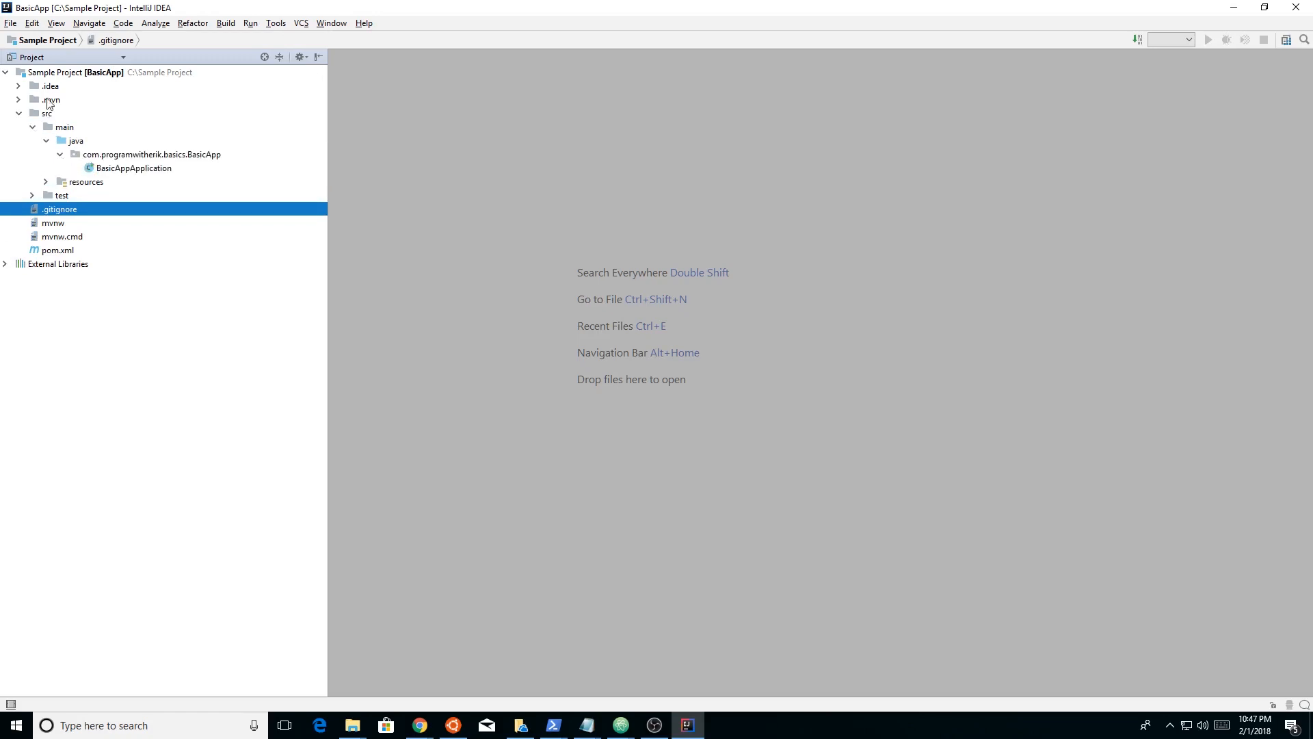
mouse_move(39, 122)
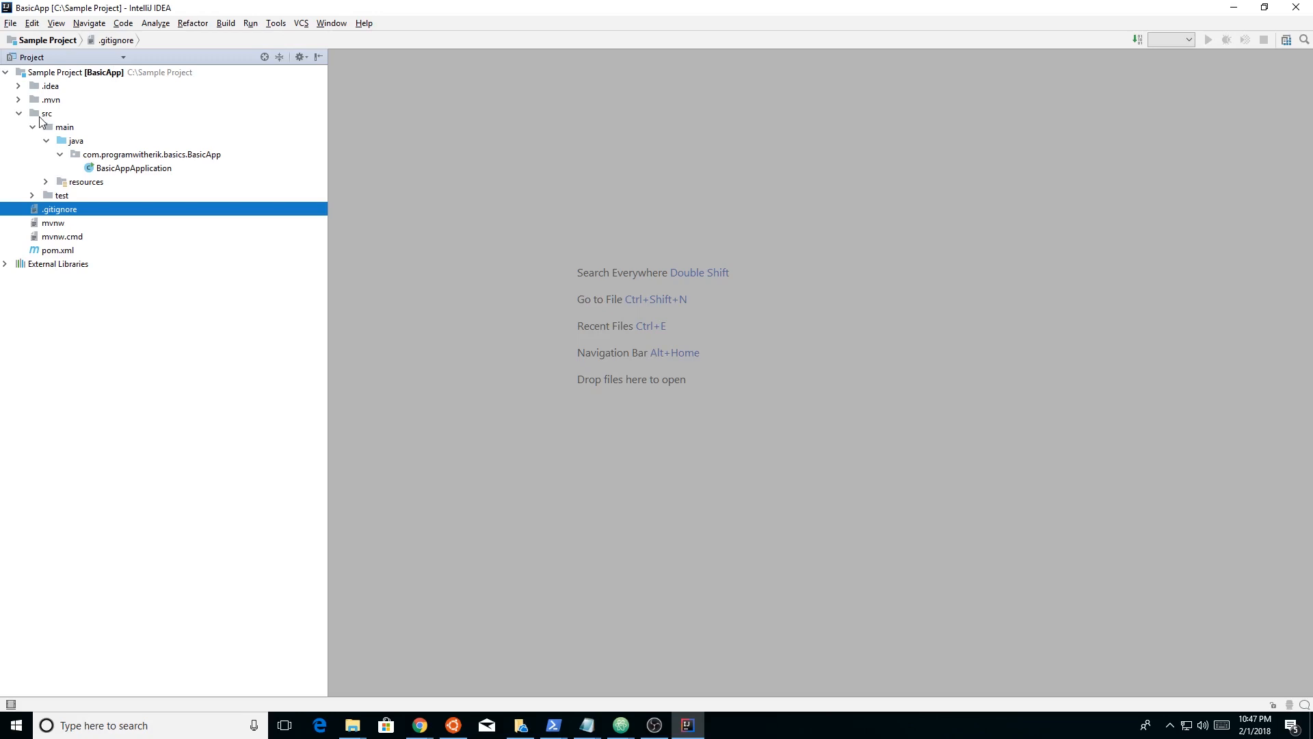
mouse_move(60, 141)
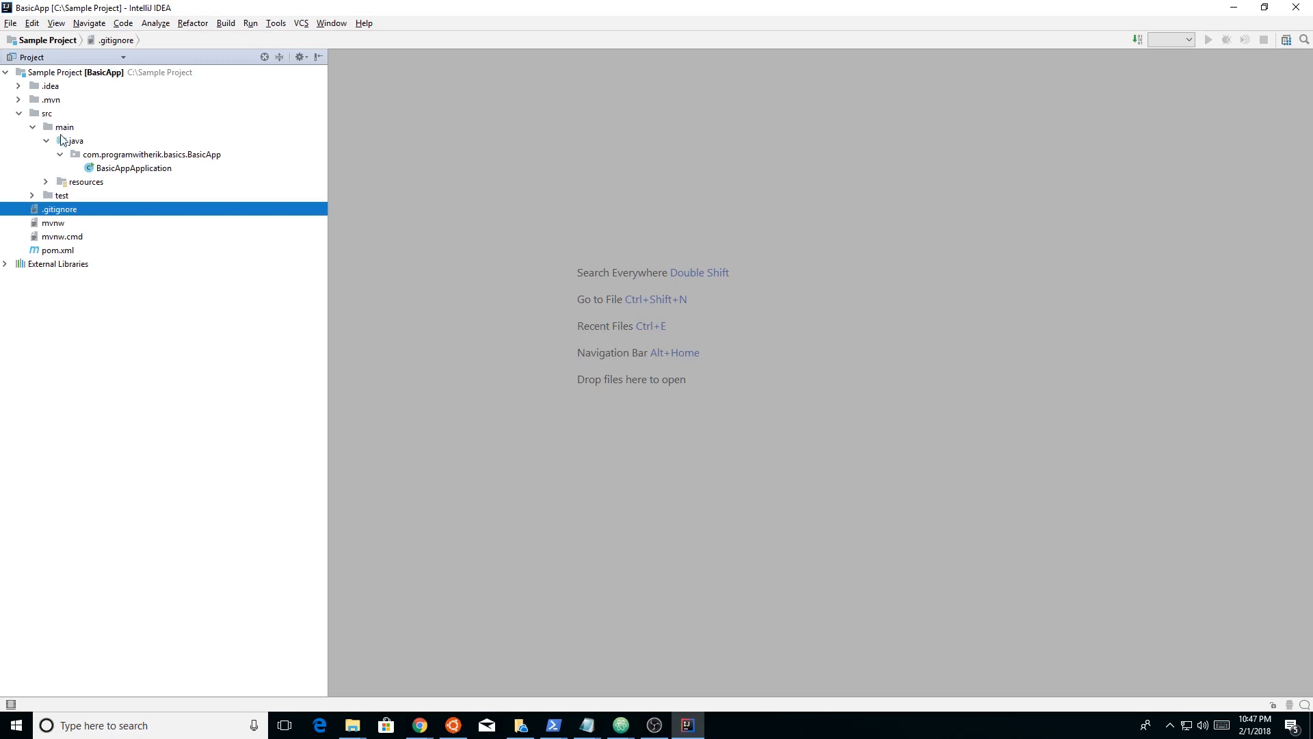
left_click(151, 155)
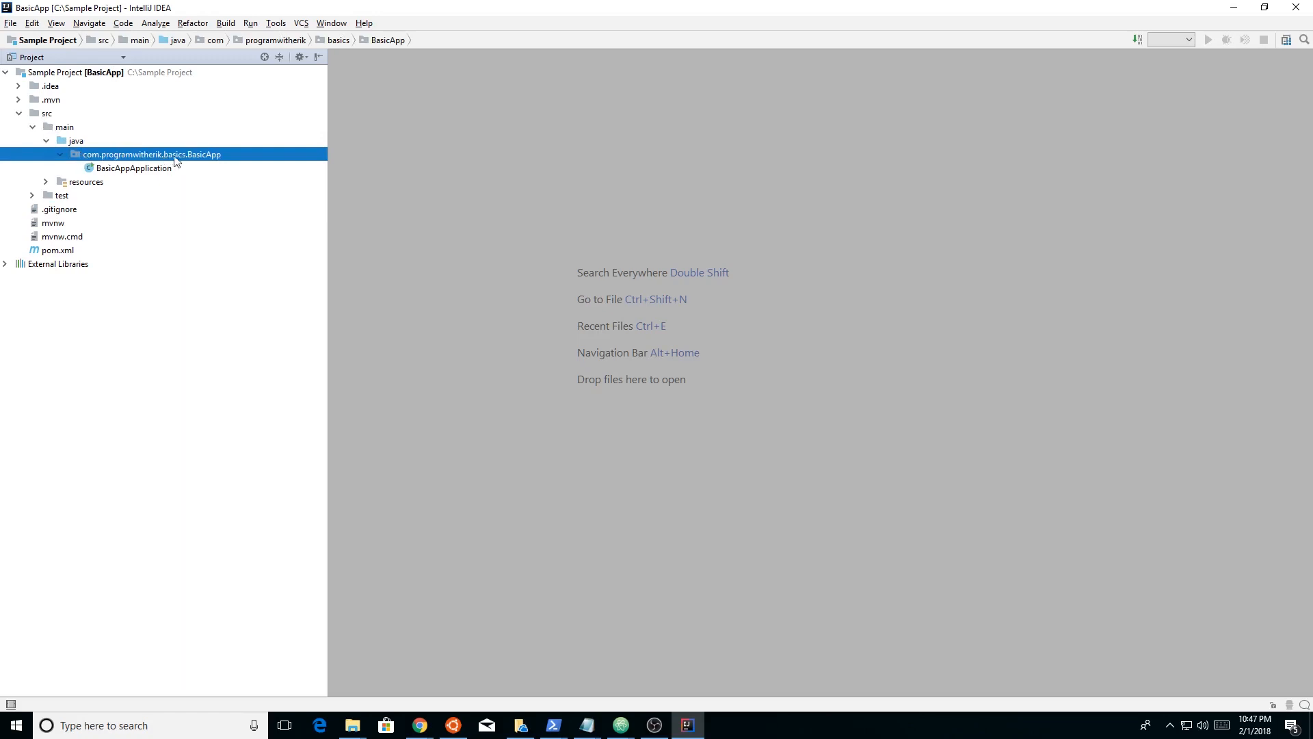
mouse_move(171, 174)
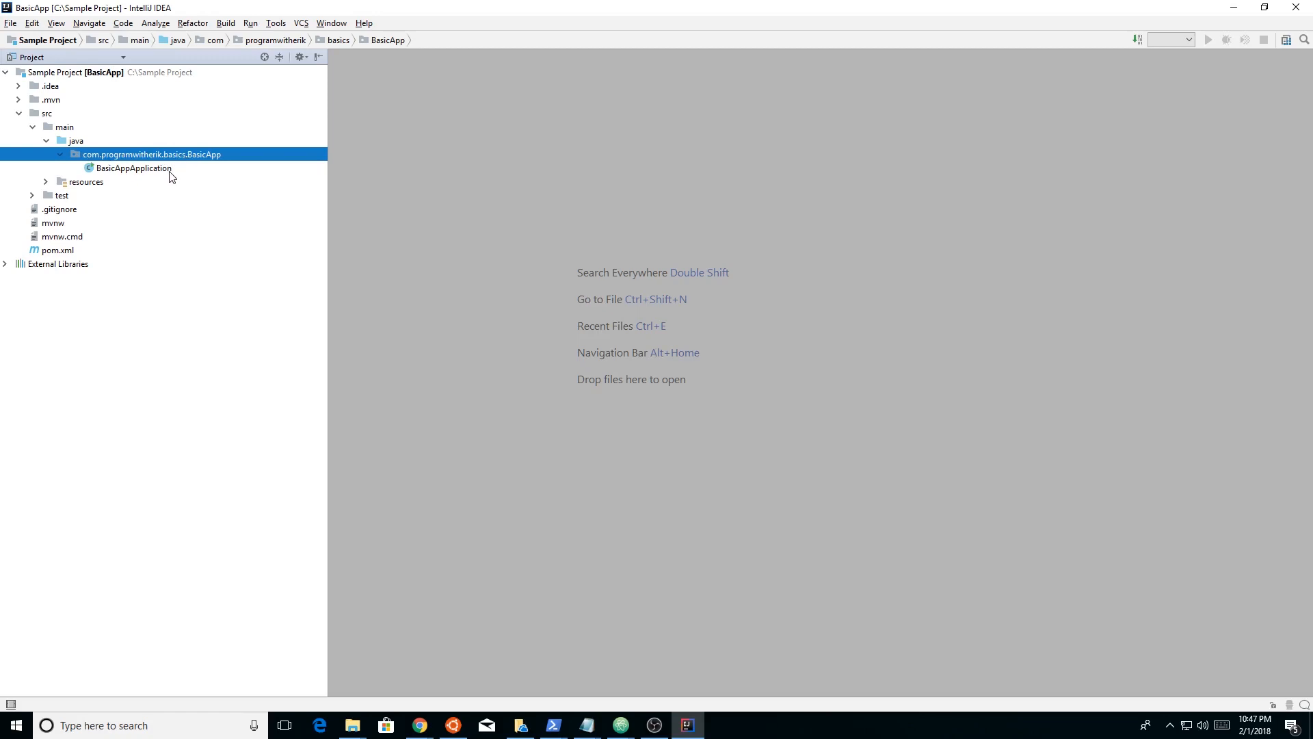
double_click(134, 167)
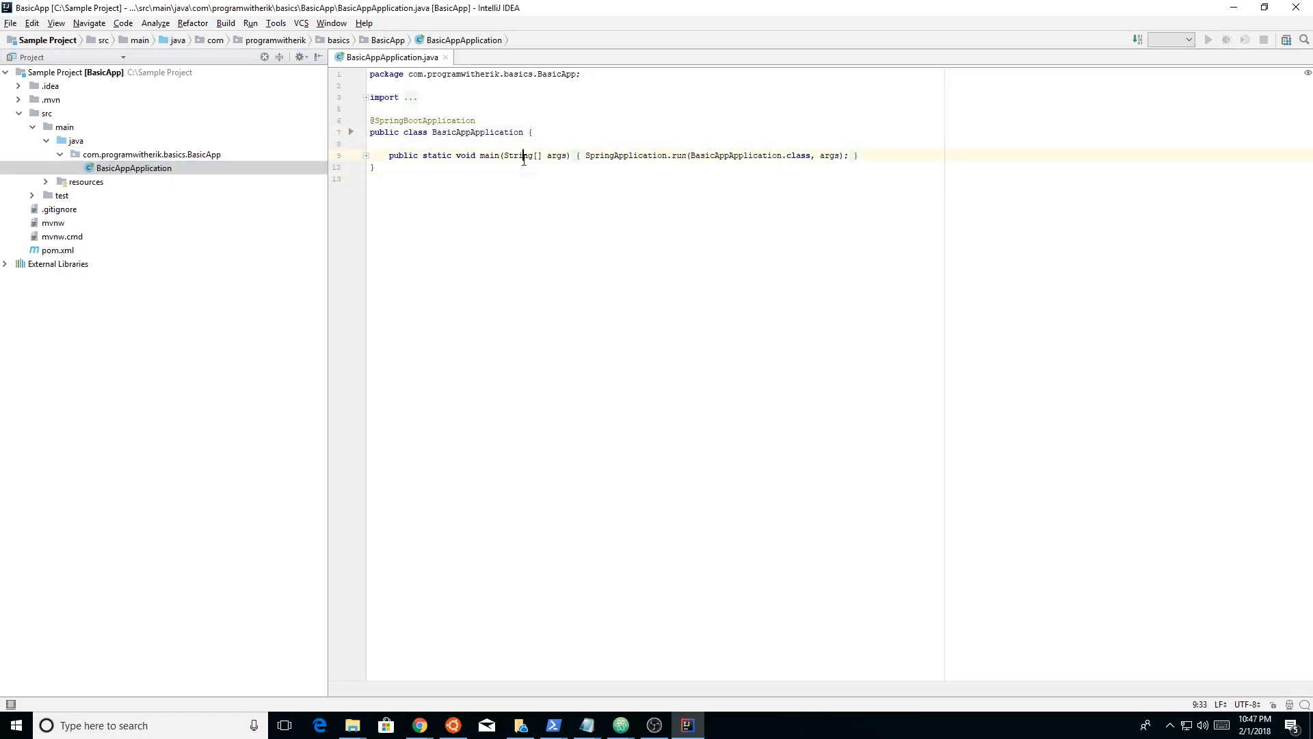
left_click(459, 178)
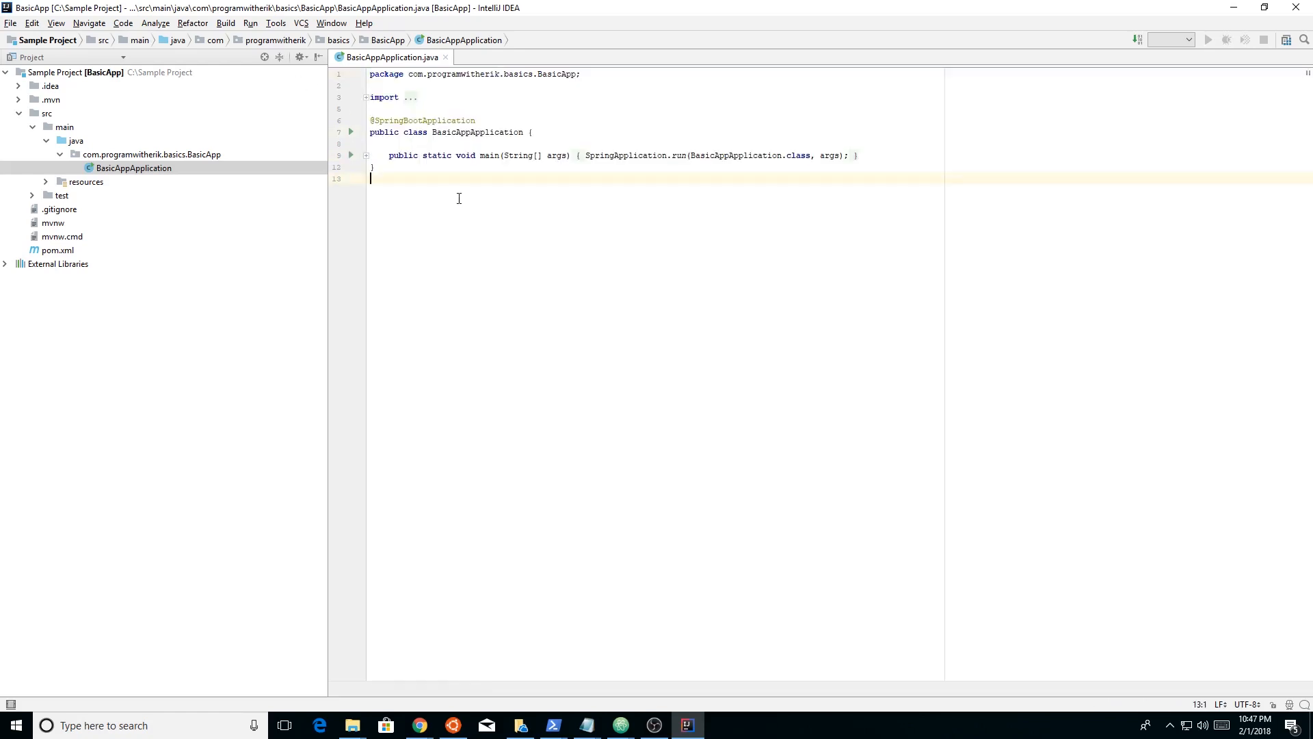
left_click(476, 120)
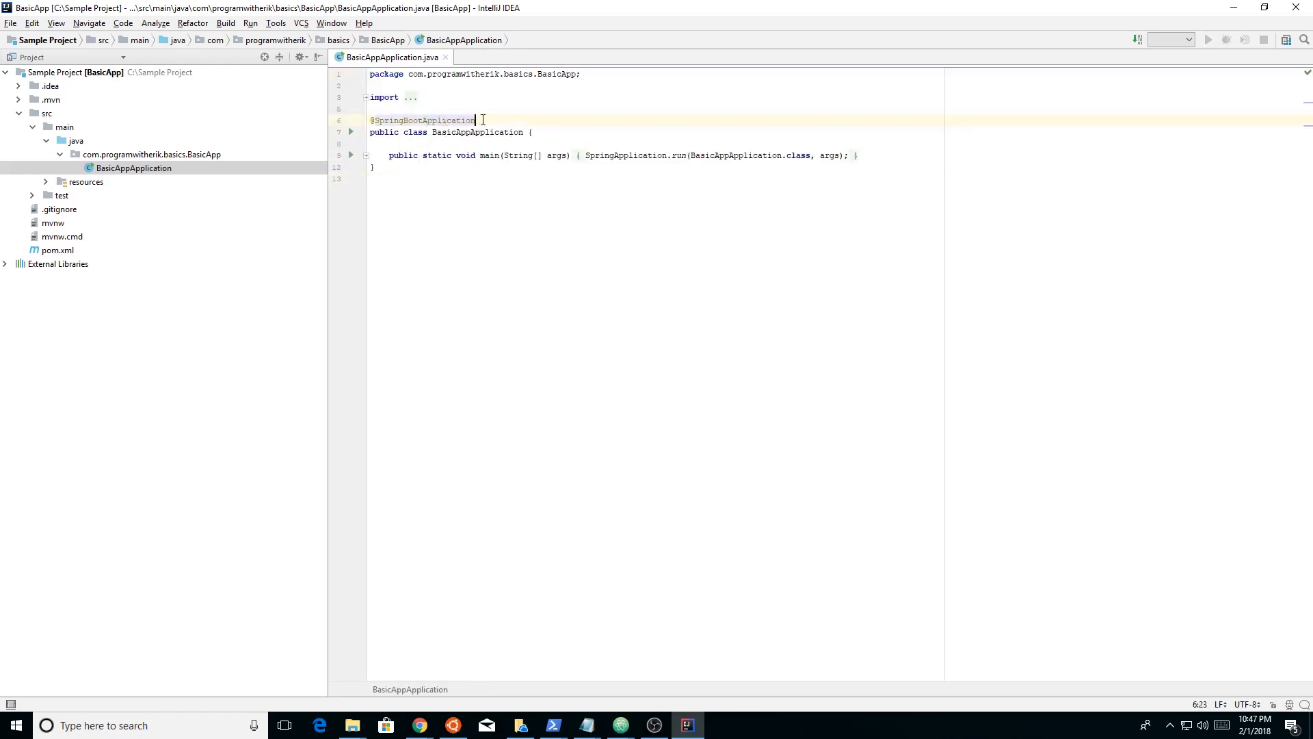
double_click(422, 121)
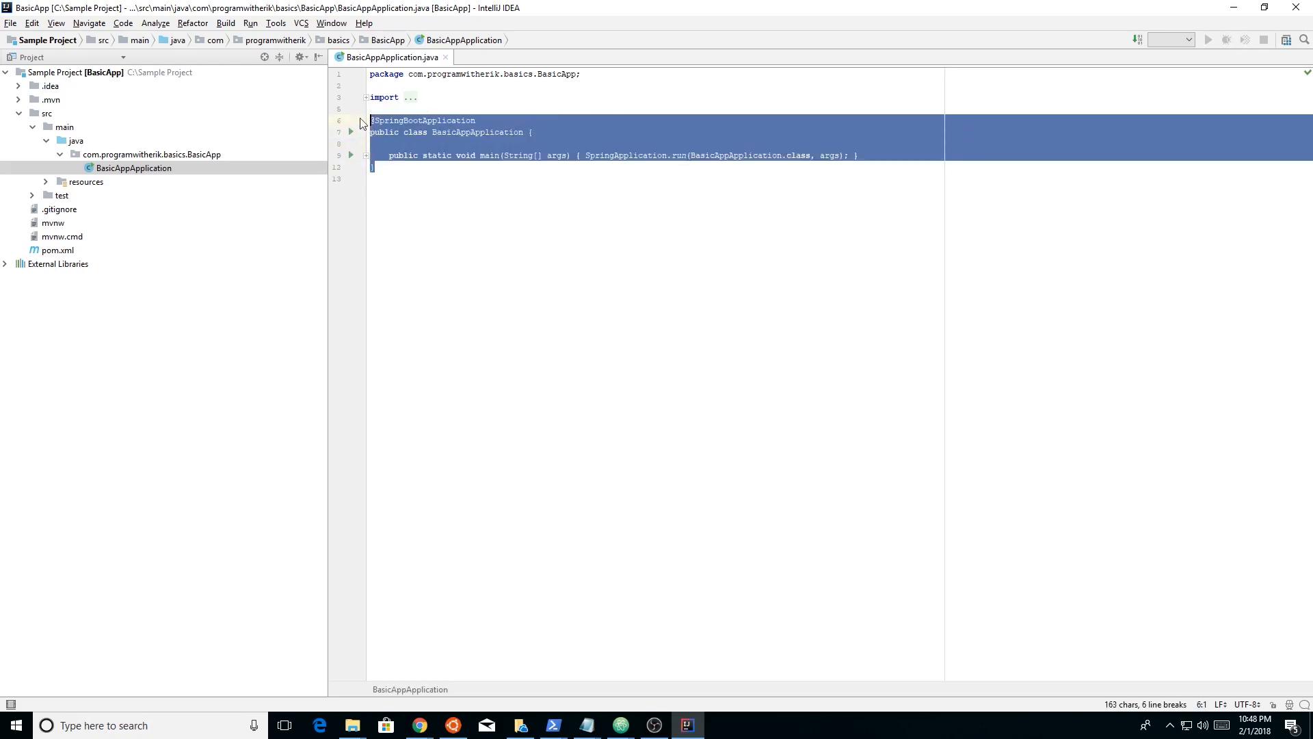
Step: Split the one-line main method so SpringApplication.run sits on its own line, dismissing the tab notice
left_click(588, 155)
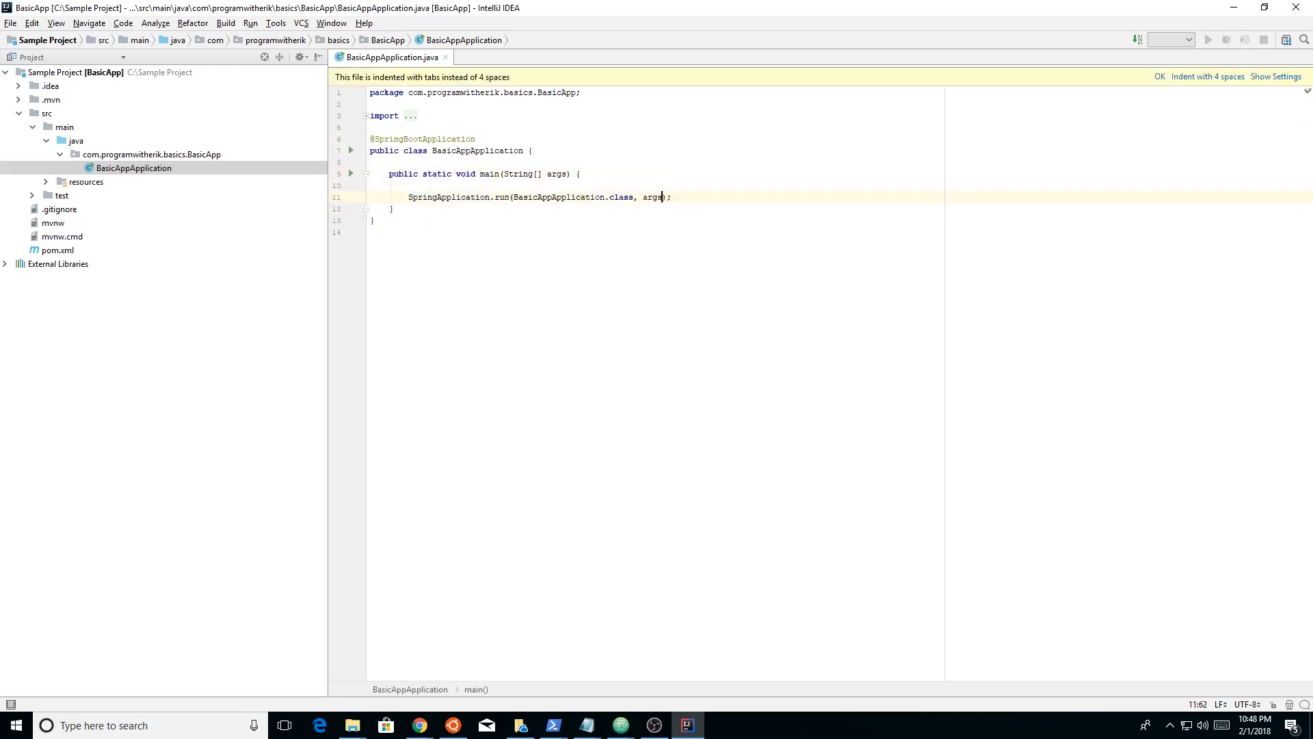
key("enter")
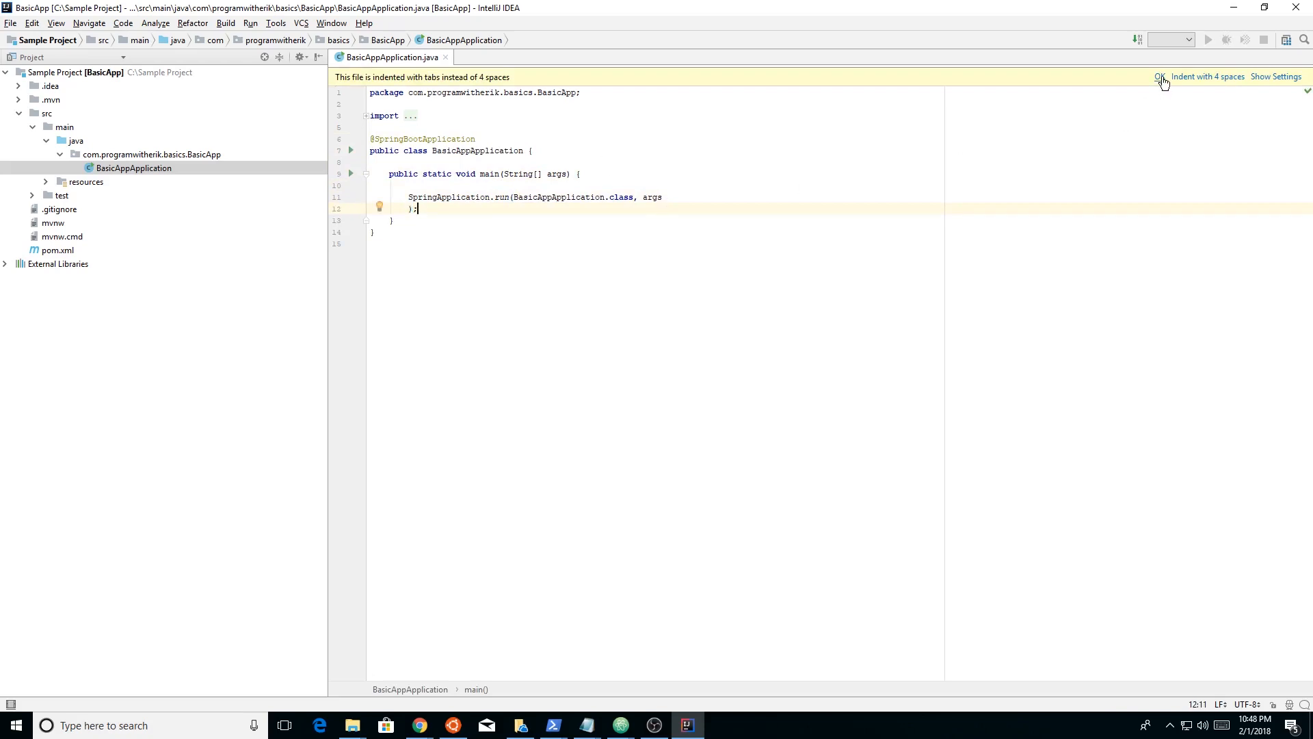
left_click(1159, 76)
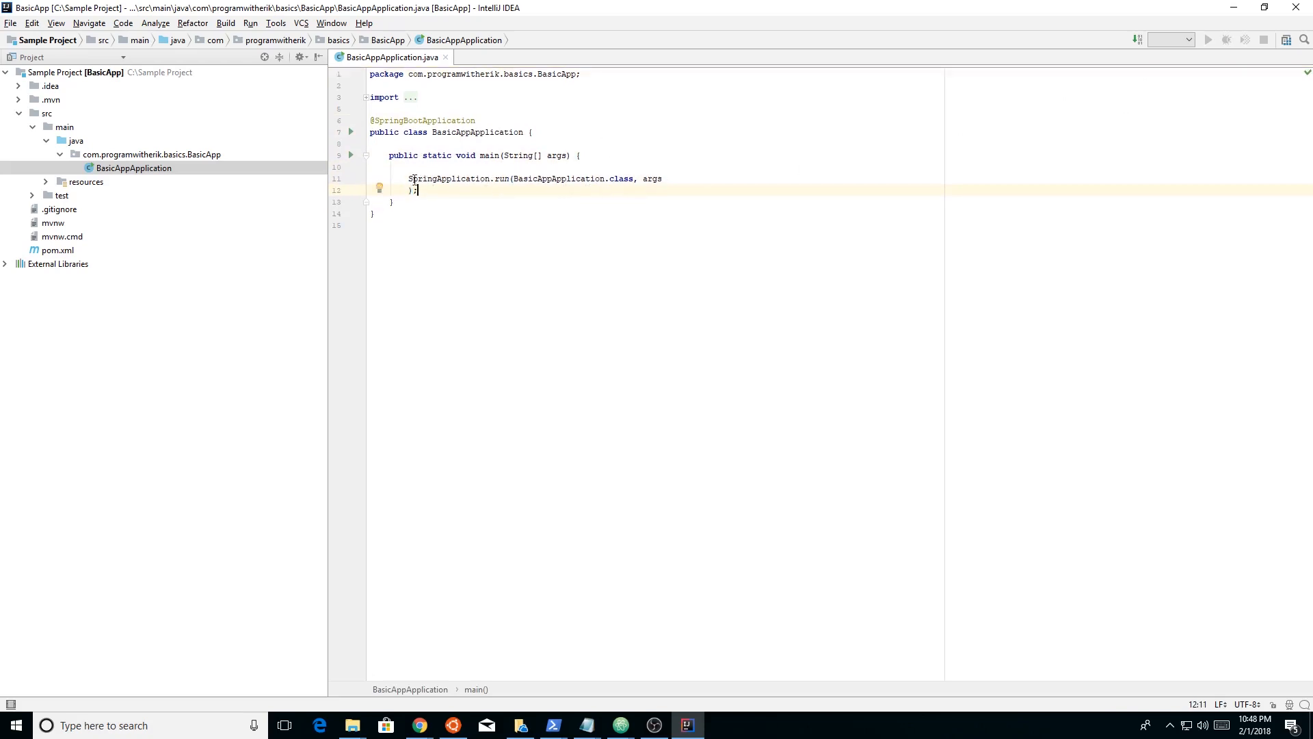
left_click(524, 177)
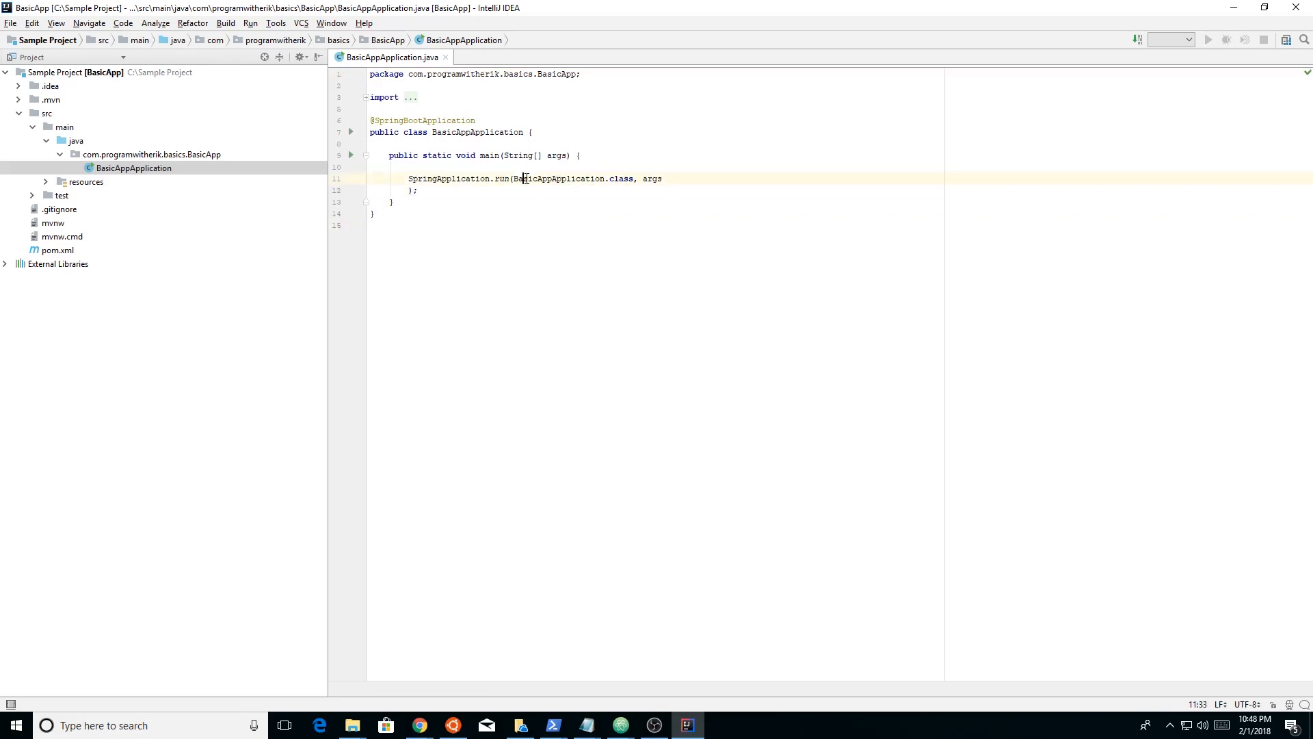
right_click(524, 178)
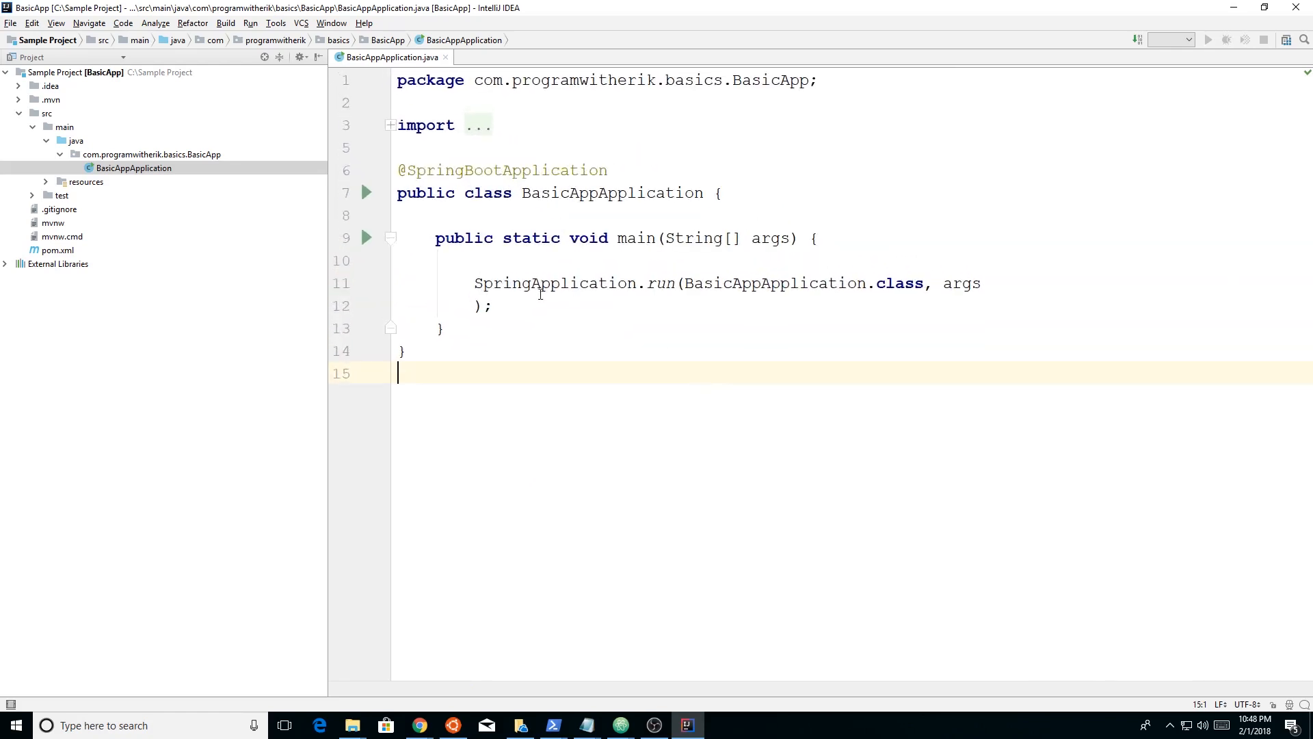
Step: Run BasicAppApplication.main() from the editor context menu
right_click(540, 284)
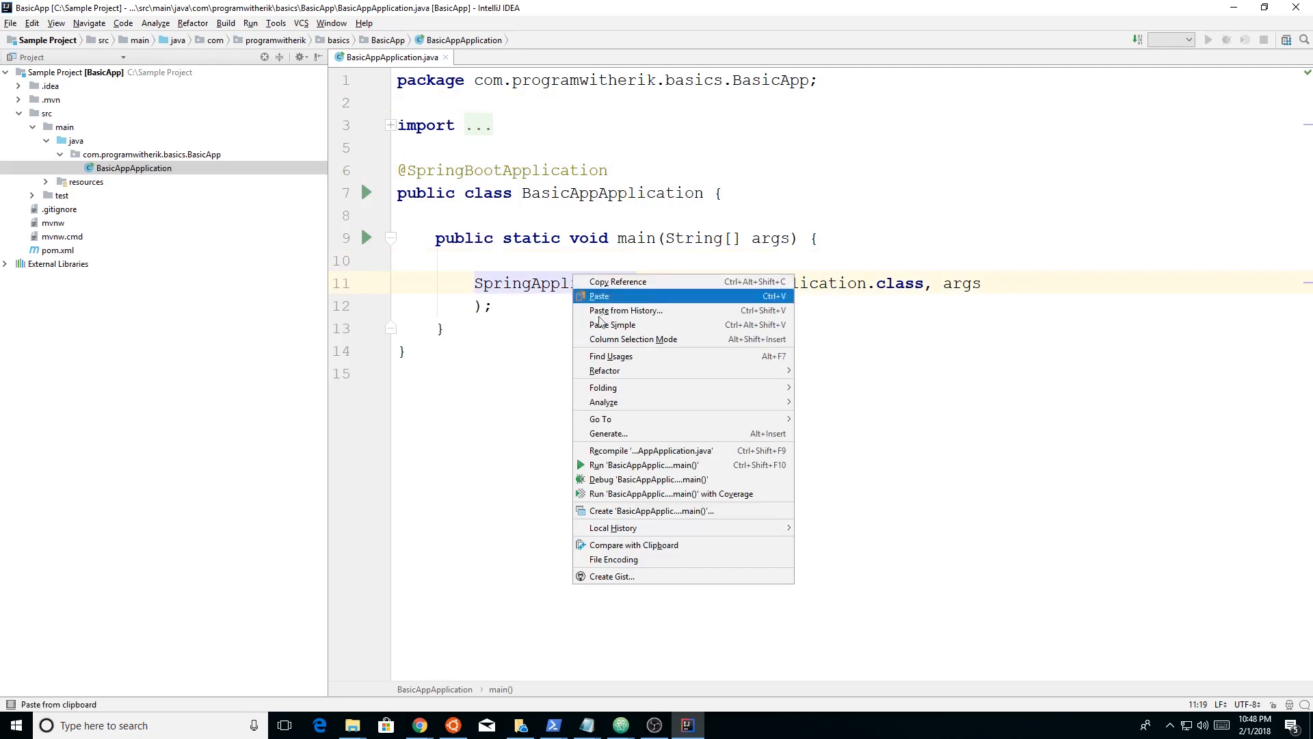
mouse_move(666, 465)
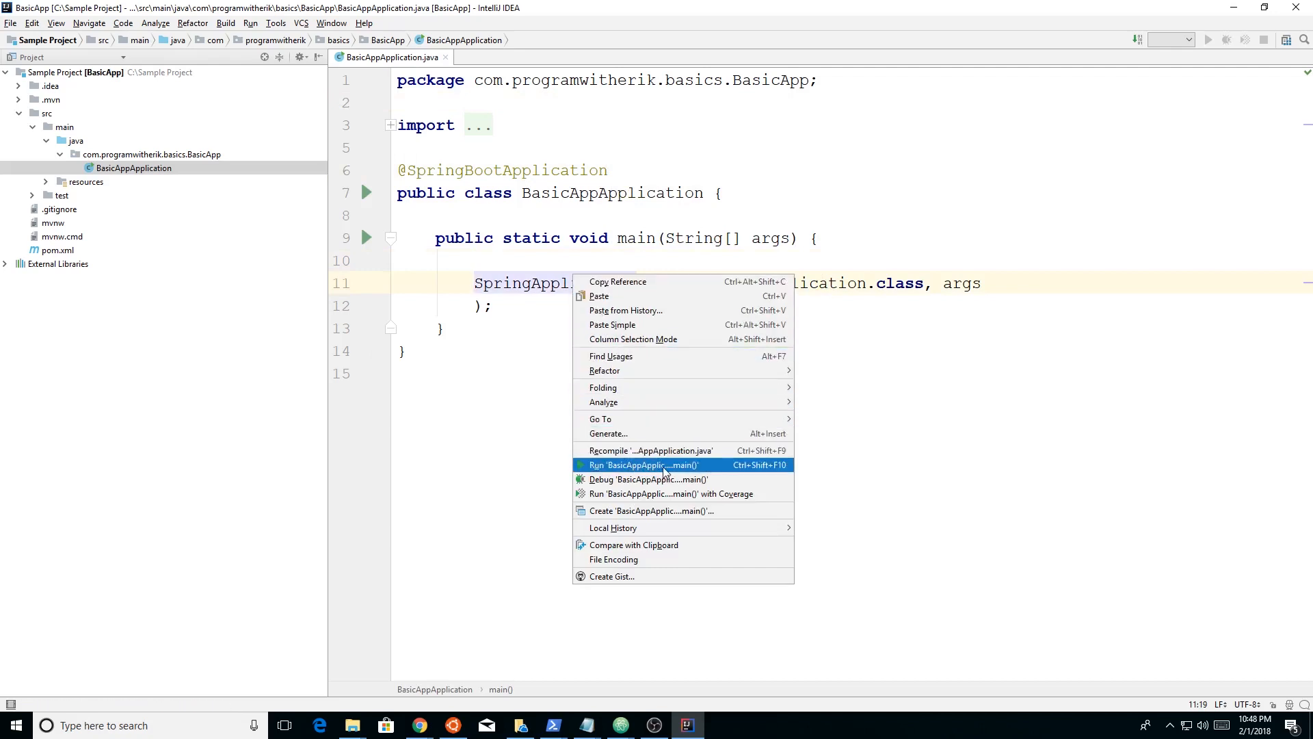
mouse_move(677, 472)
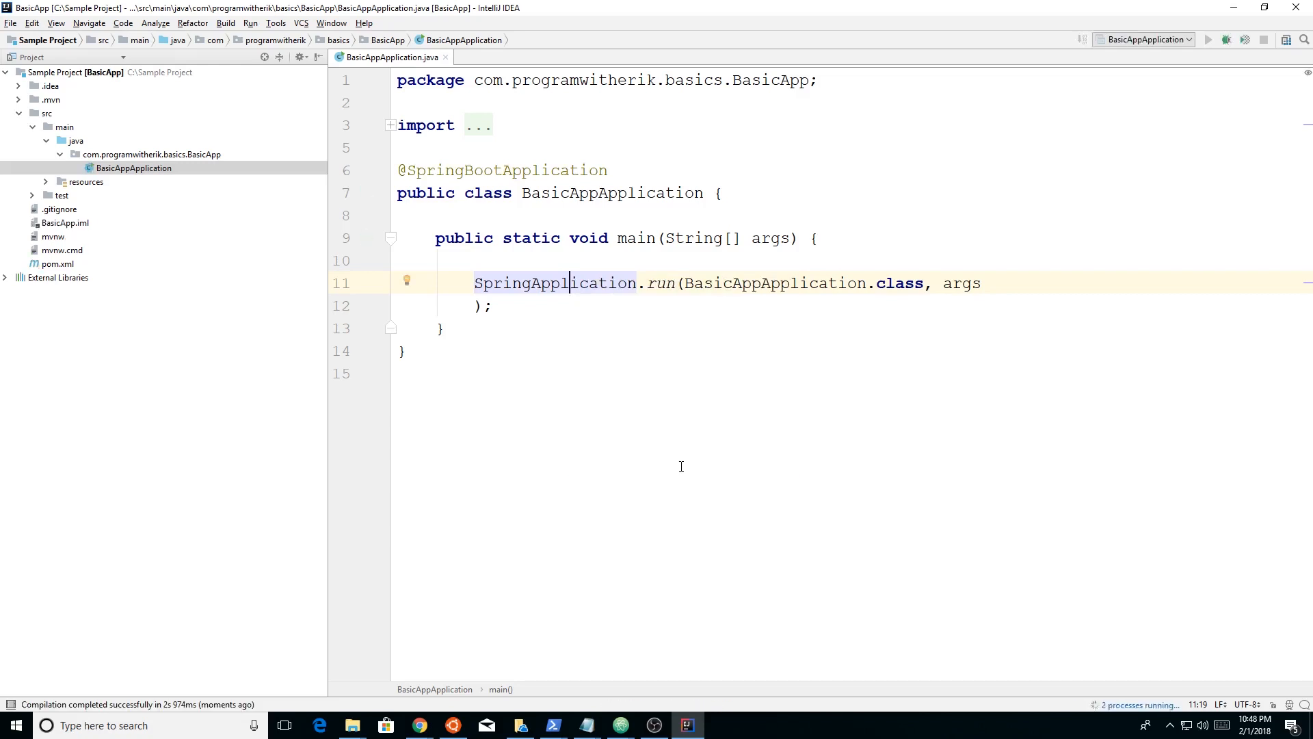
left_click(1208, 39)
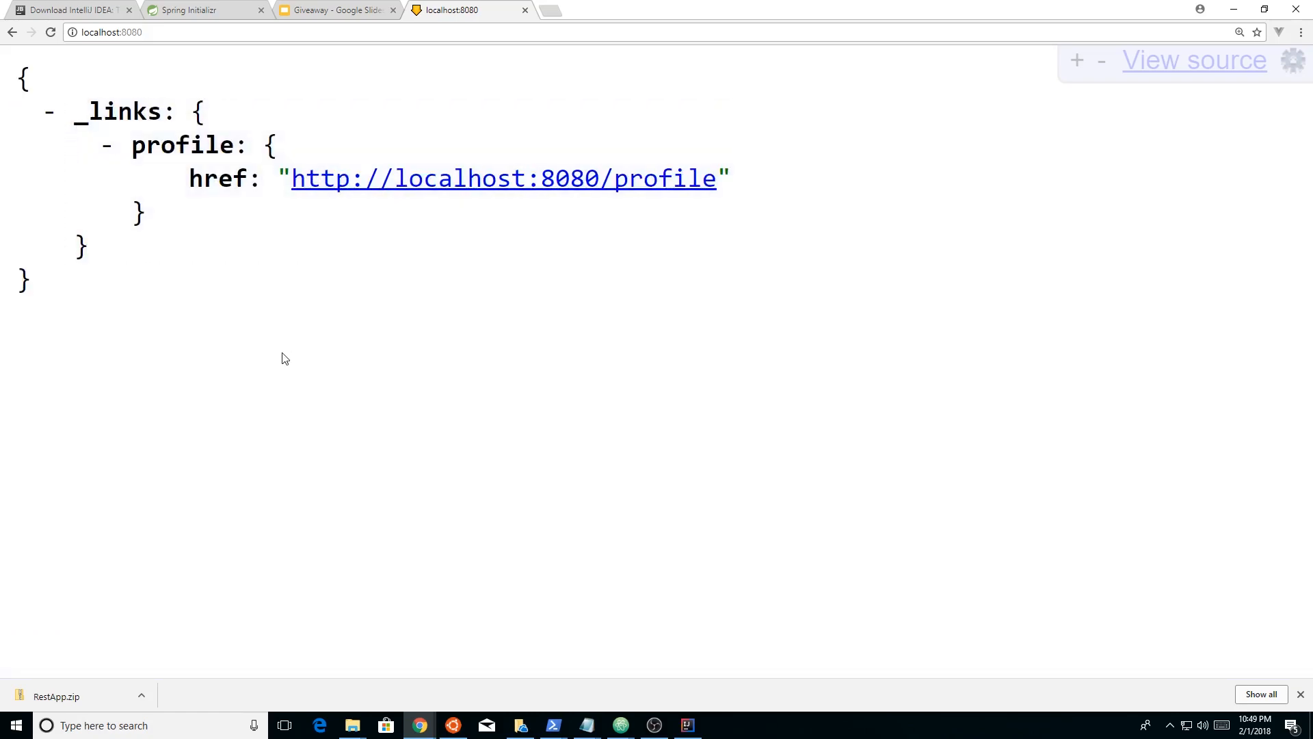
mouse_move(1090, 67)
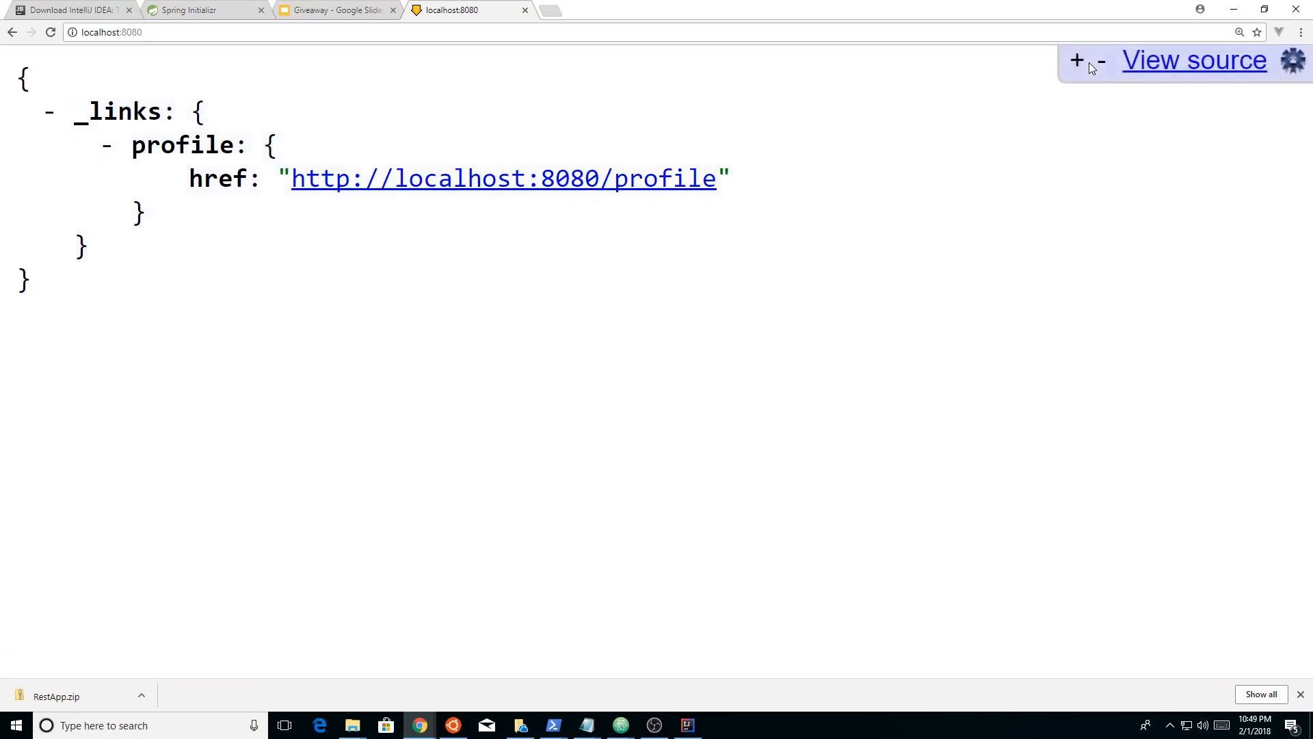
mouse_move(139, 311)
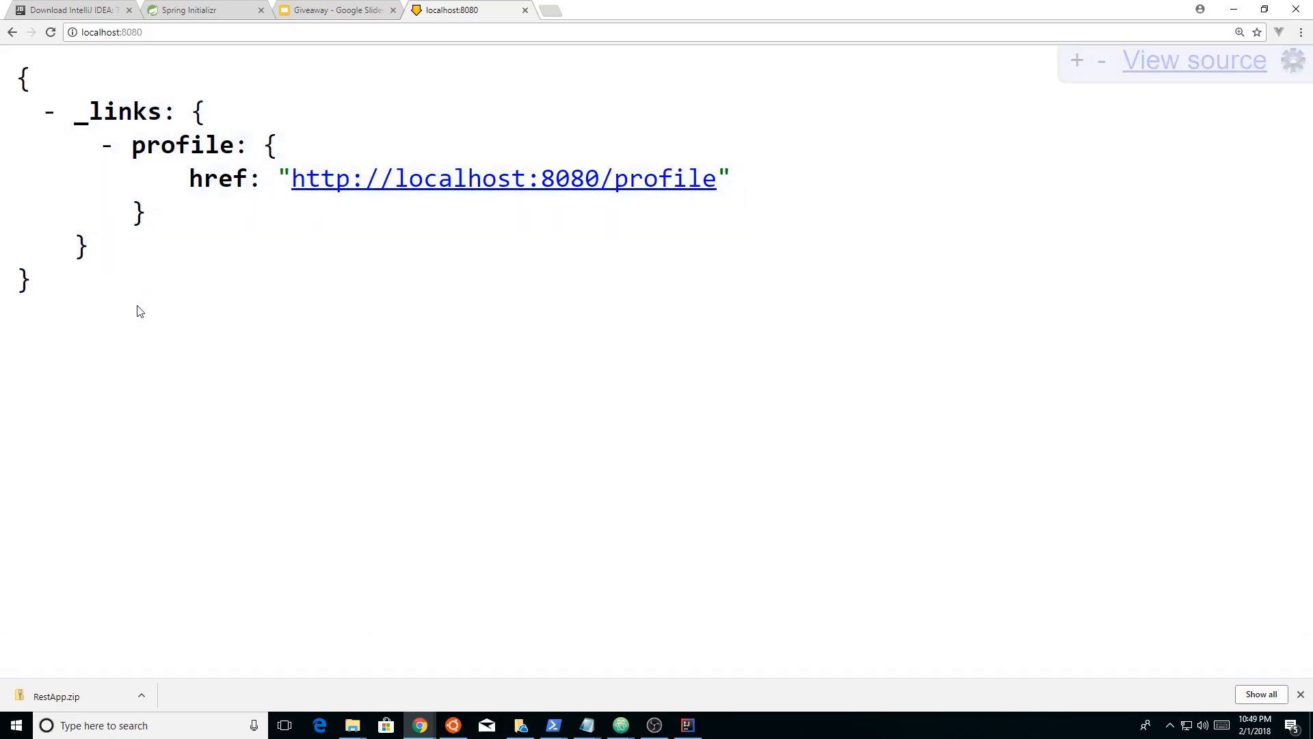
mouse_move(249, 350)
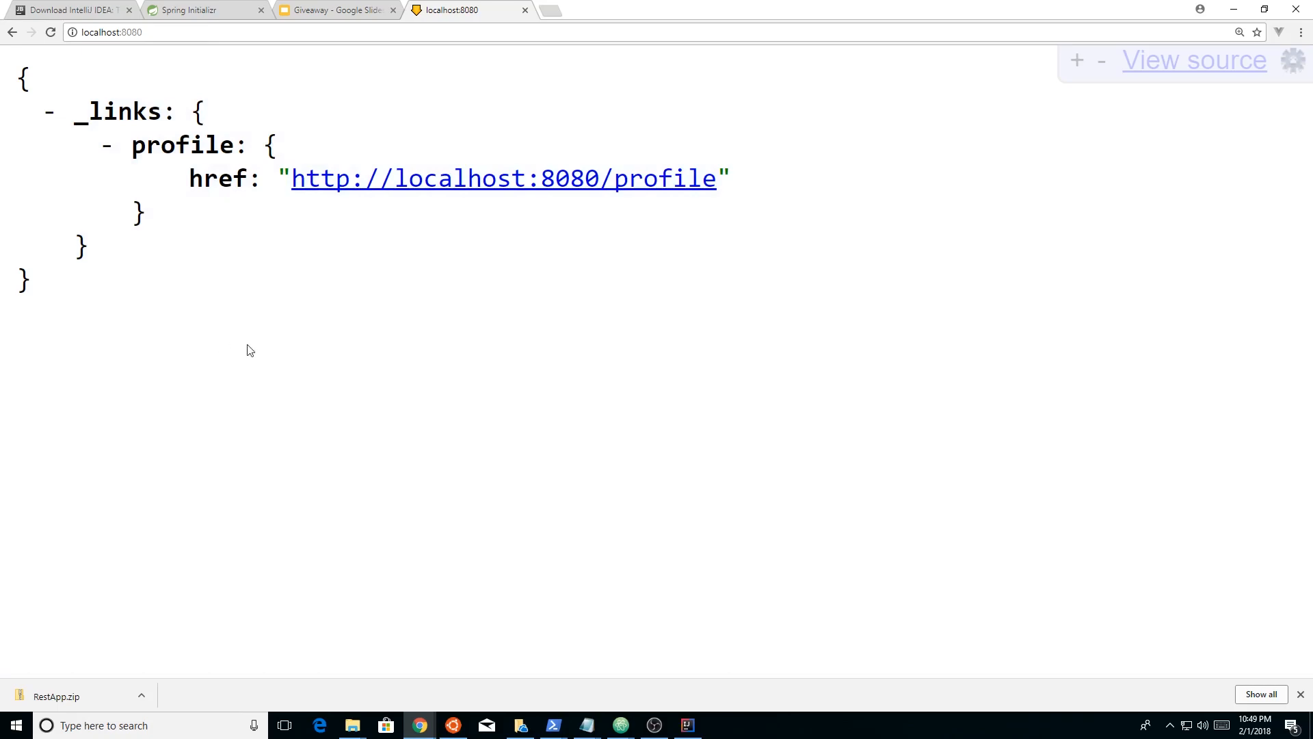
Step: Create a new Java class named HelloWorld in the application's package
left_click(686, 725)
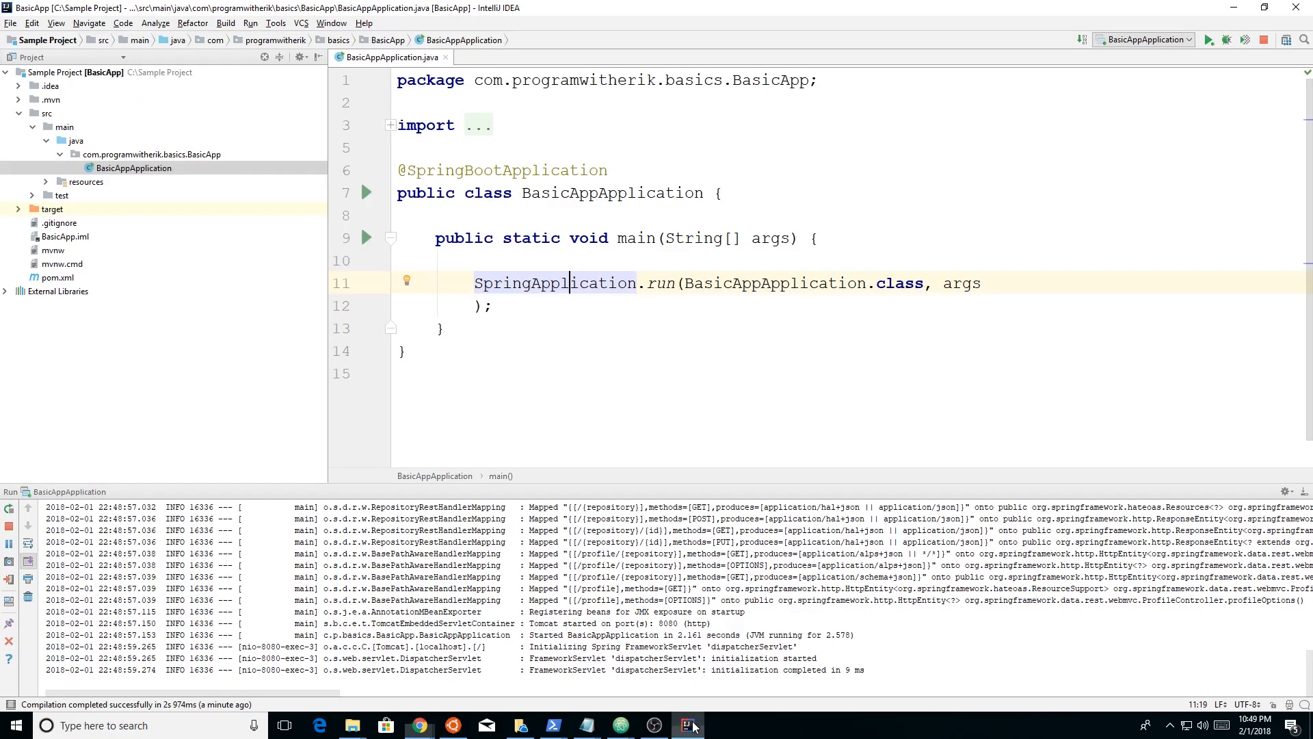
left_click(679, 283)
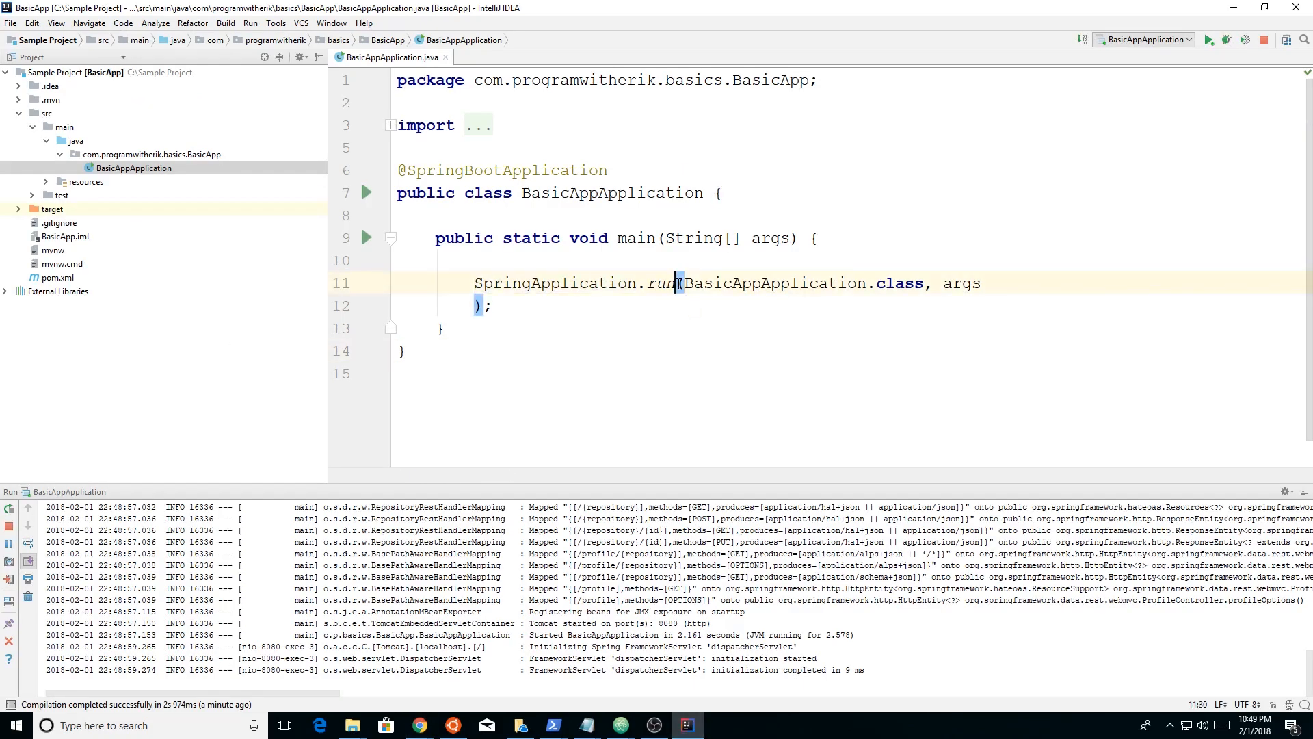
left_click(152, 155)
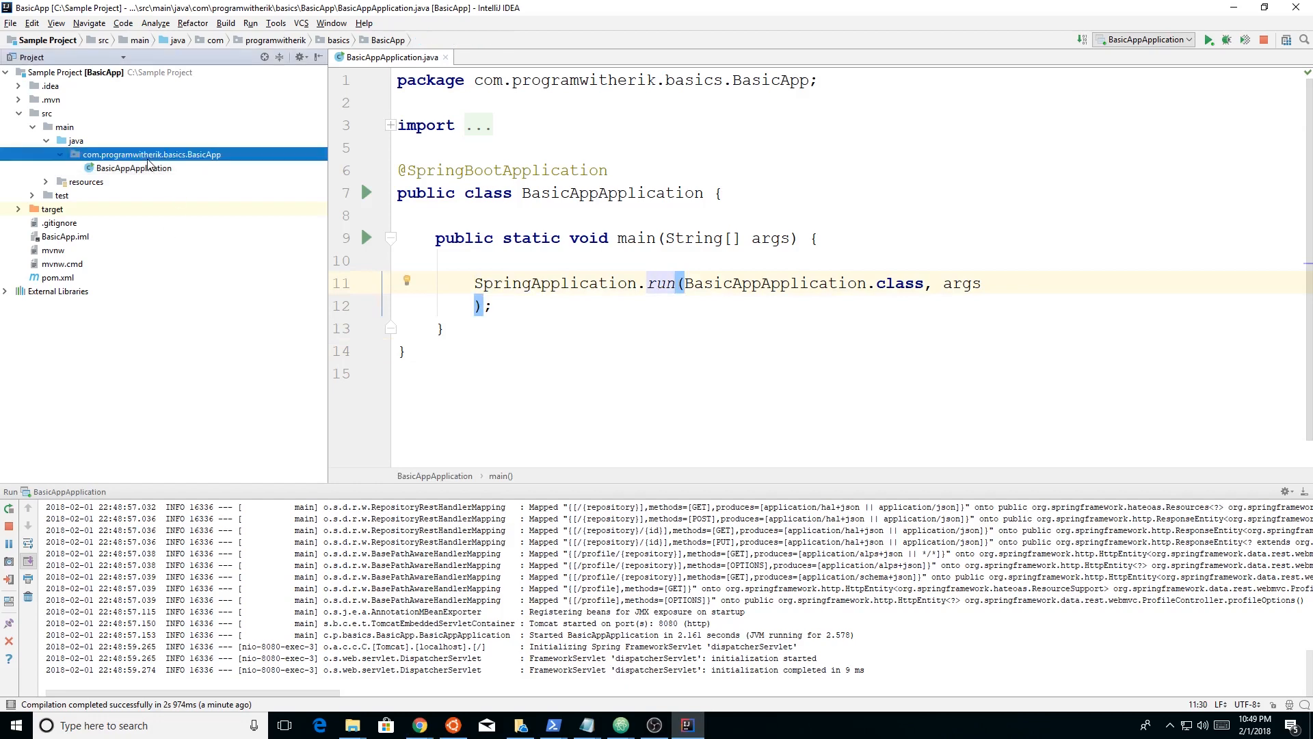
right_click(132, 168)
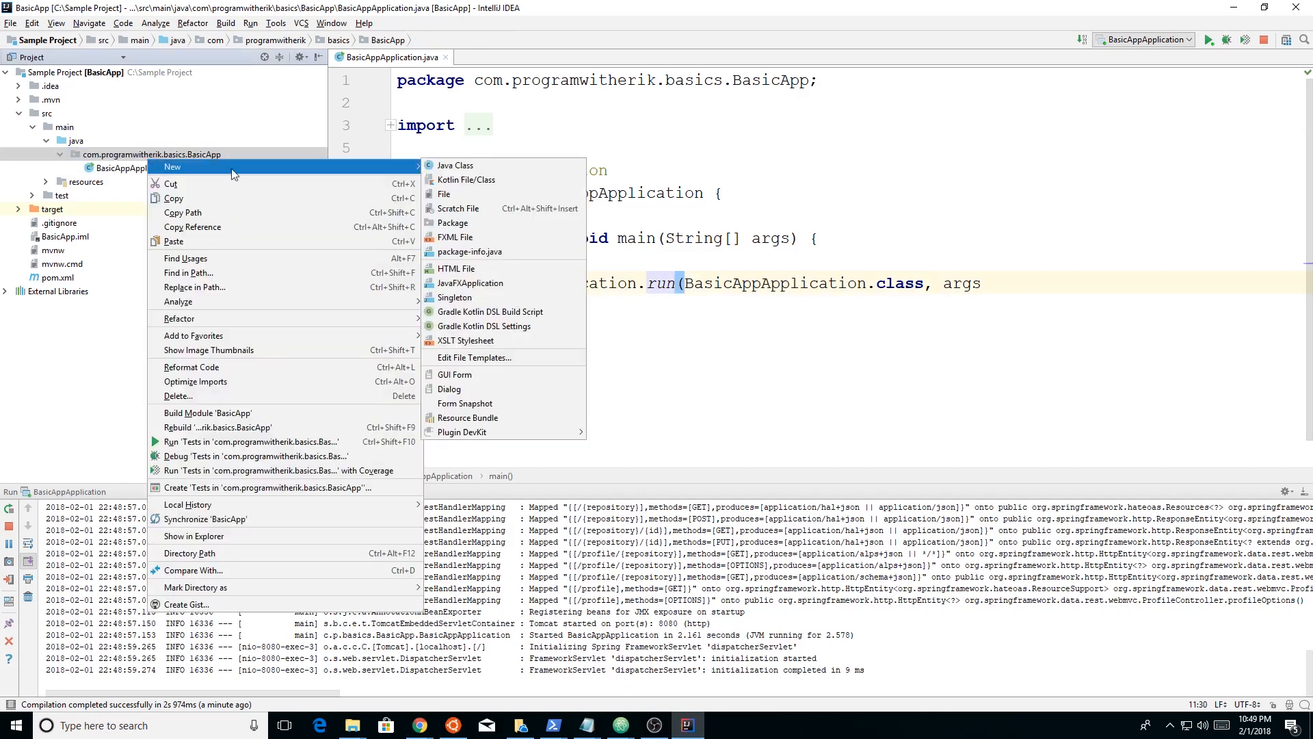
left_click(455, 166)
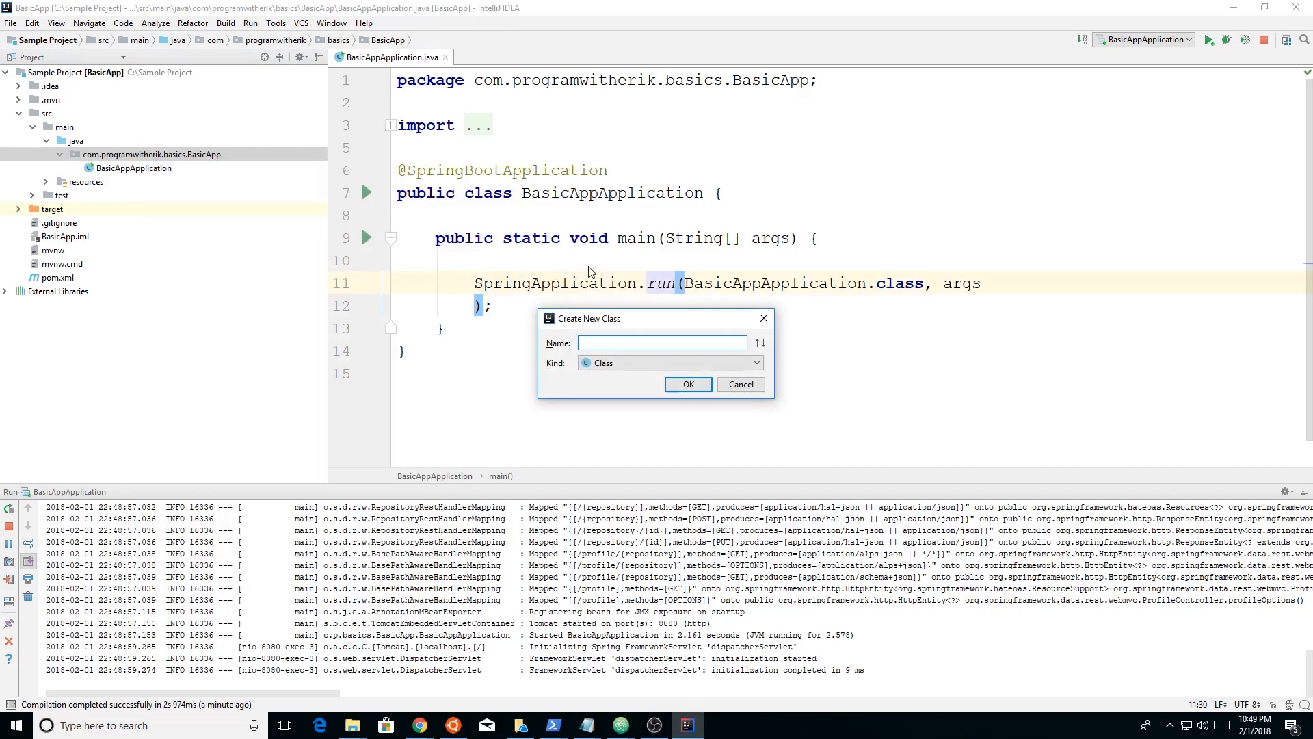
type("HelloWorld")
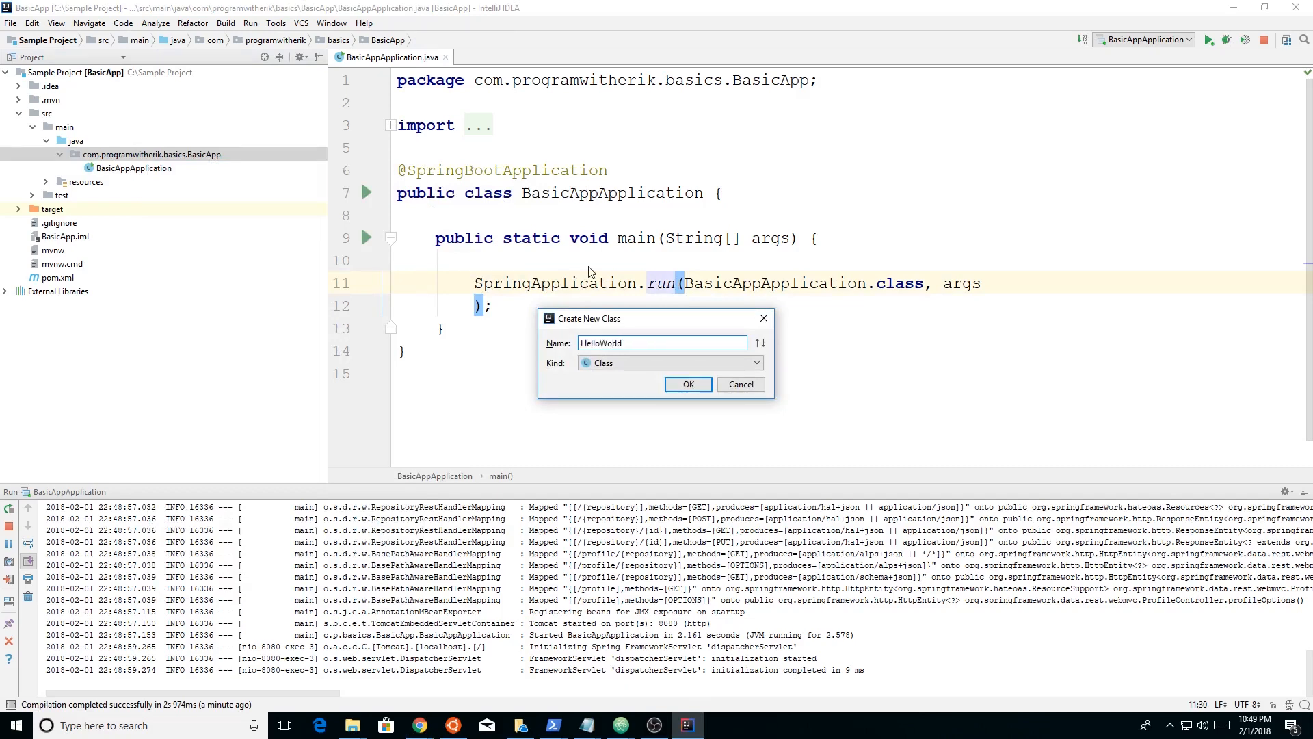
left_click(686, 383)
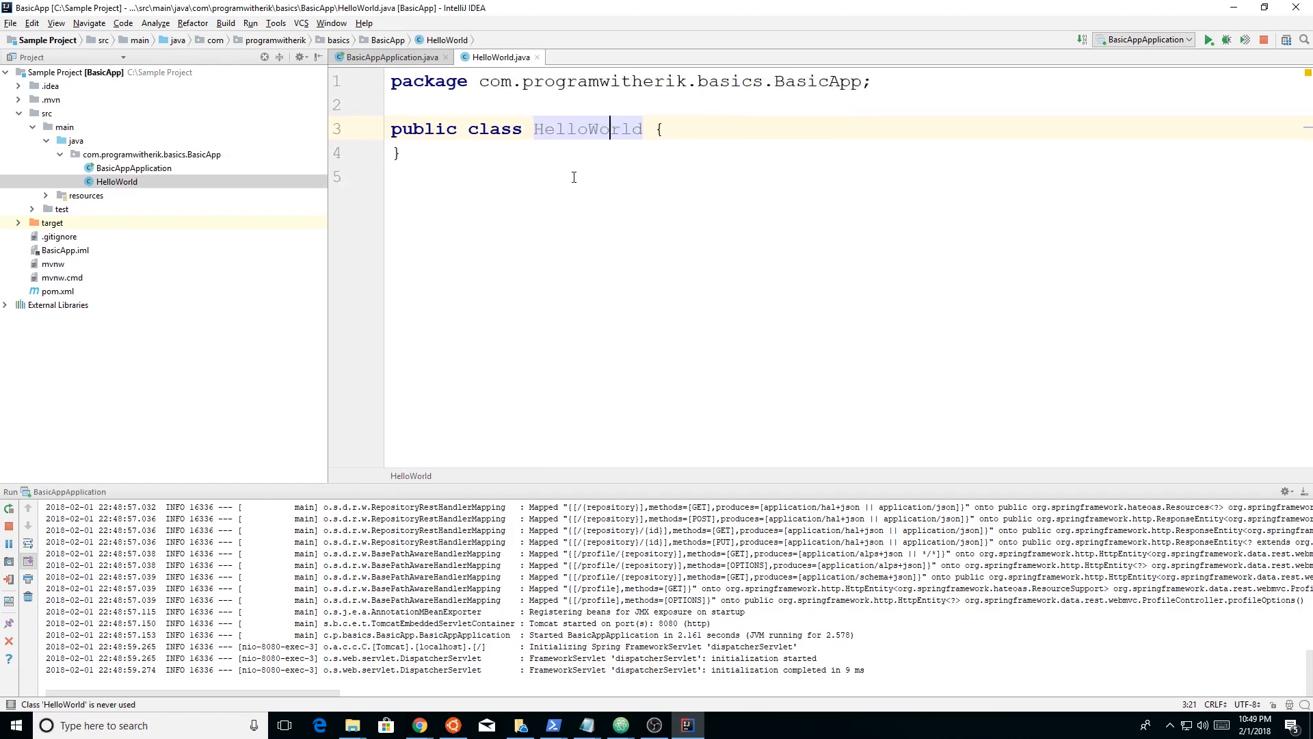
key("enter")
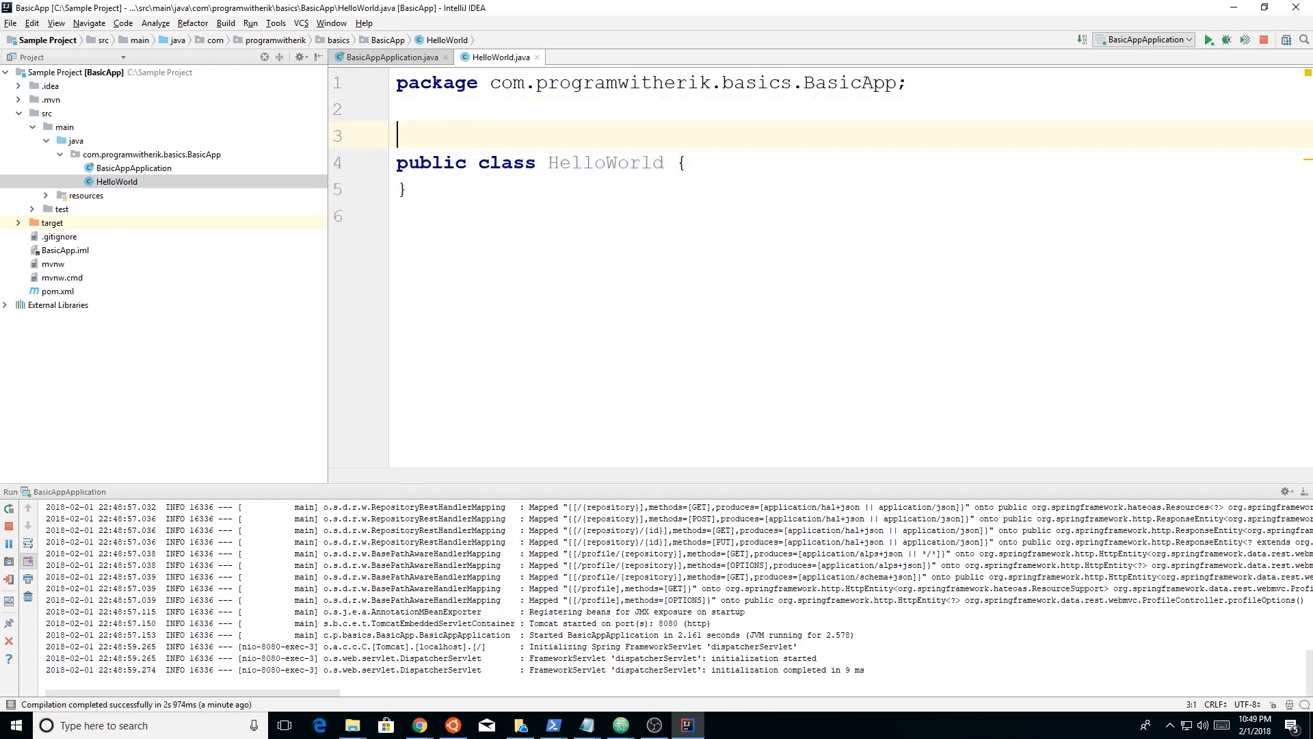
type("@RestController")
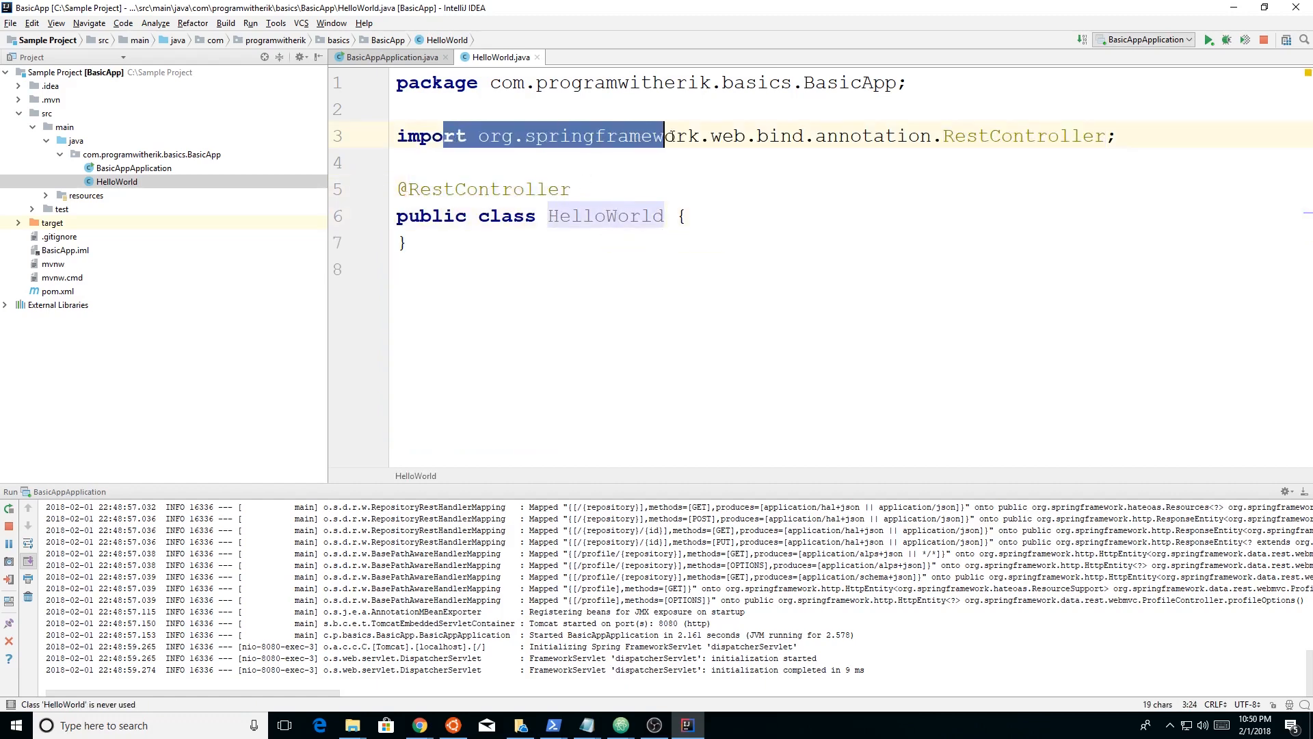
left_click(748, 188)
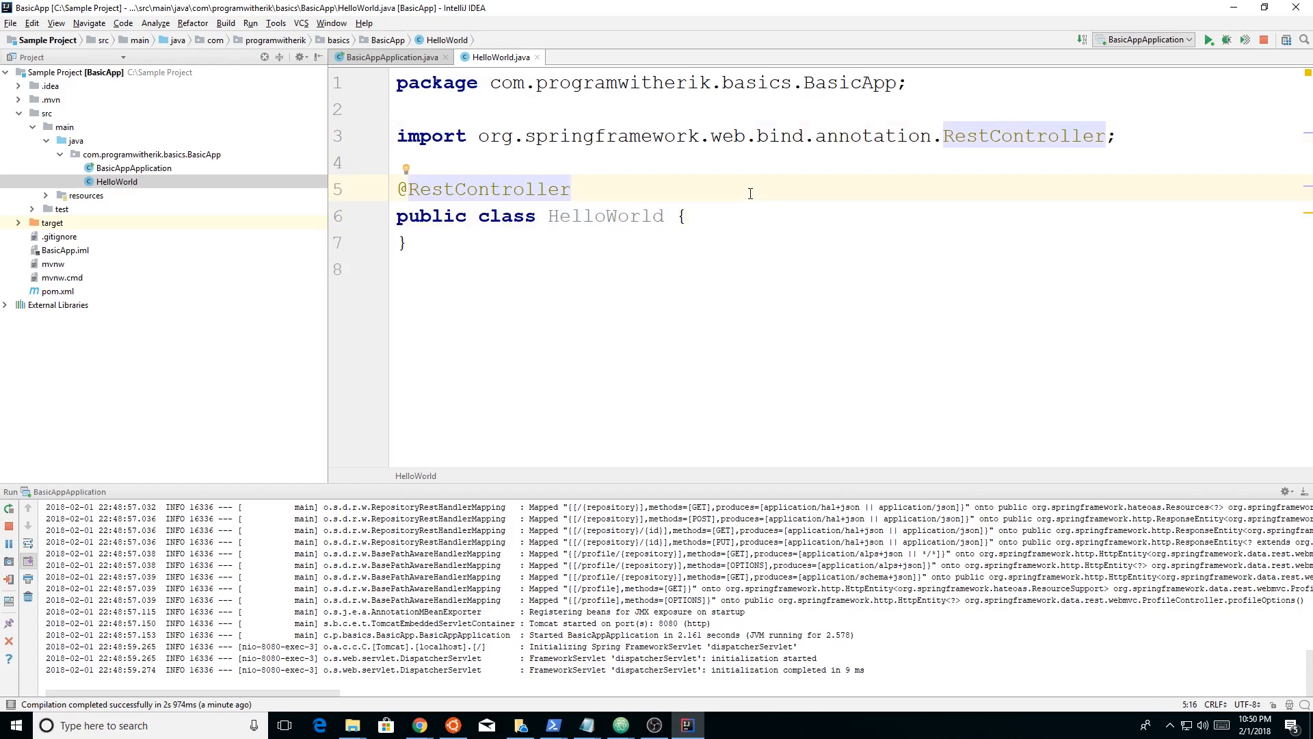
mouse_move(751, 142)
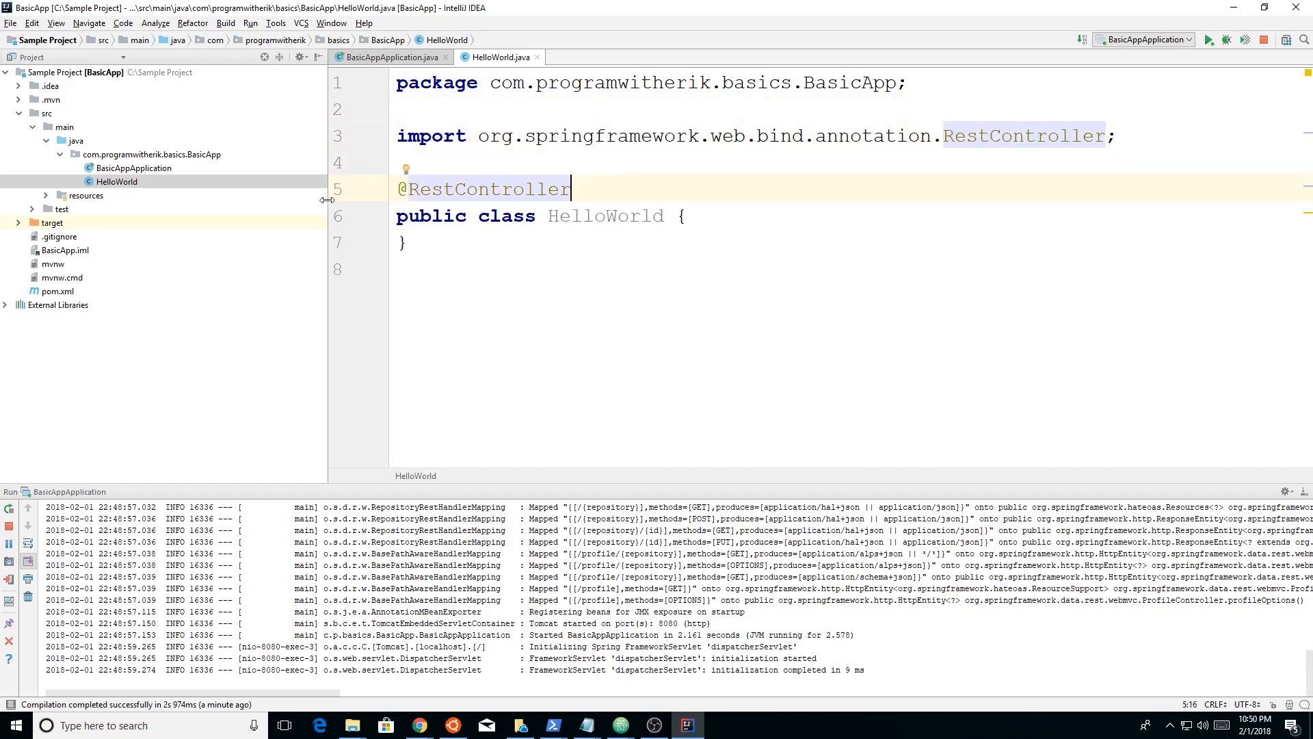
mouse_move(63, 285)
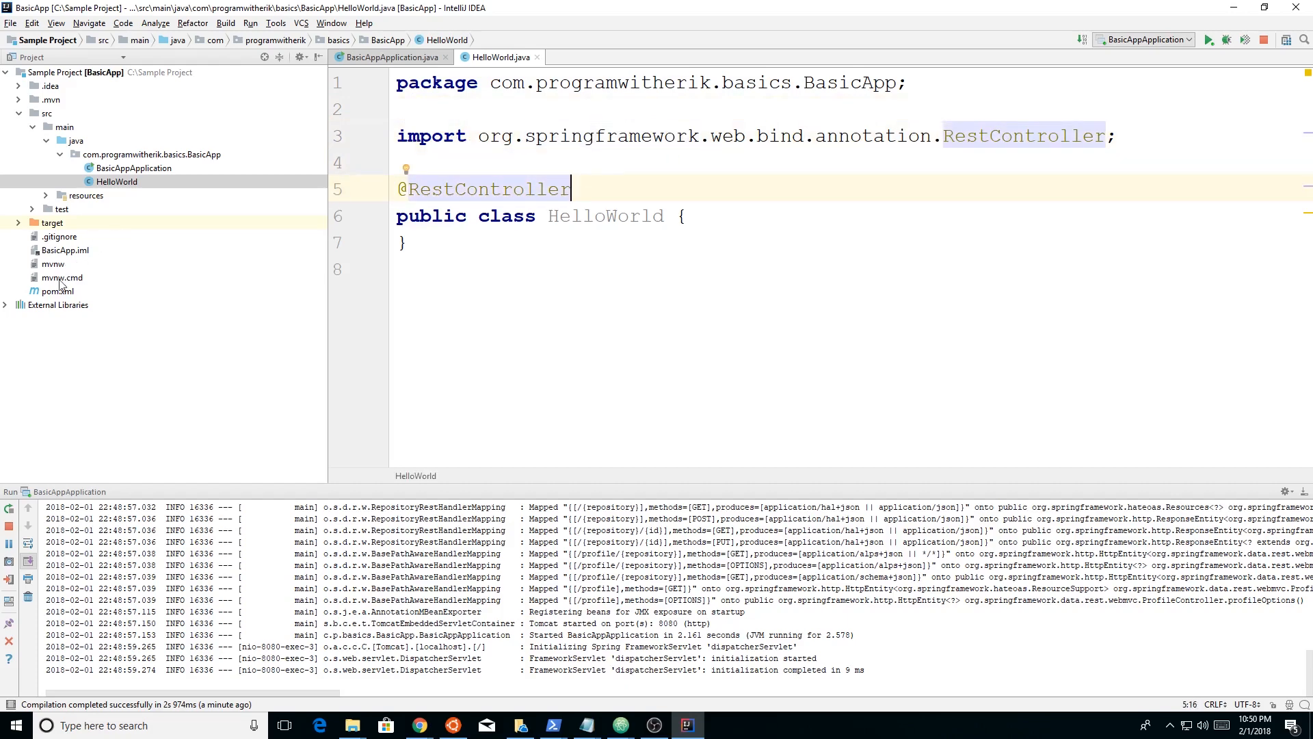
double_click(58, 290)
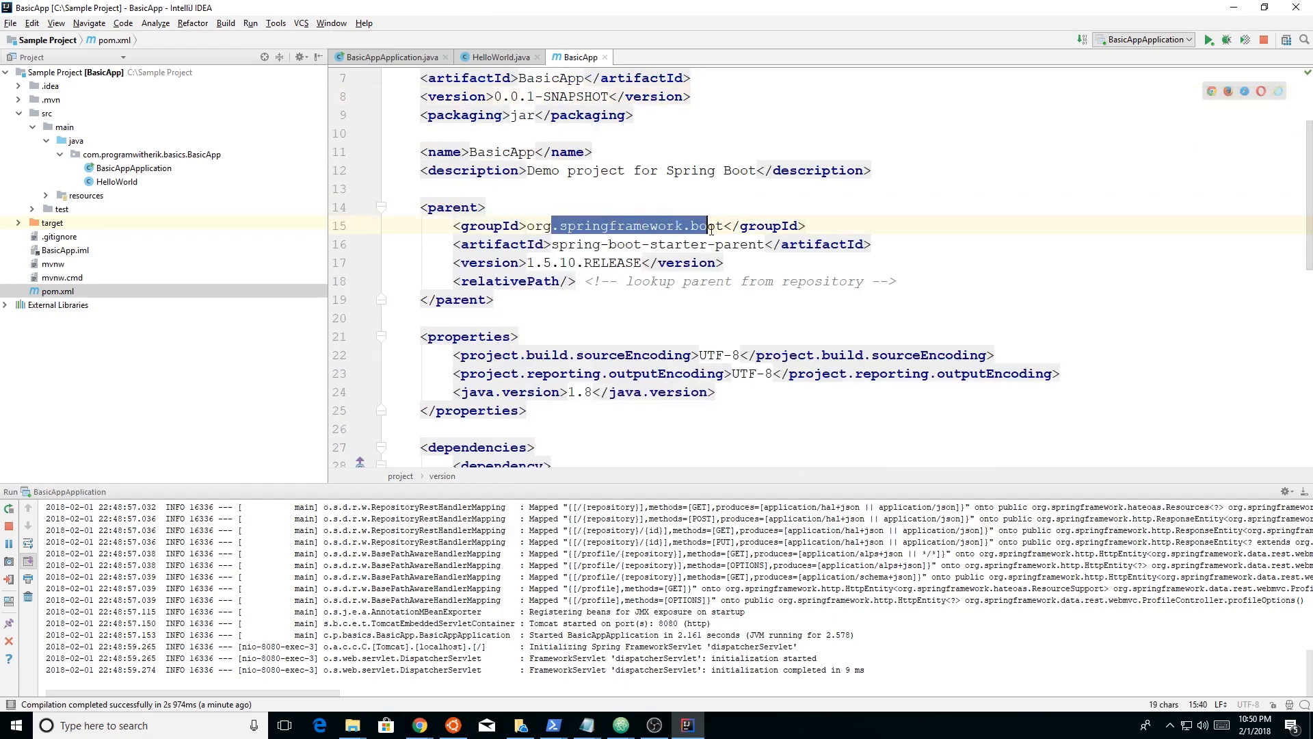
Step: Scroll through pom.xml's dependencies and build plugins and back to the top
scroll("down", 3)
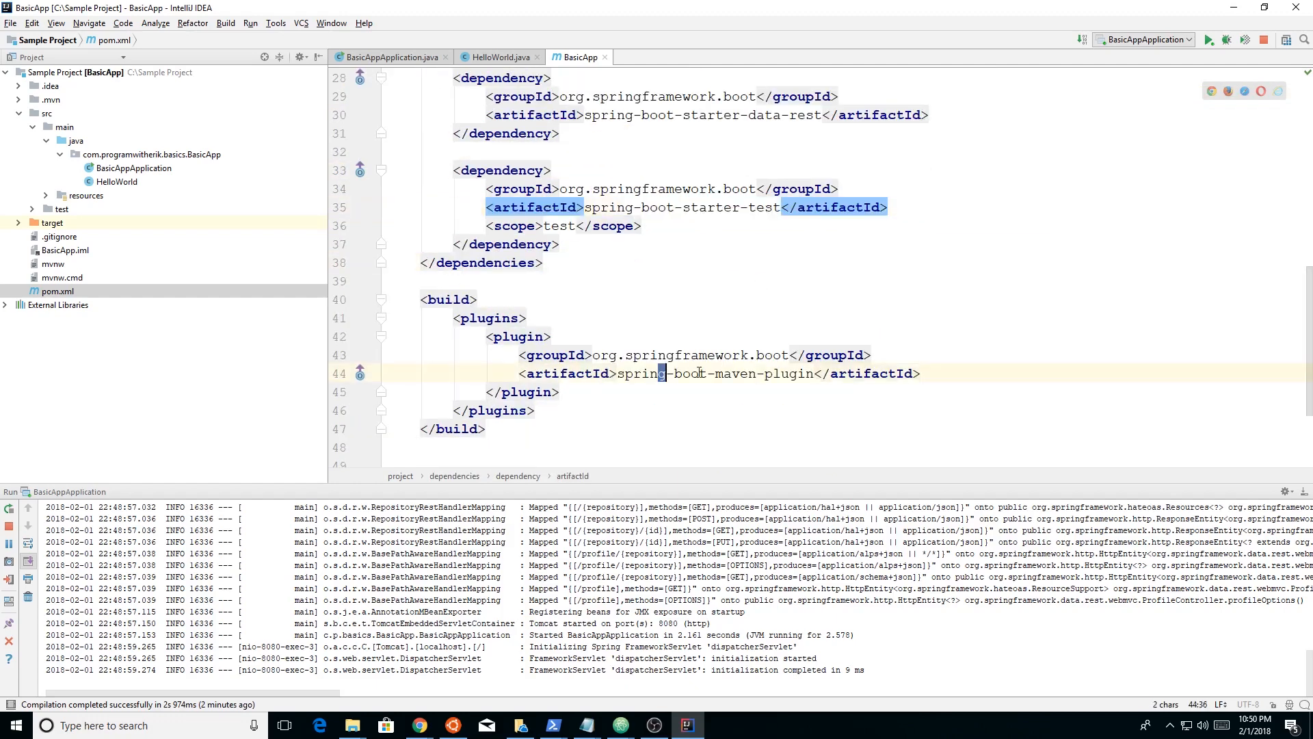
scroll("up", 3)
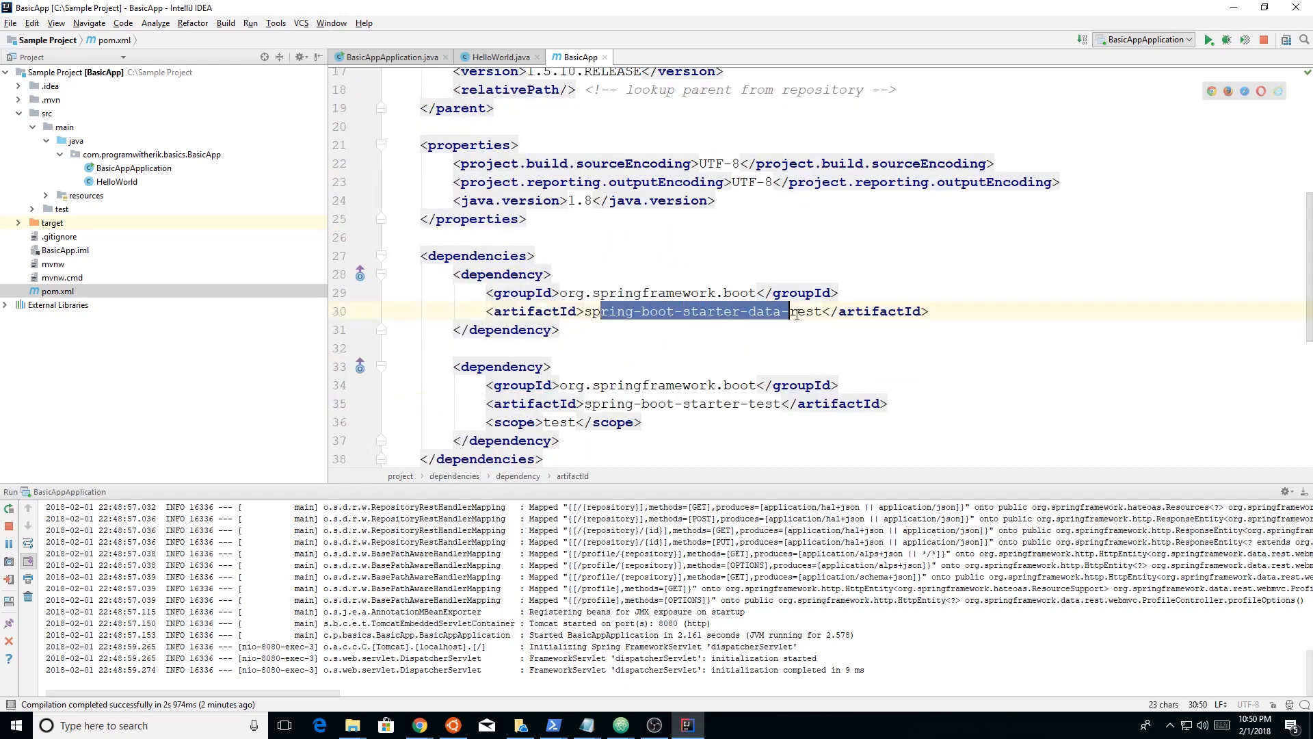
scroll("up", 3)
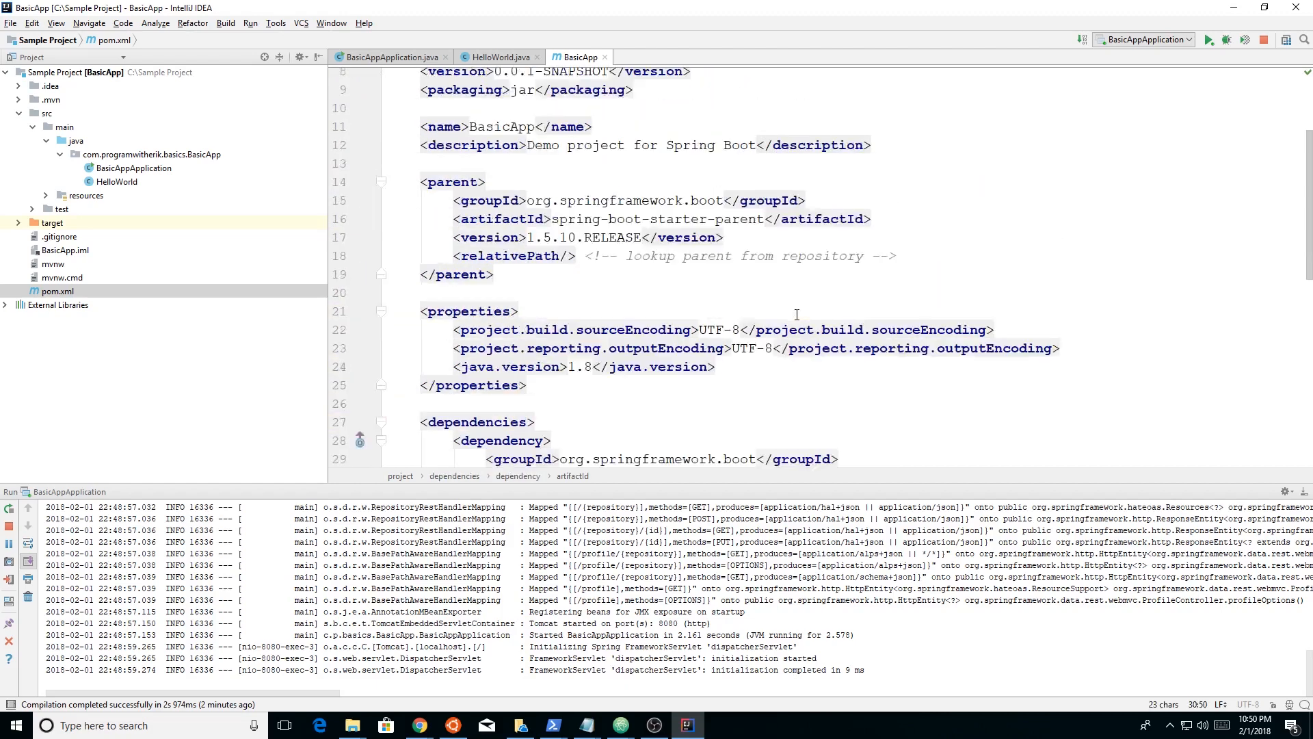
scroll("up", 3)
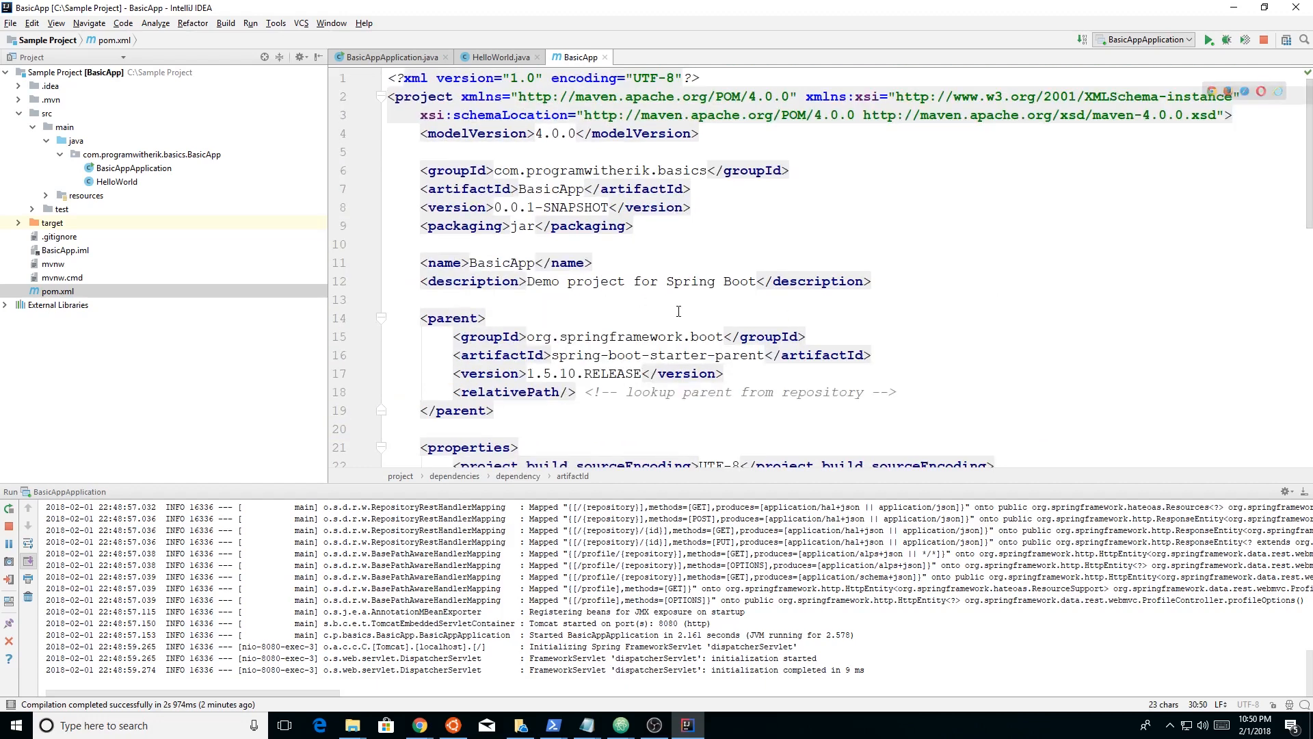
mouse_move(213, 156)
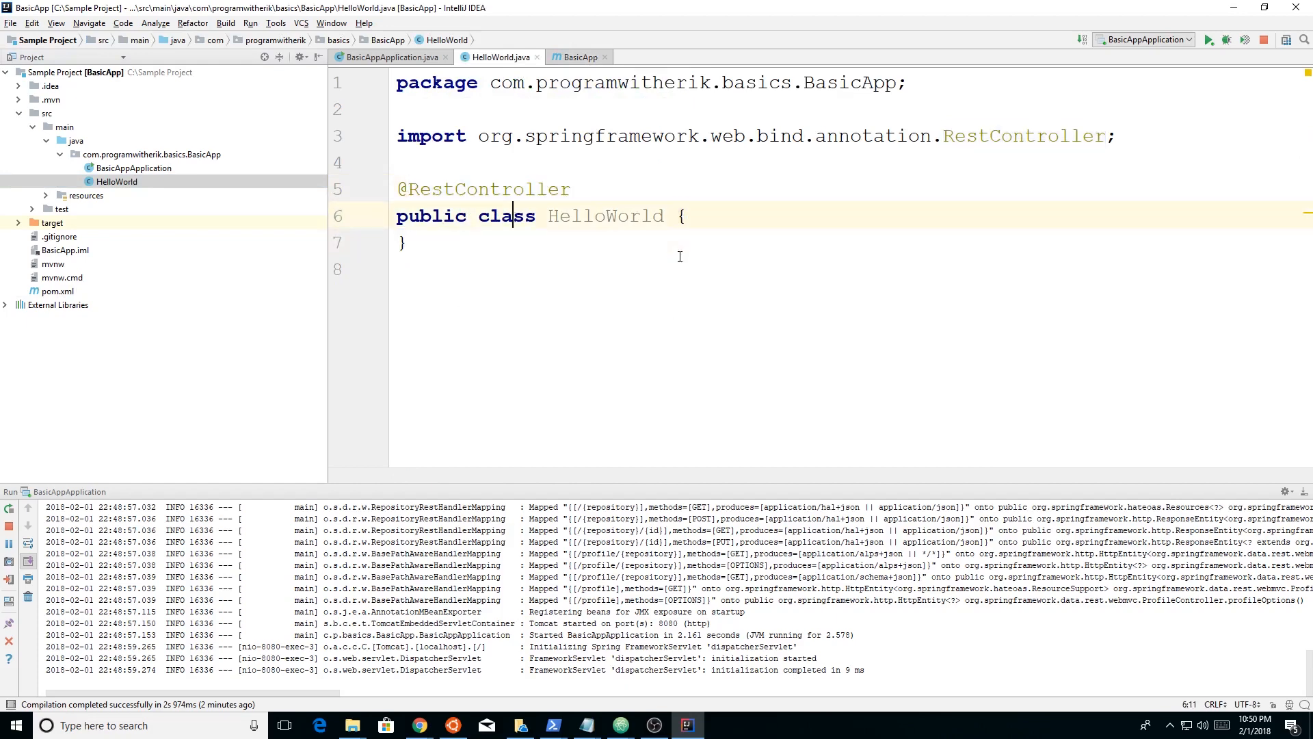
Step: Add a public String index() method returning "Hello World", with a blank line above it
key("Enter")
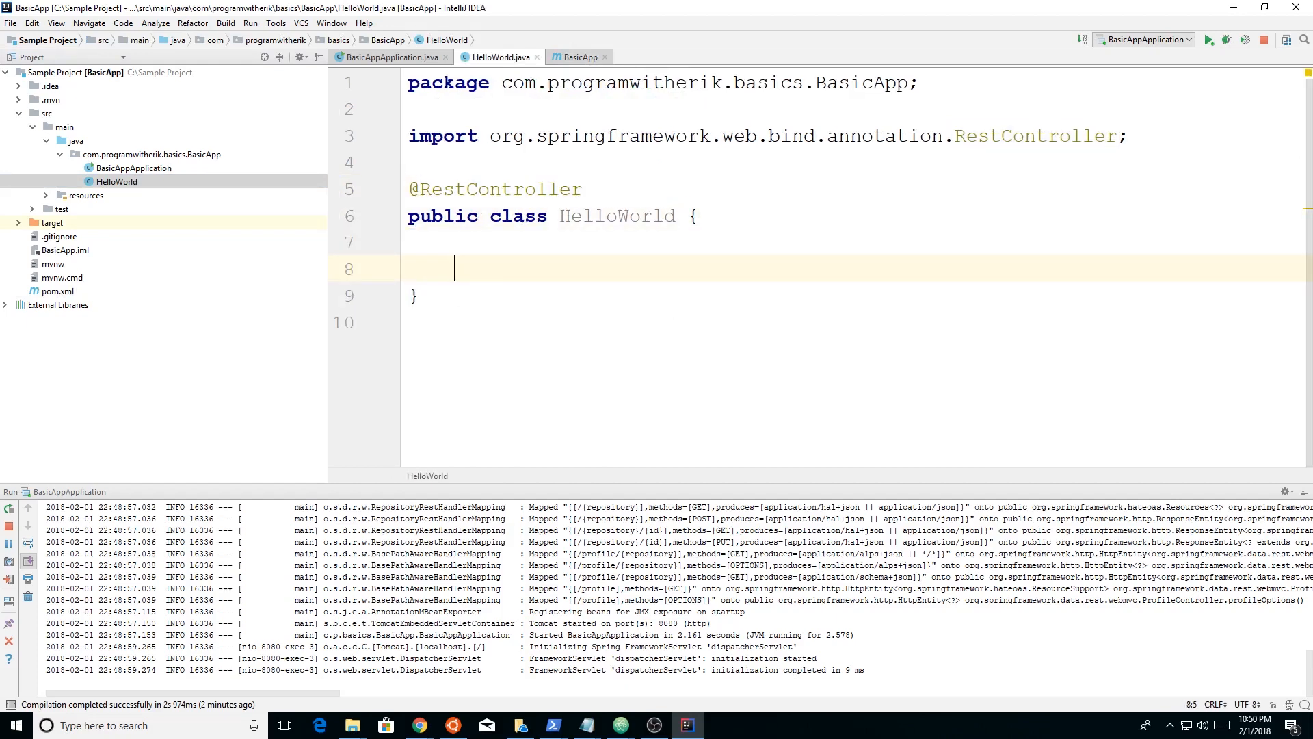
type("public")
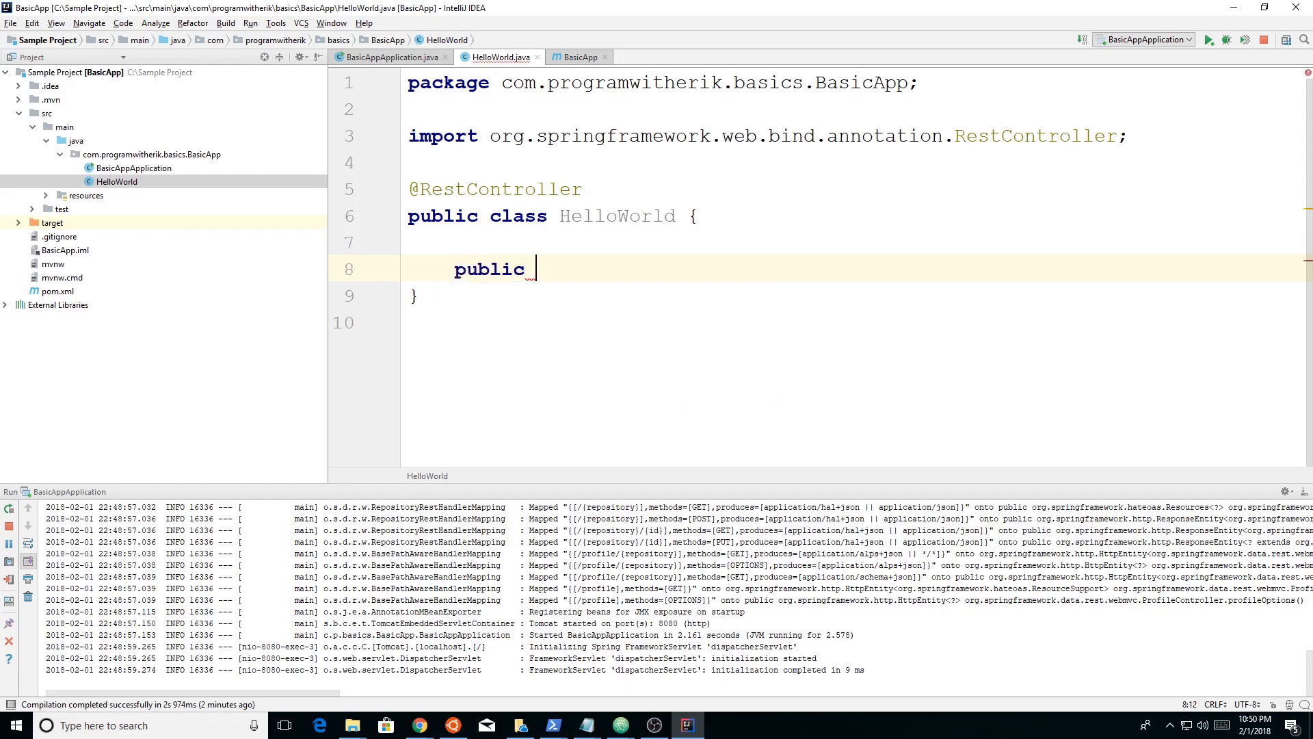
type("String index(")
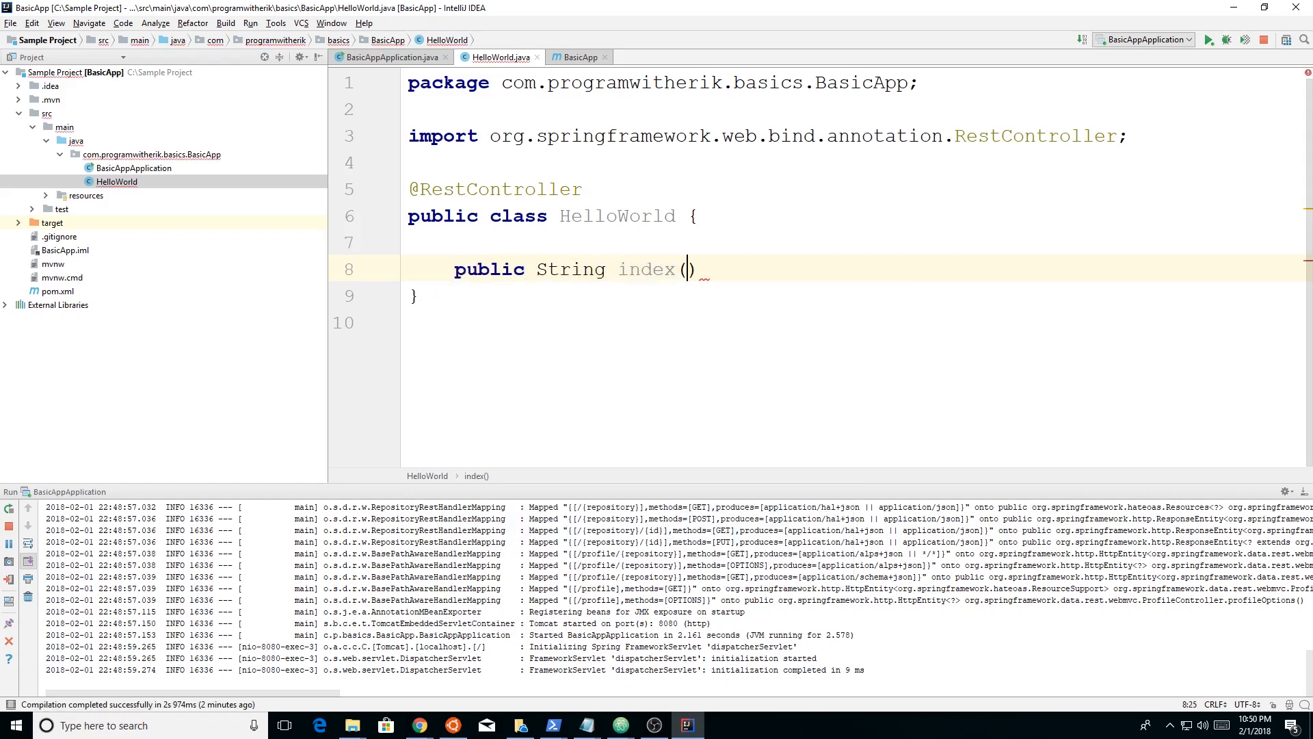
type("{")
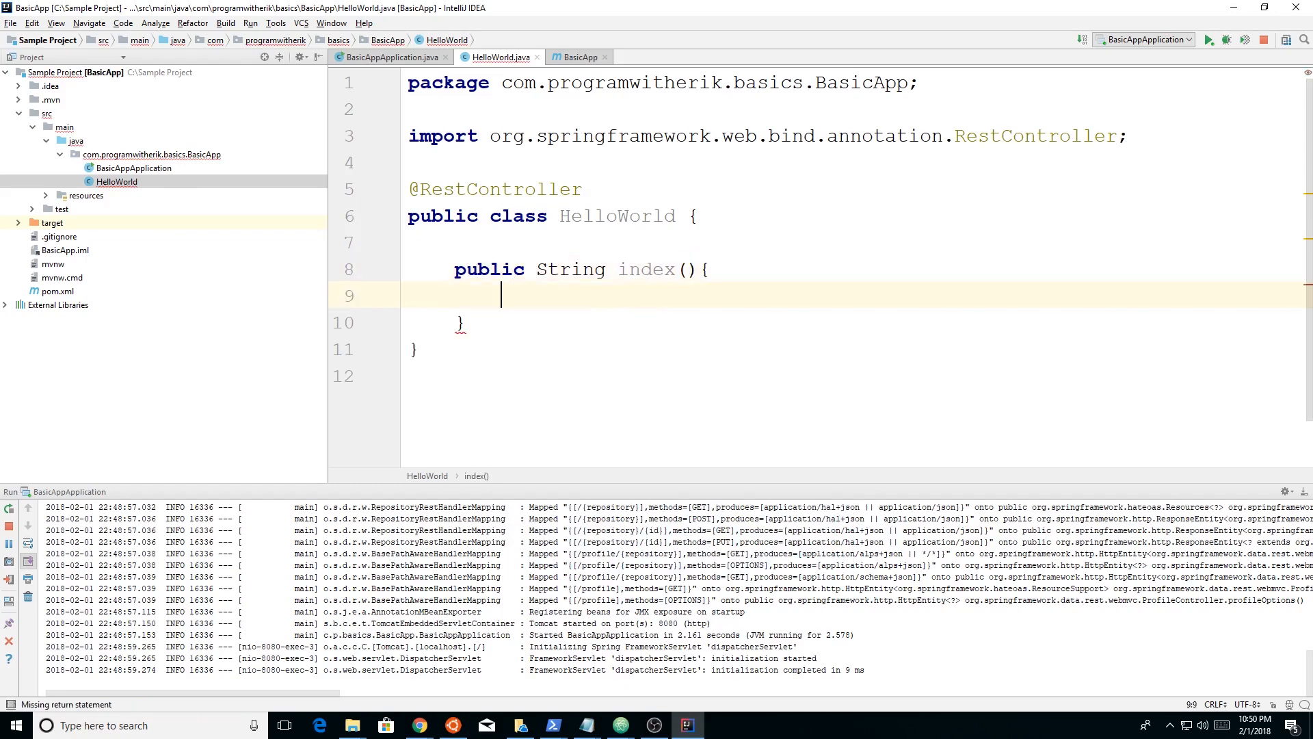
type("return \"Hel\"")
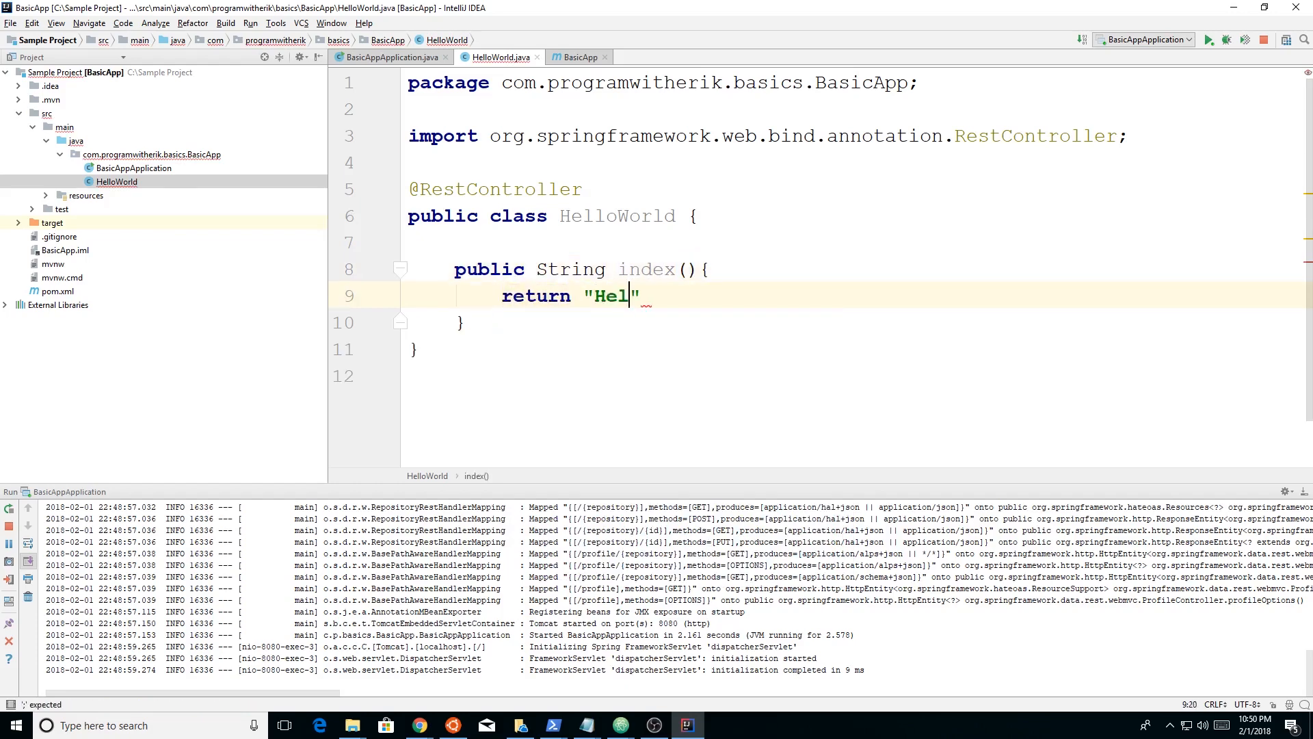
type("lo World")
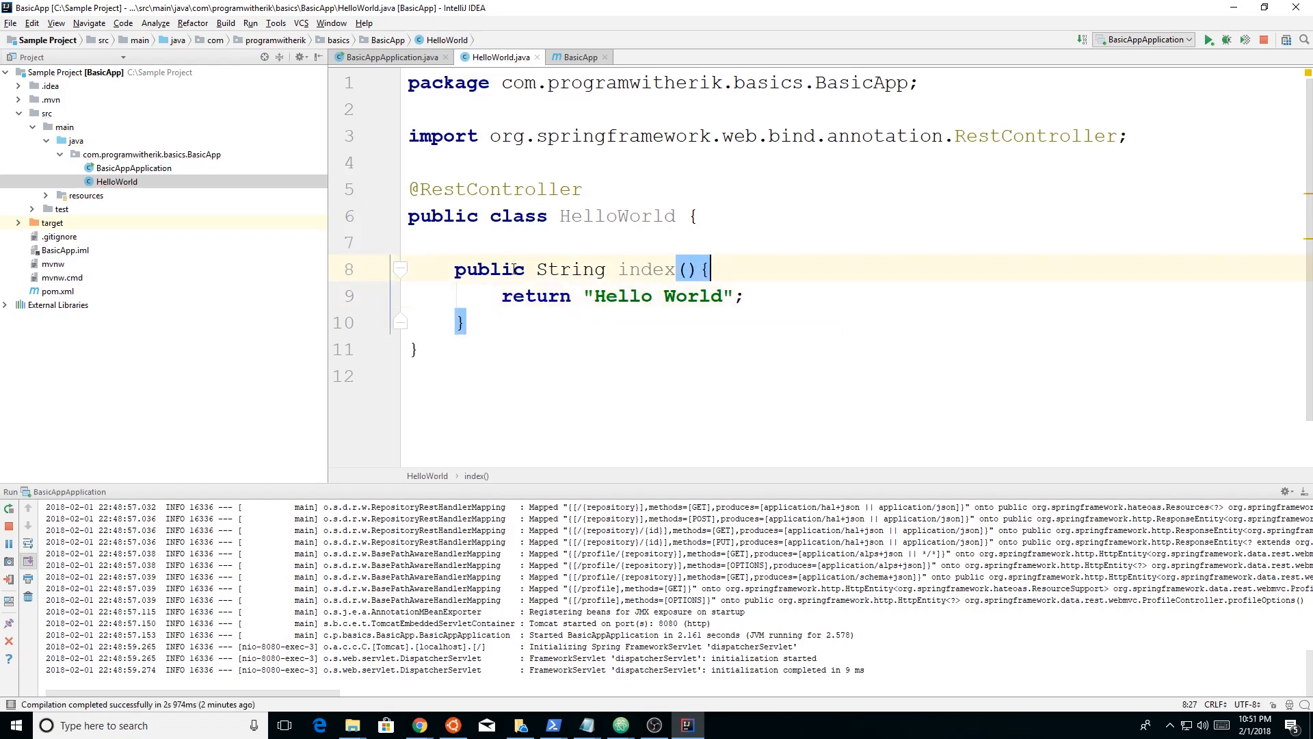
left_click(572, 270)
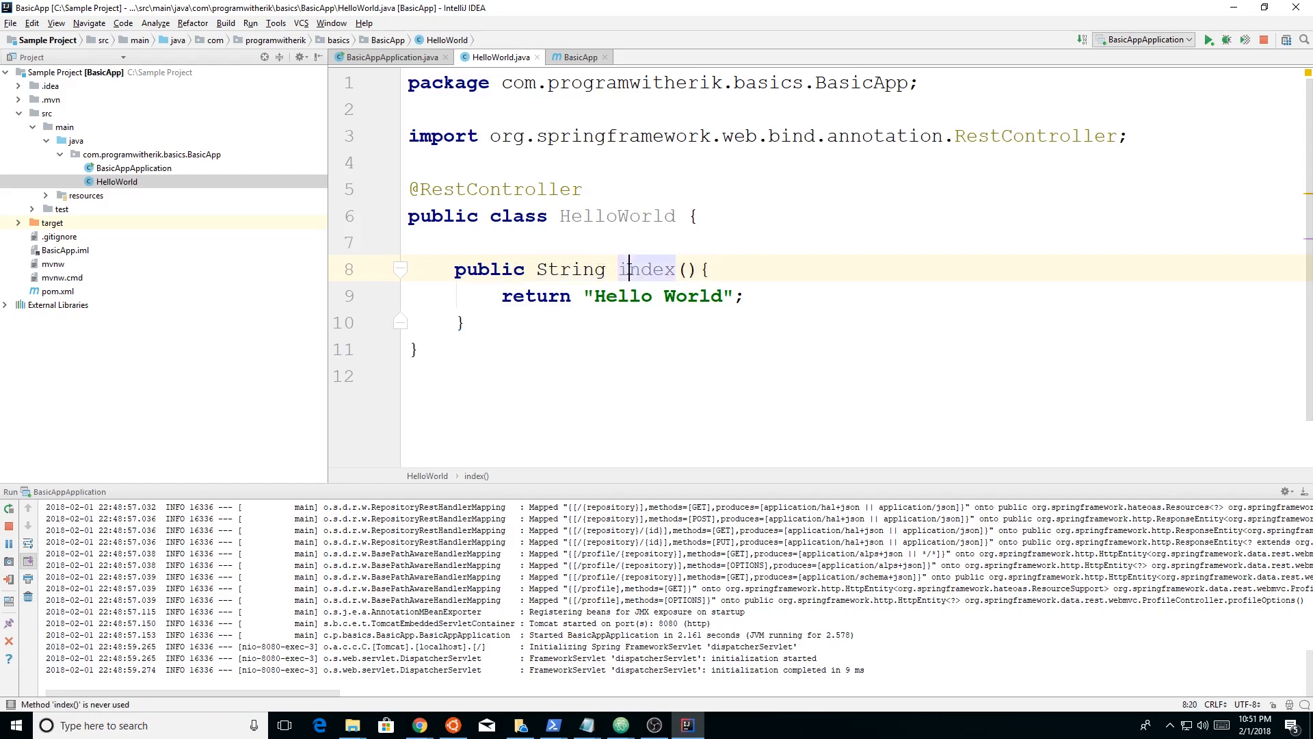
left_click(608, 242)
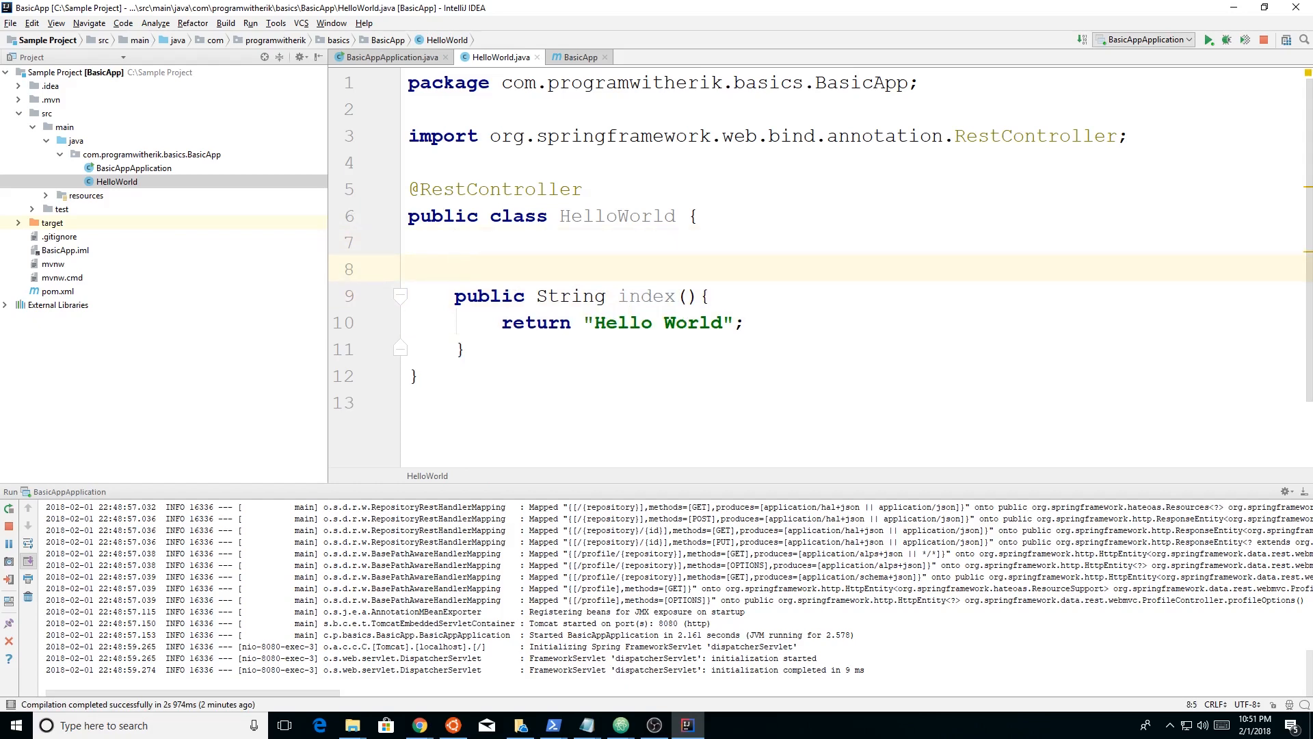
type("@")
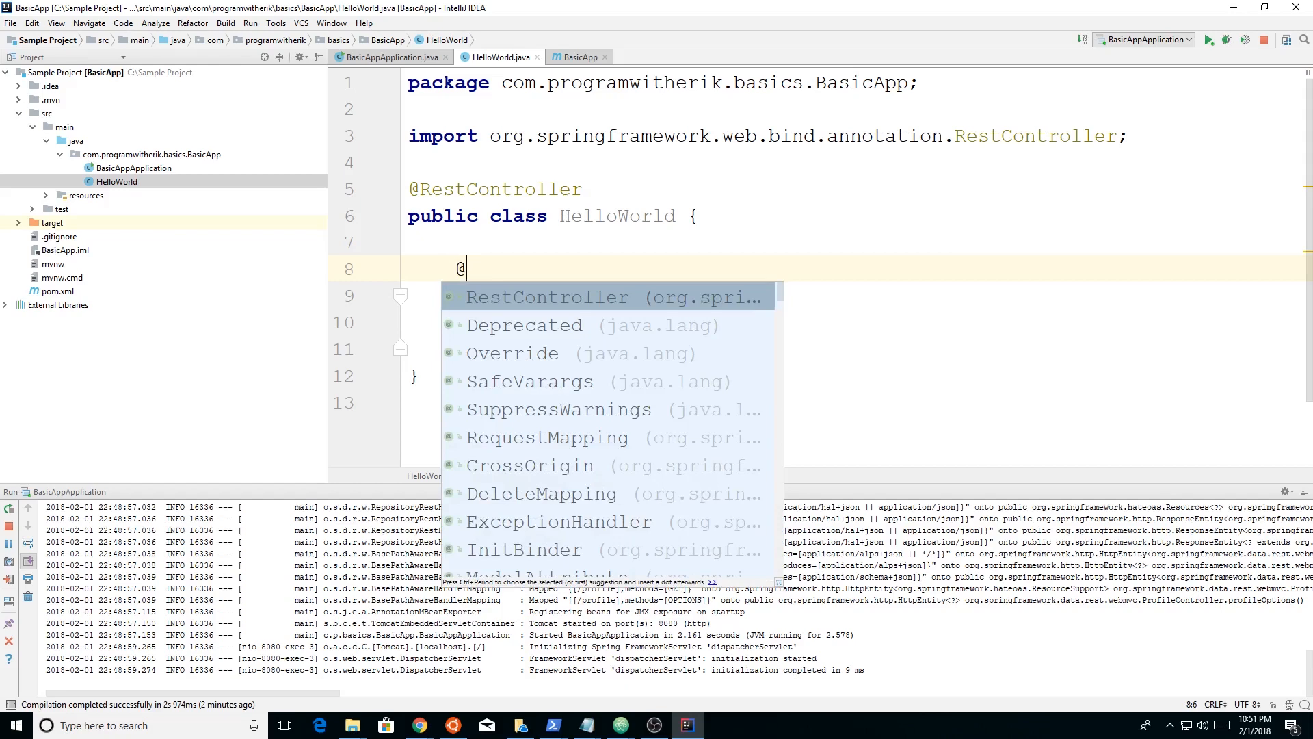
type("R")
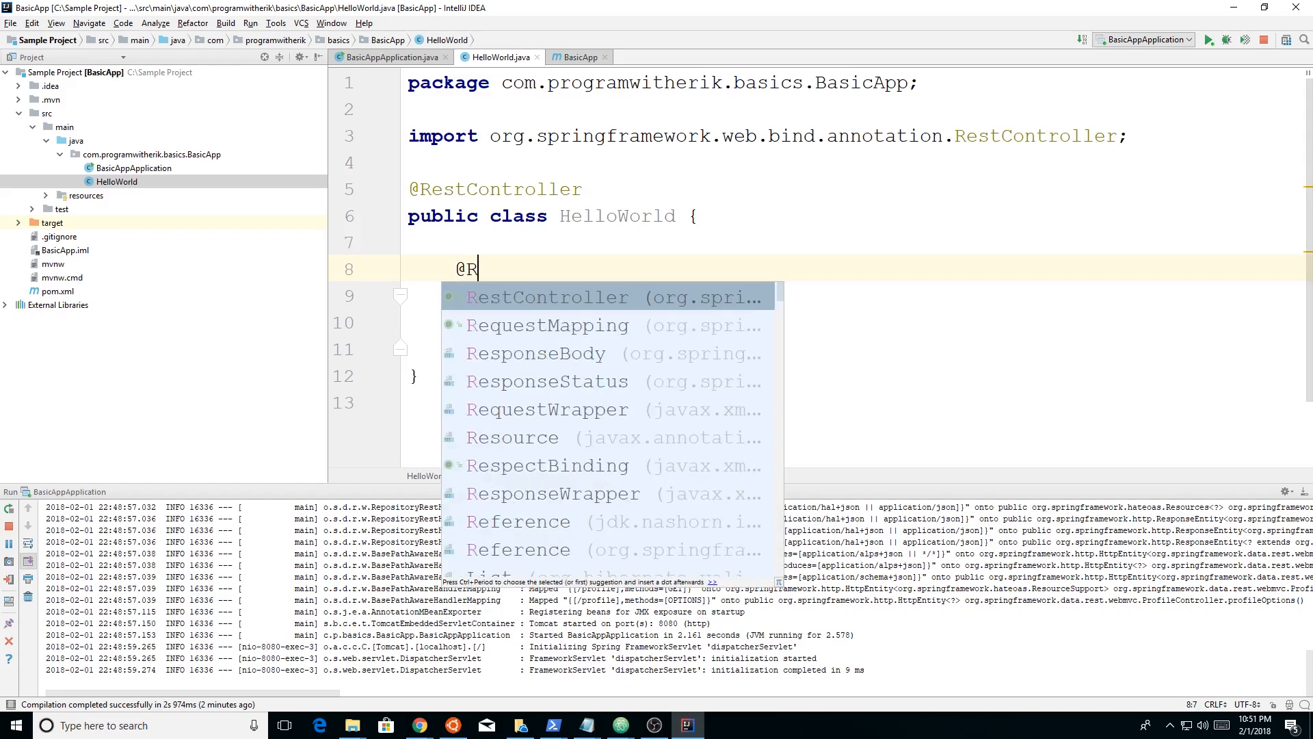
type("equestMapping")
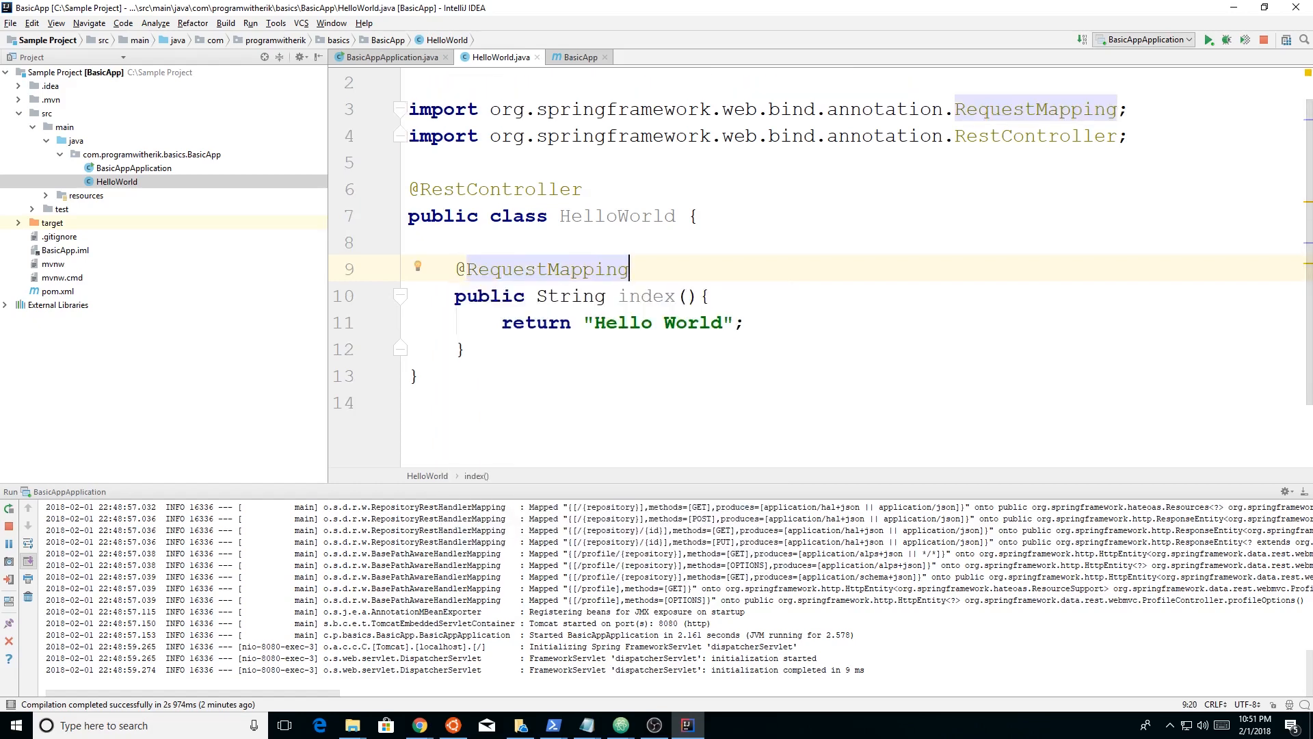
type("()")
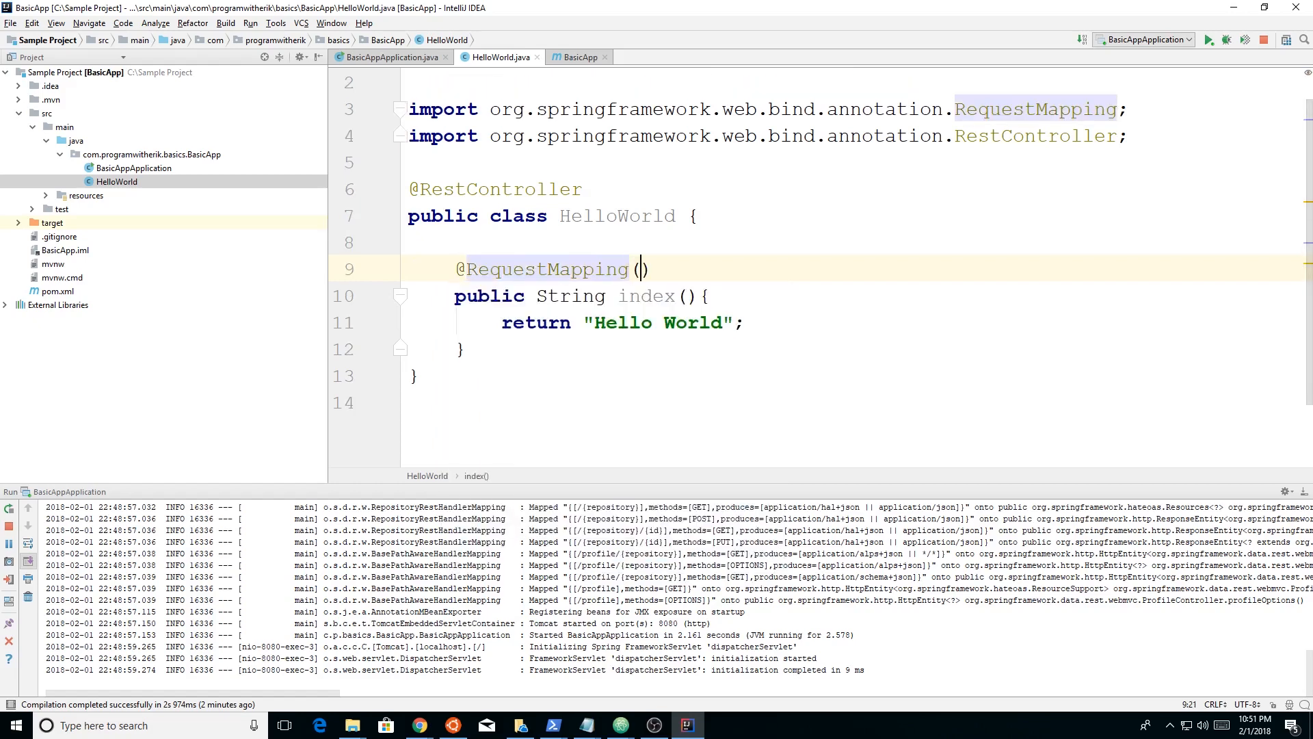
type("\"\"")
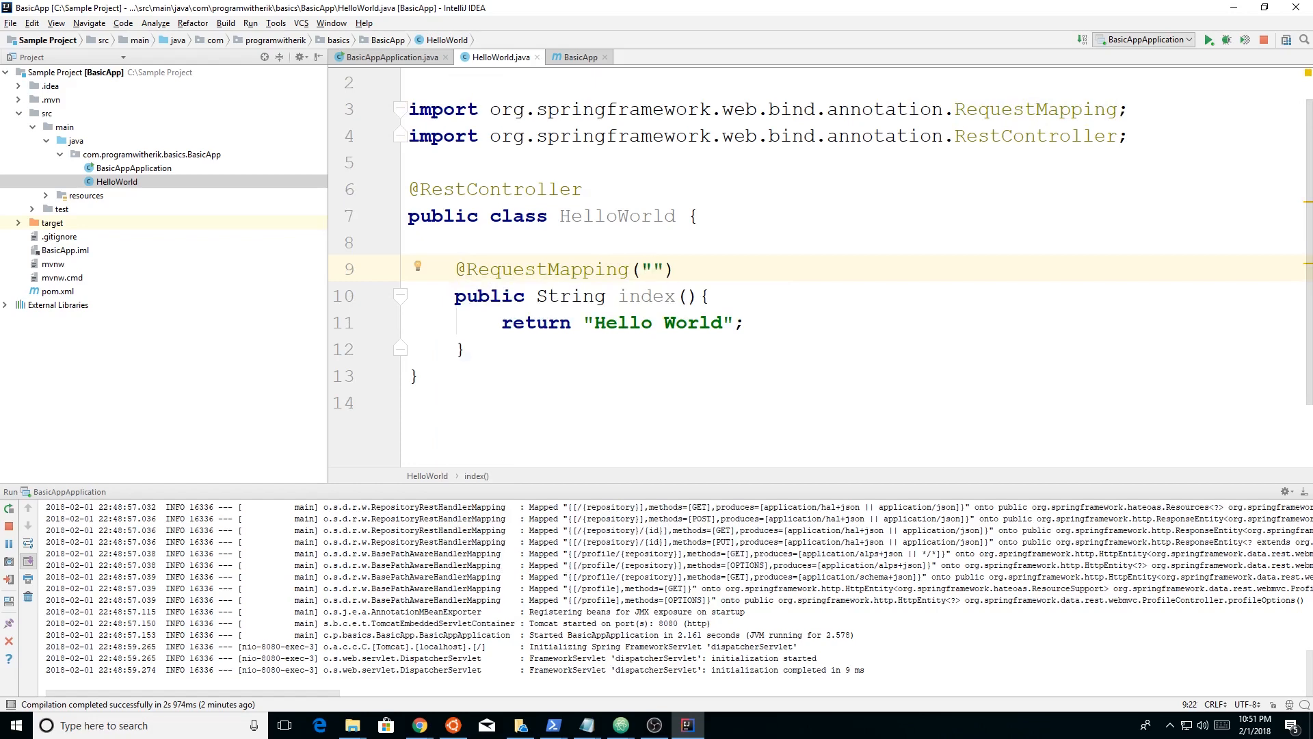
type("/")
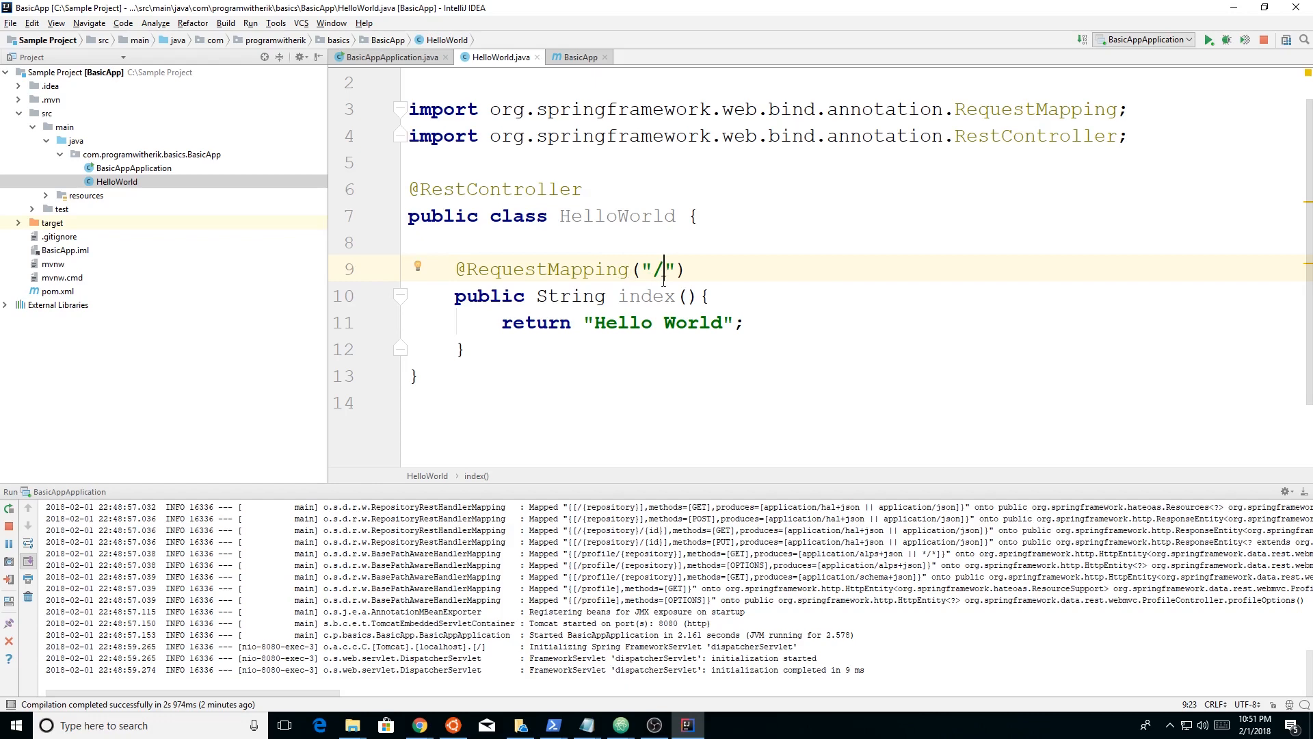
mouse_move(615, 322)
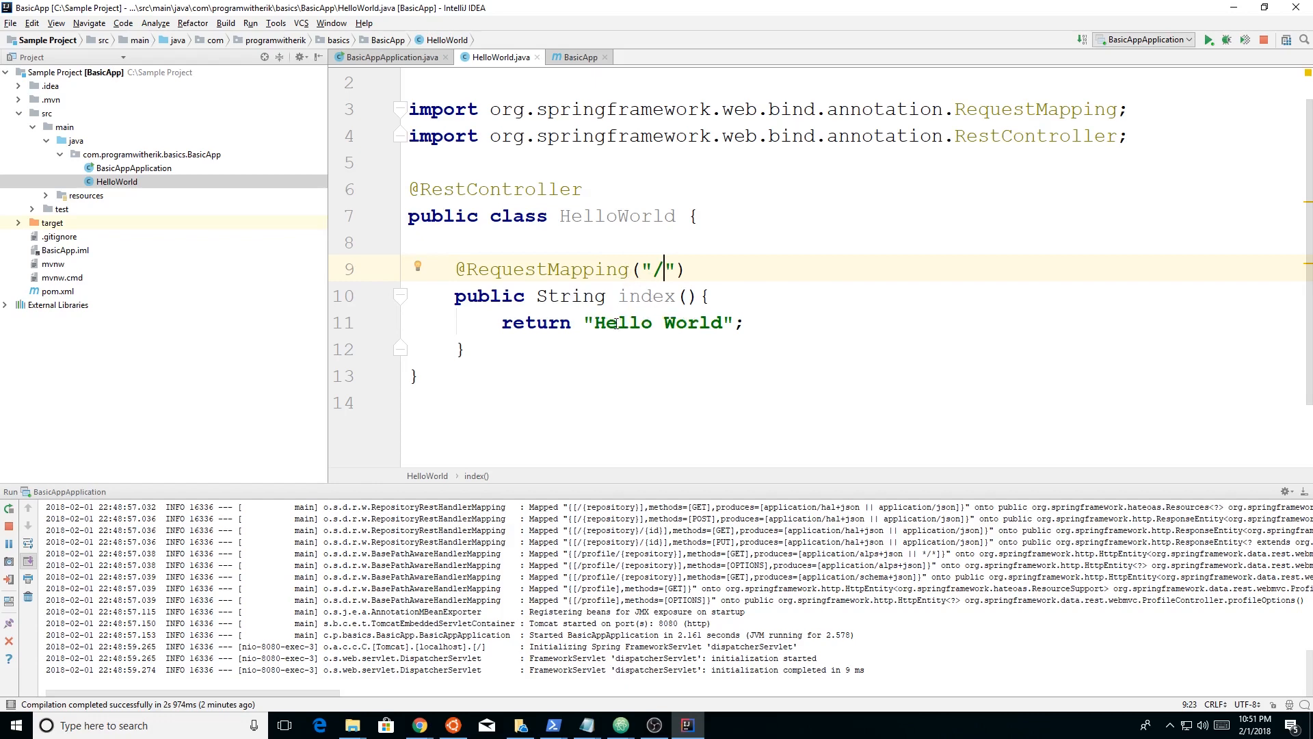
left_click(10, 23)
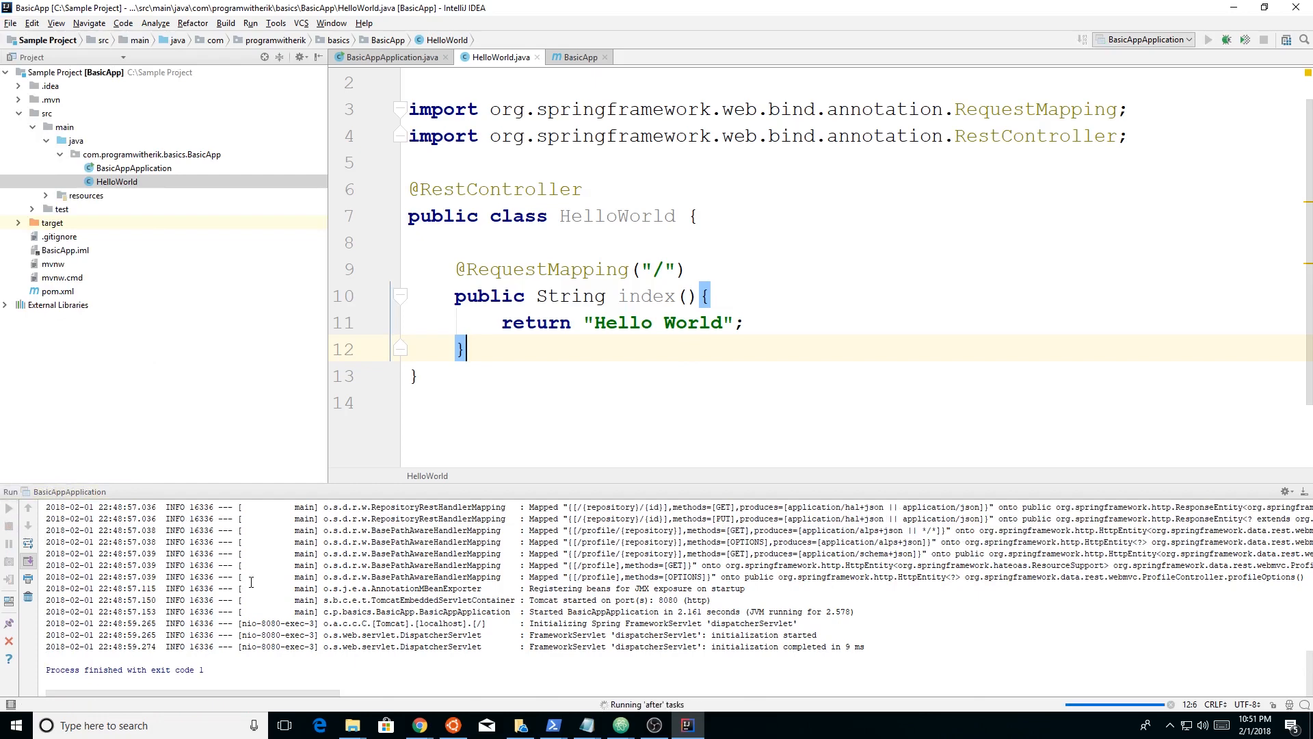
Step: Rerun BasicAppApplication so Tomcat restarts on port 8080
left_click(1208, 40)
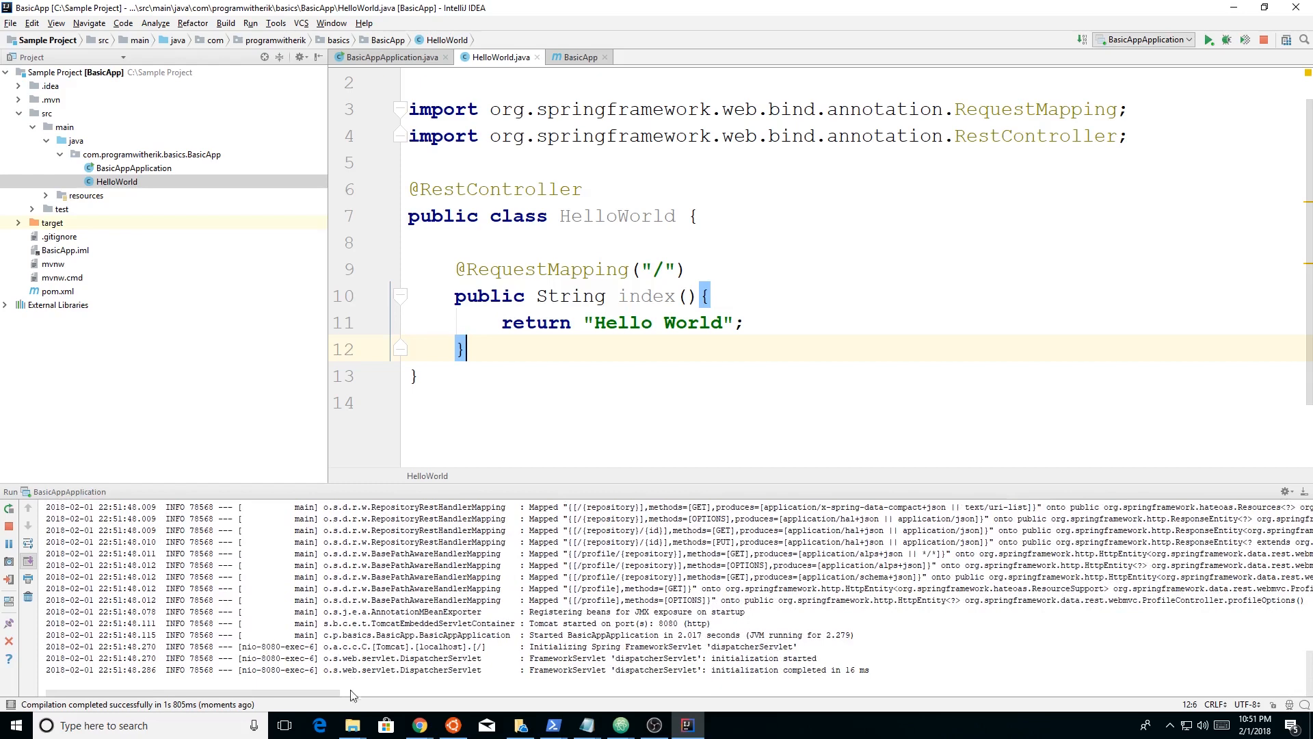
mouse_move(418, 725)
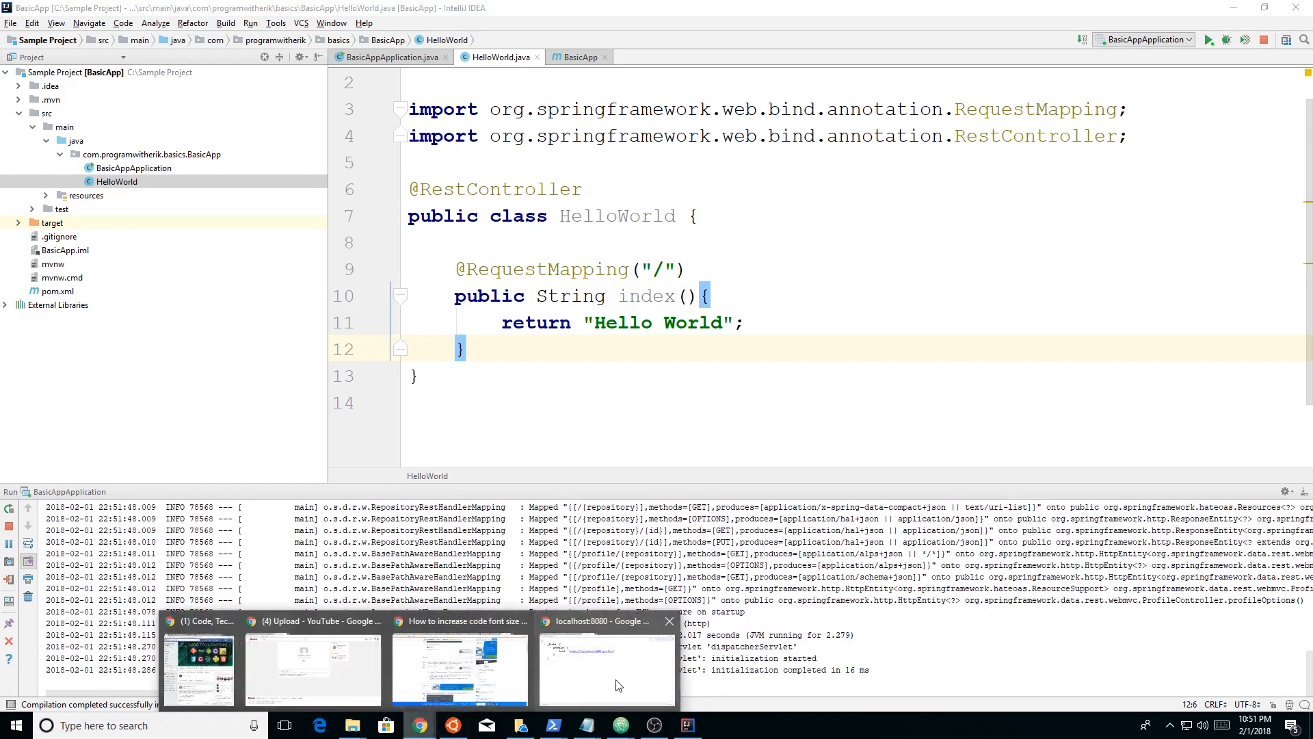
Step: Switch to Chrome's localhost:8080 tab and confirm it shows Hello World
left_click(606, 666)
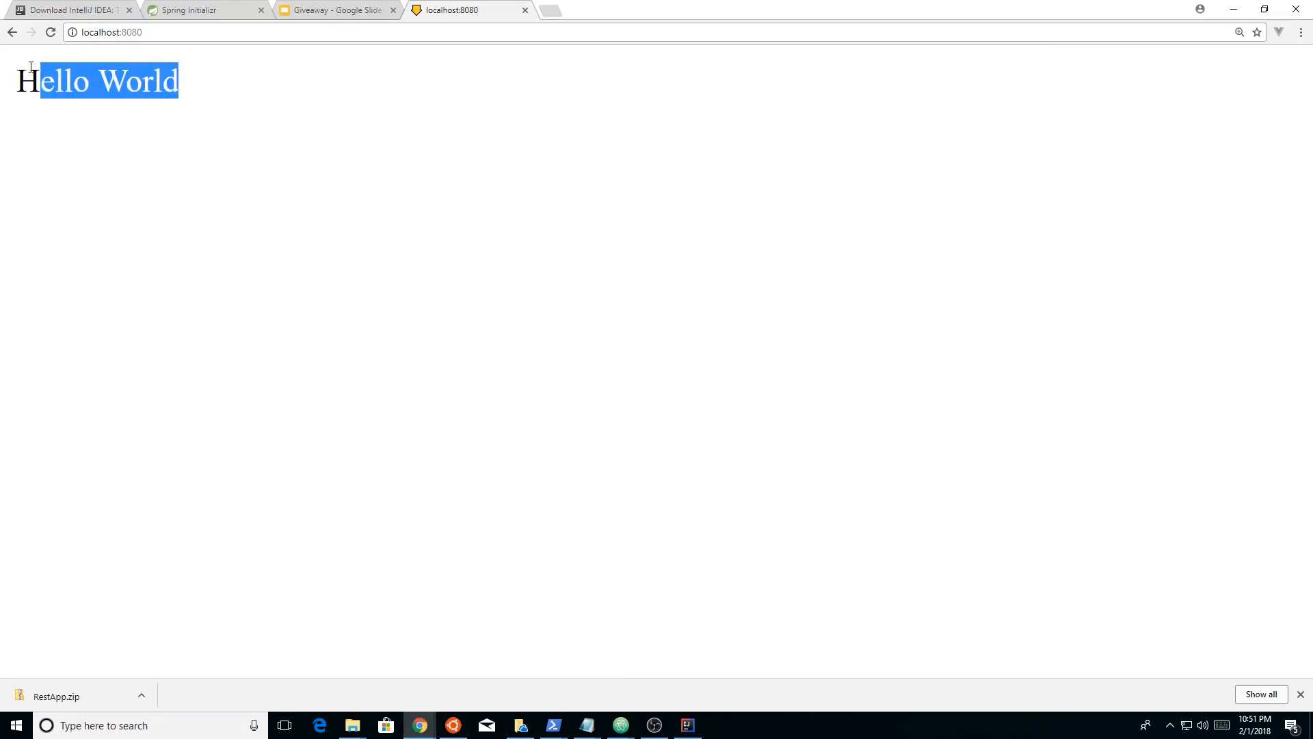
left_click(286, 126)
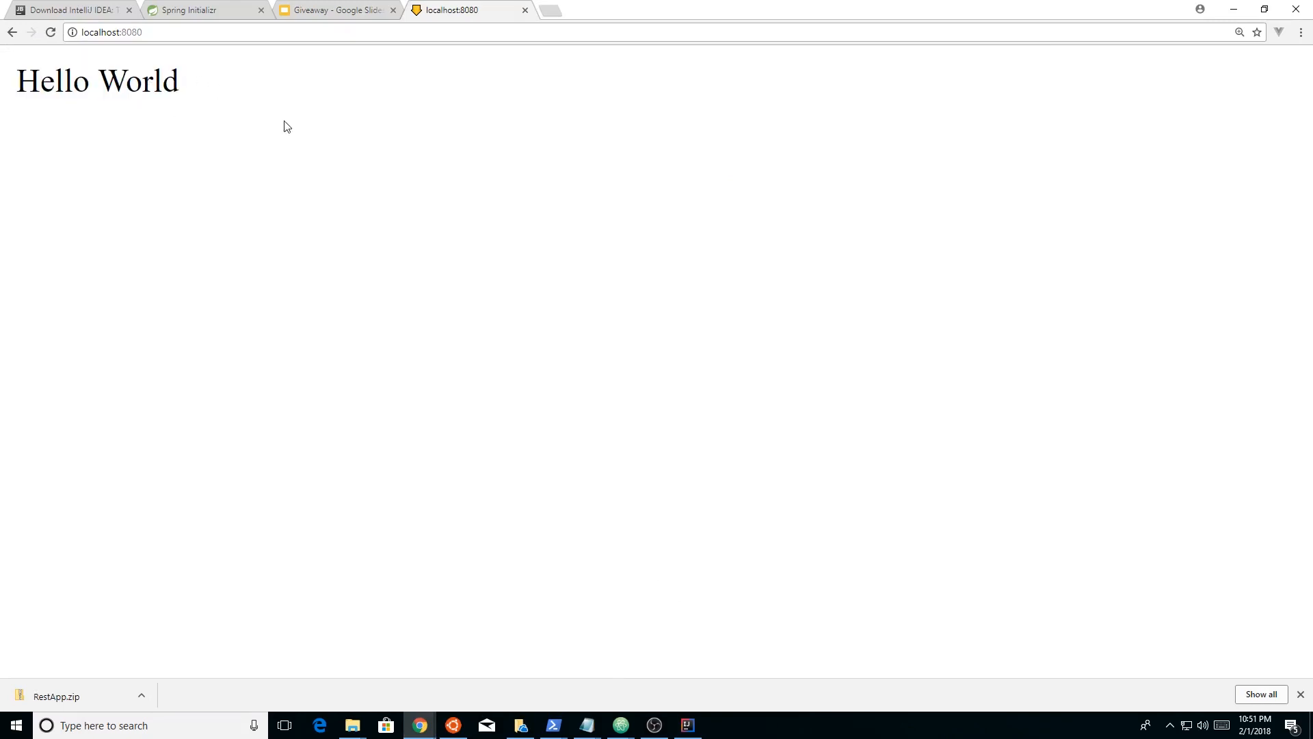
mouse_move(371, 174)
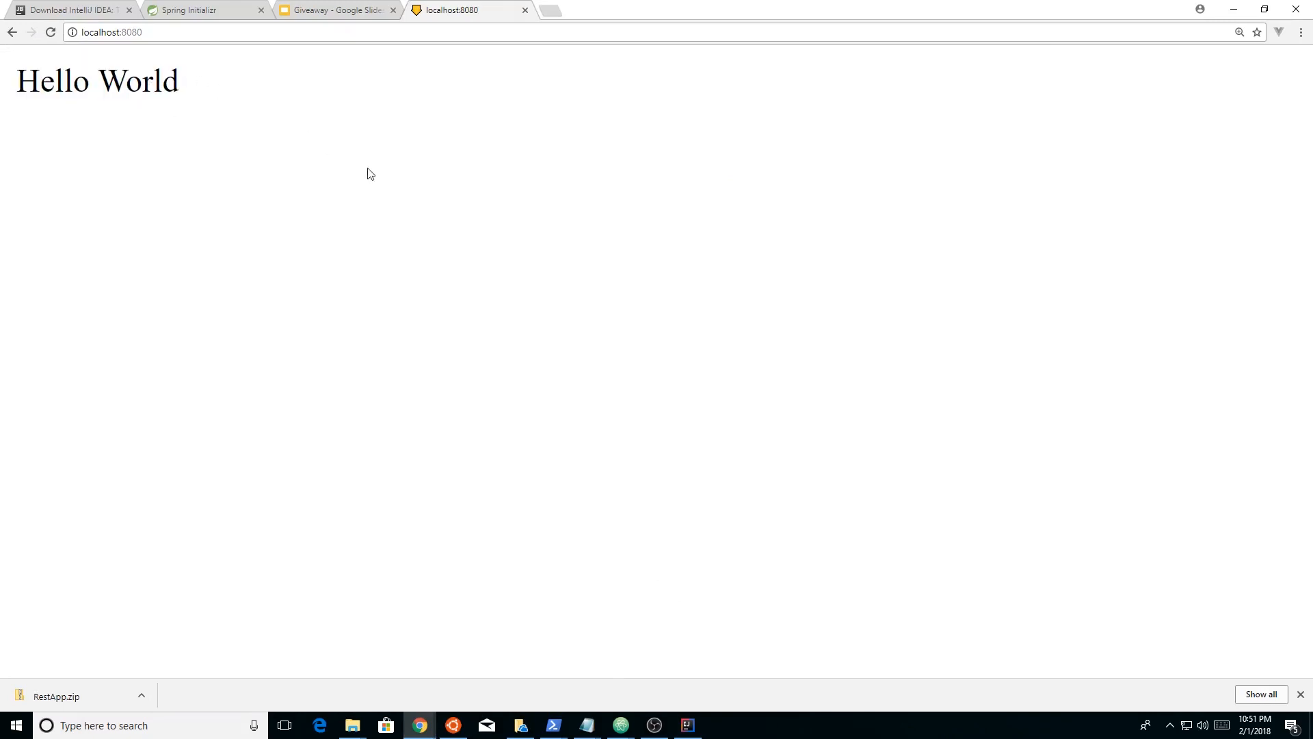